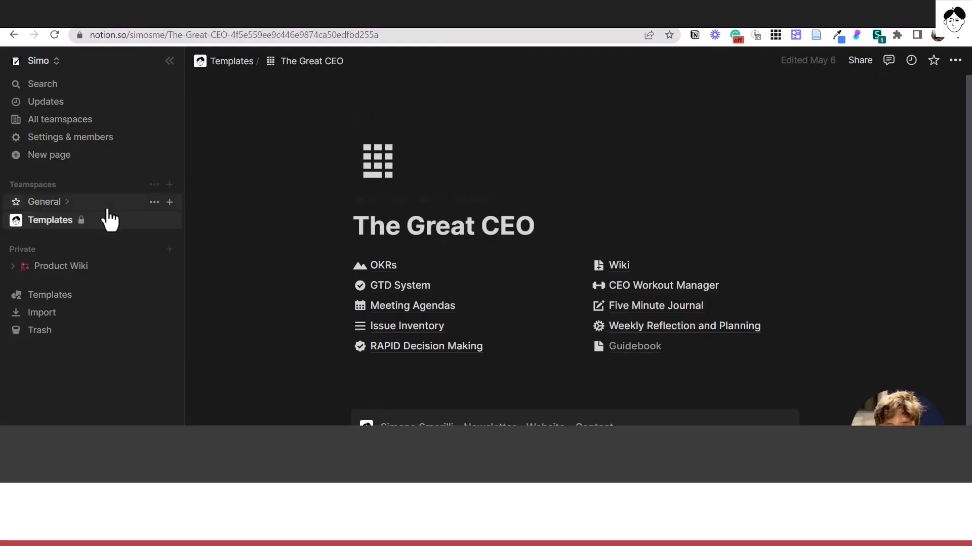
mouse_move(49, 295)
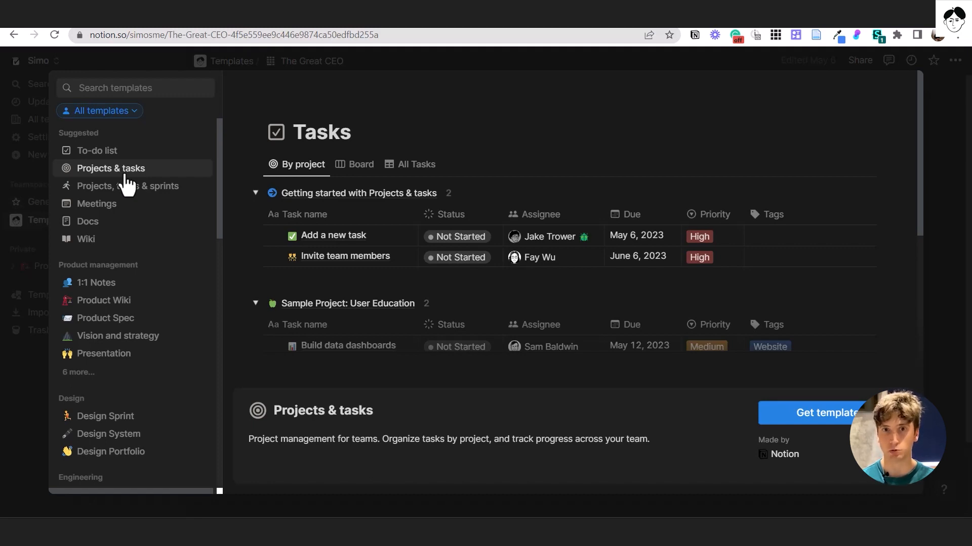
- Preview the Projects, tasks & sprints template and bring up its teamspace destination choices
left_click(128, 186)
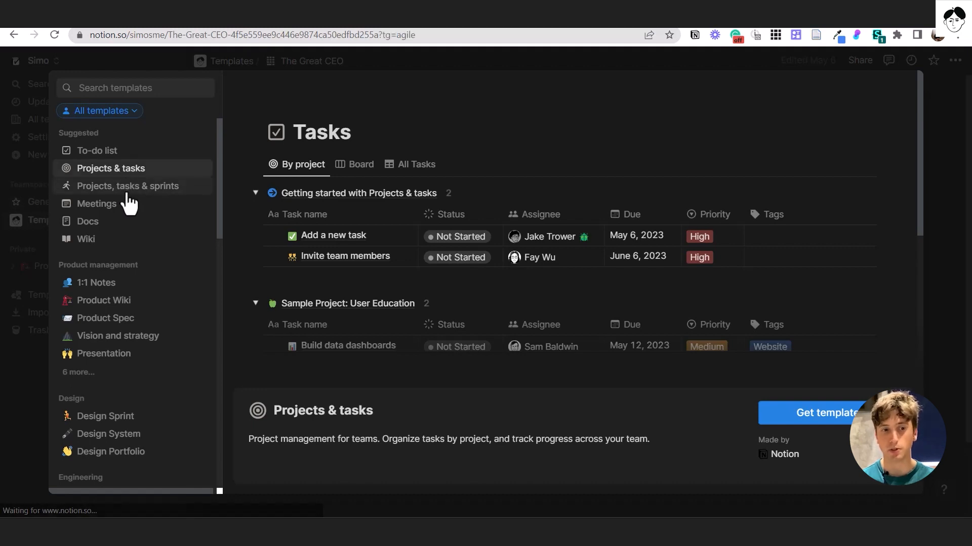
left_click(127, 186)
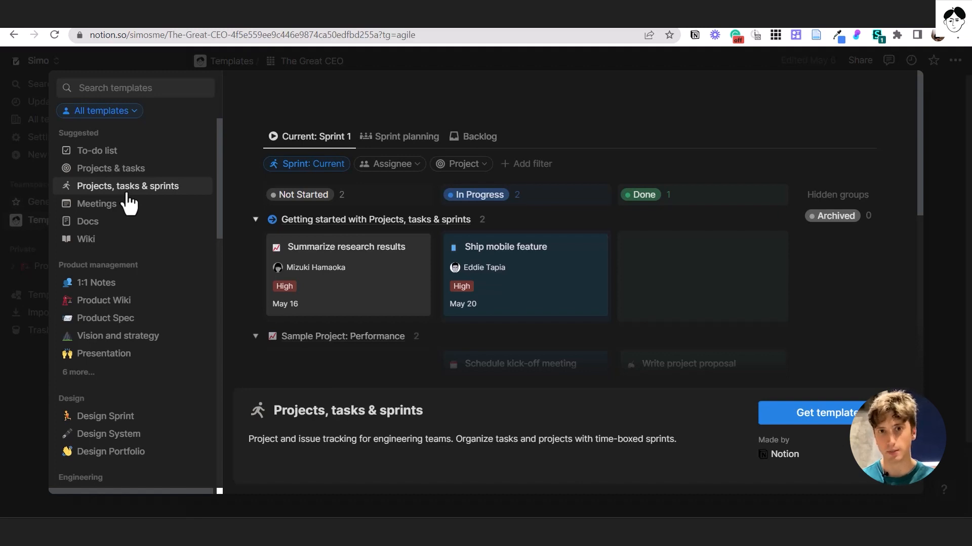
mouse_move(824, 413)
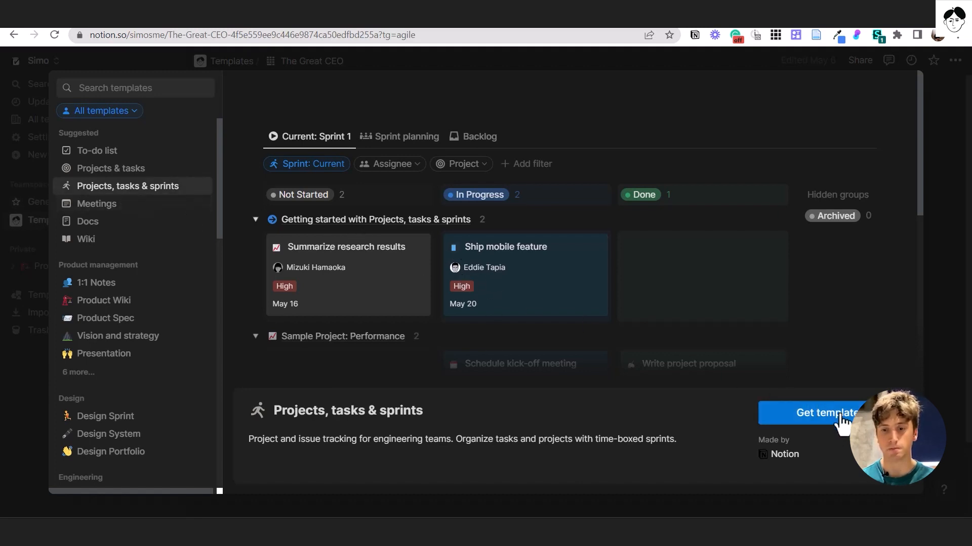
left_click(824, 413)
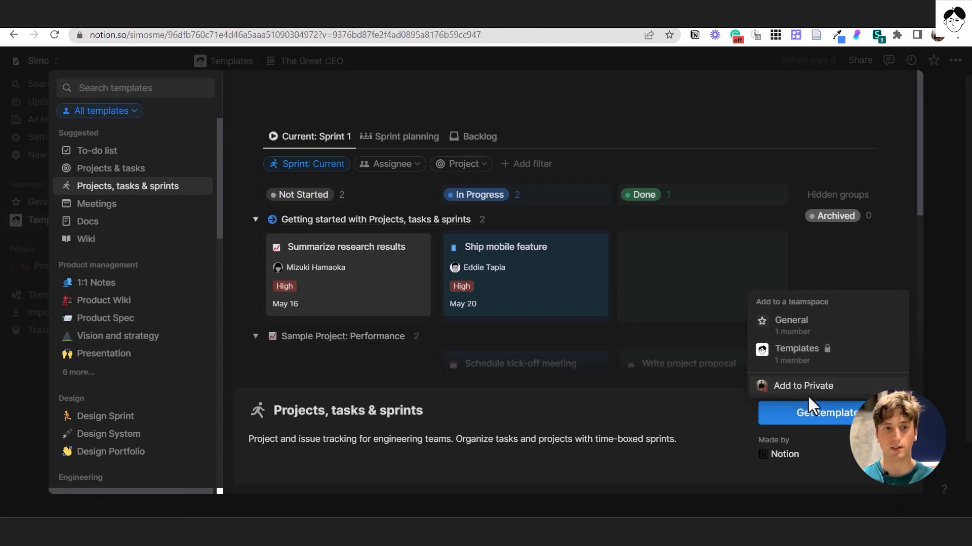
- Add the template to Private and review its Projects, Sprint board, Sprints and Tasks pages
left_click(827, 413)
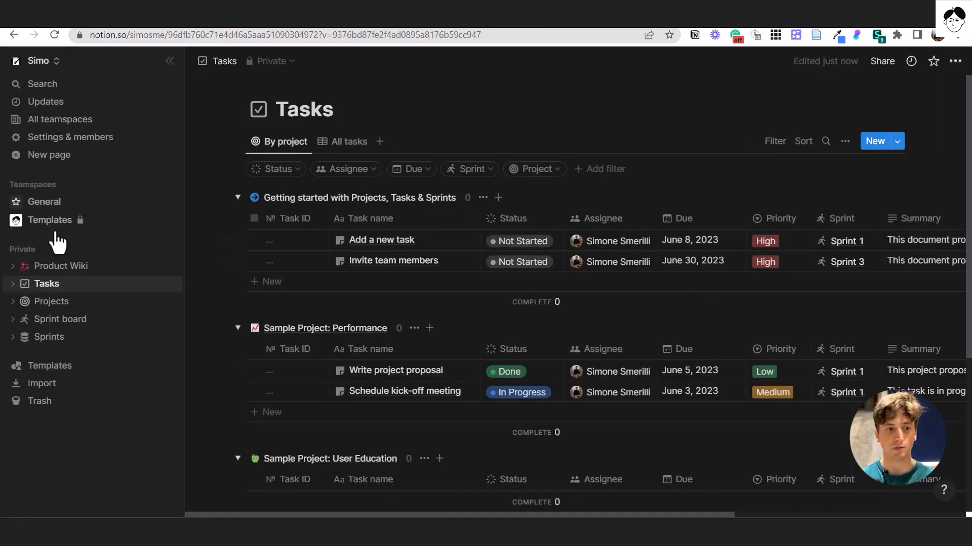
mouse_move(25, 260)
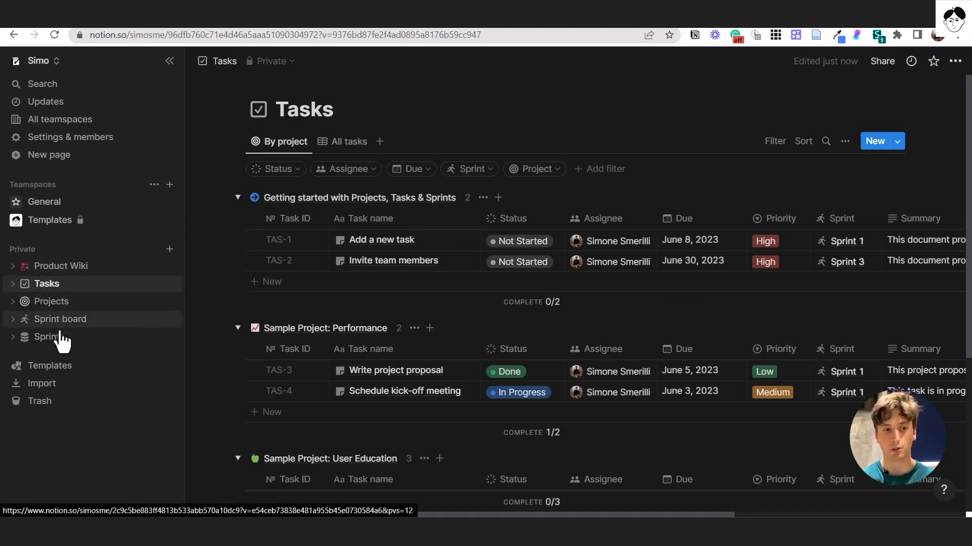
mouse_move(73, 308)
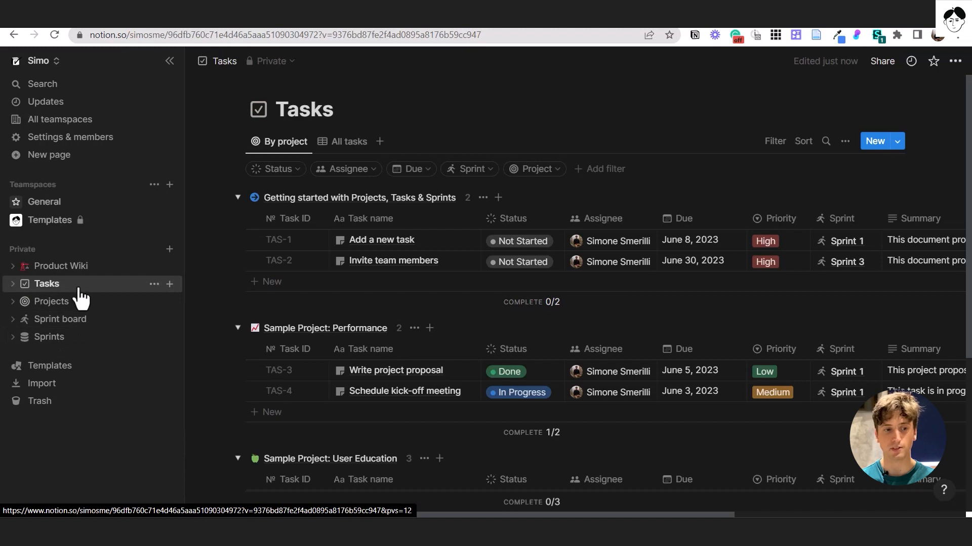
left_click(51, 301)
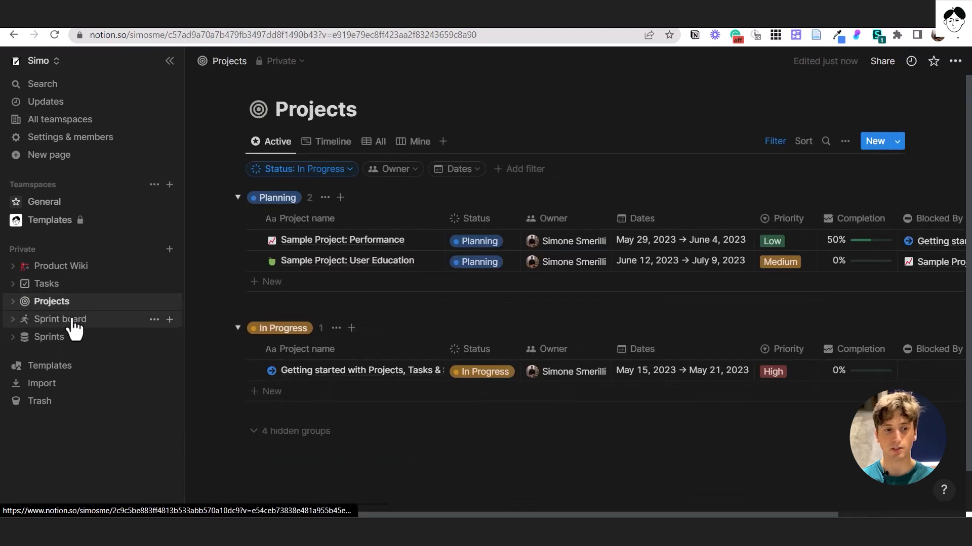
left_click(59, 319)
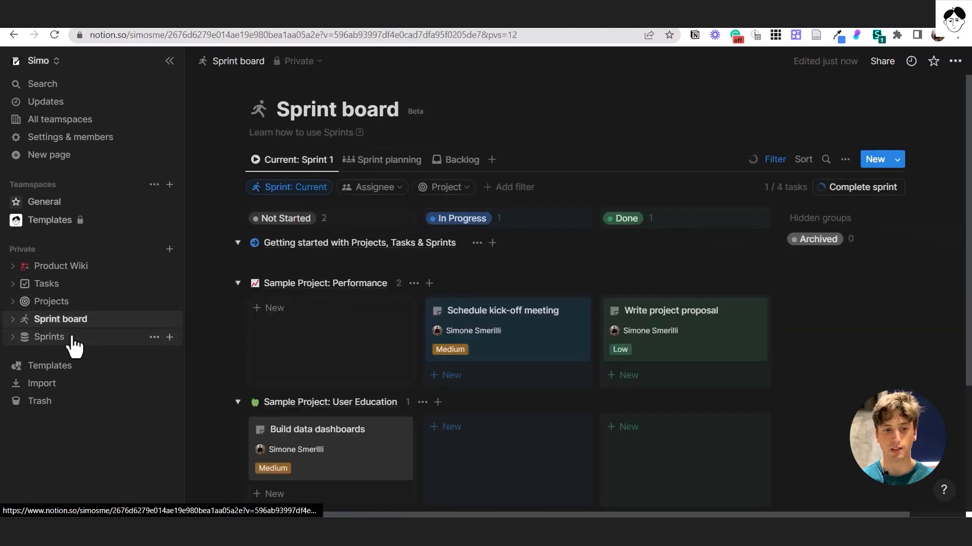
left_click(48, 336)
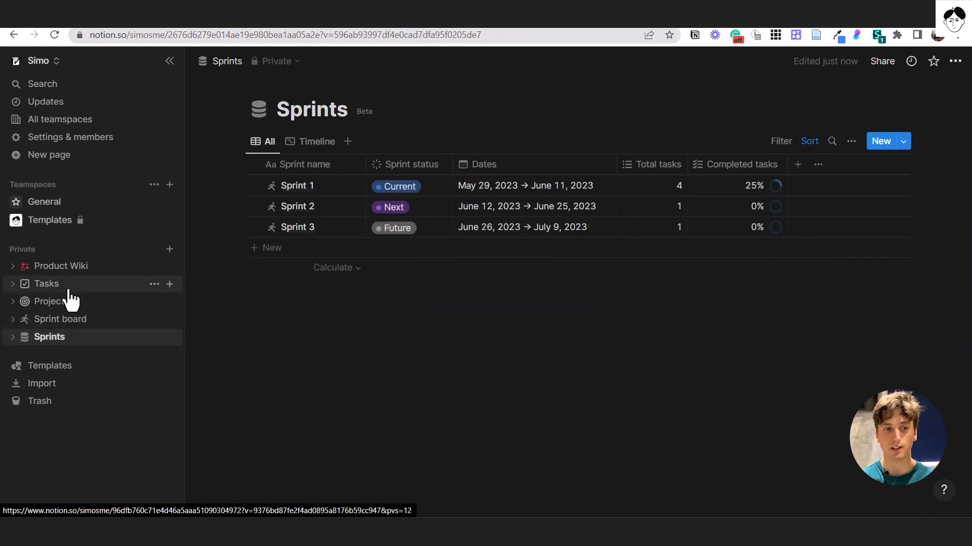
left_click(47, 283)
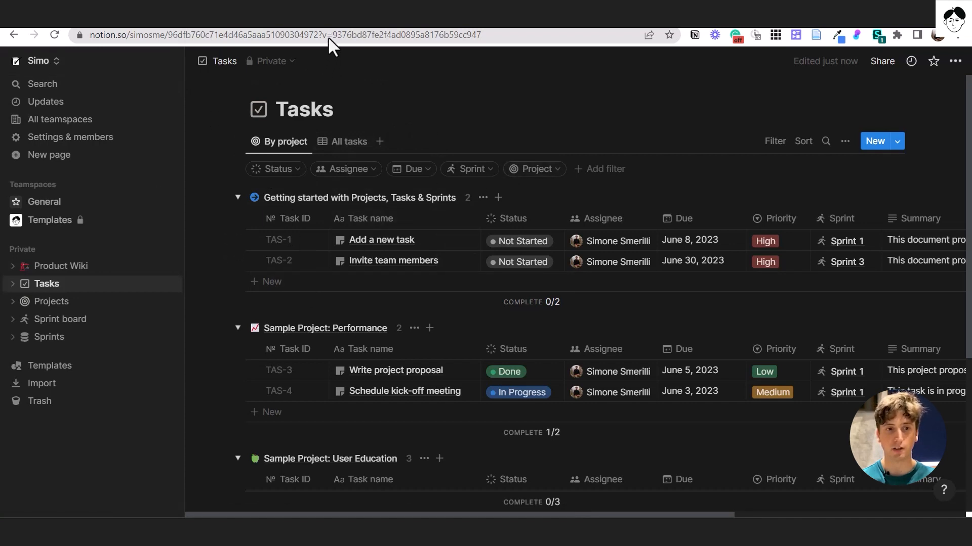
- Hide the sidebar, glance at the Tasks view's Layout options, and peek the Add a new task row
left_click(16, 61)
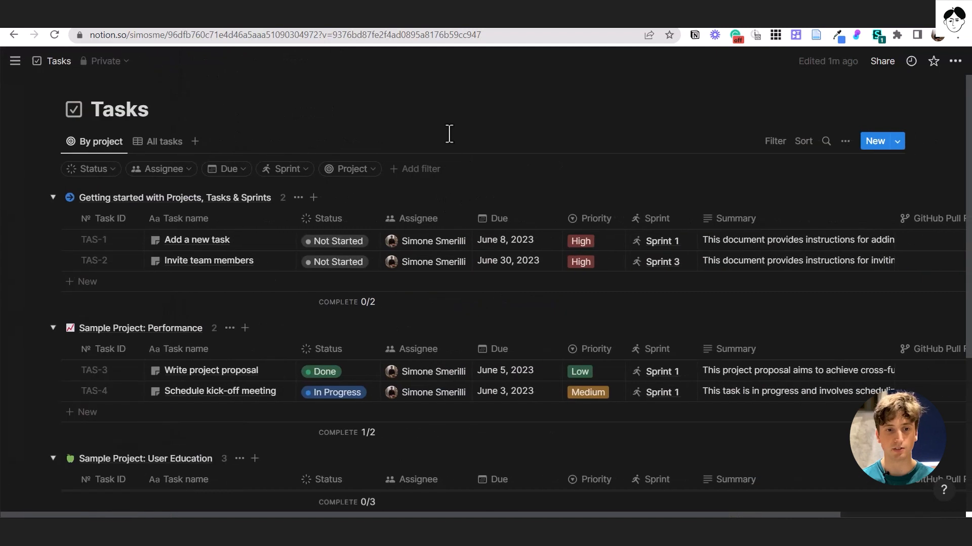
mouse_move(94, 141)
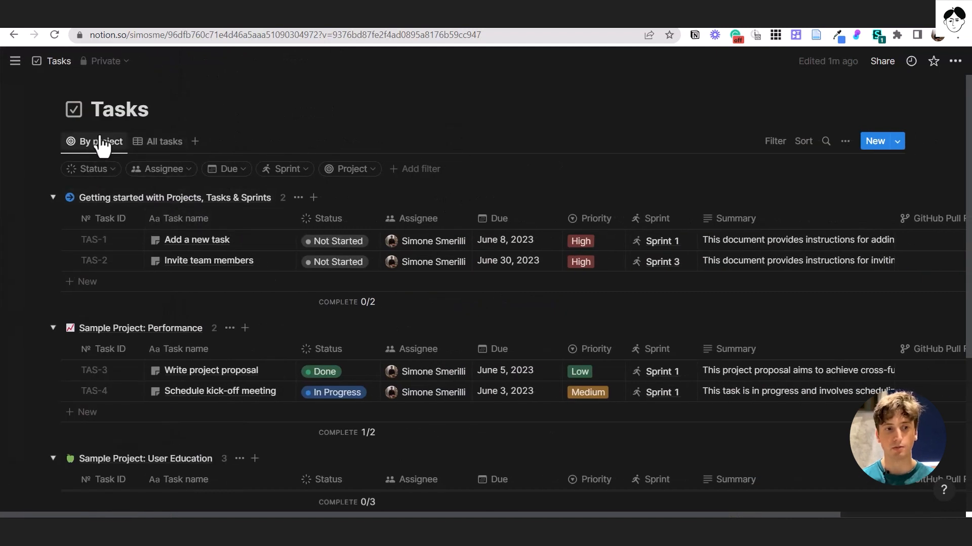
mouse_move(848, 155)
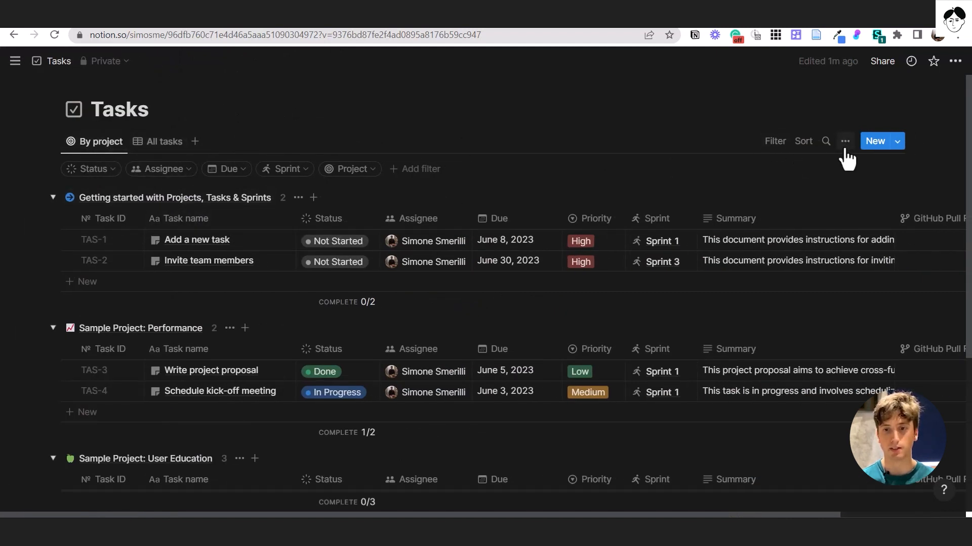
left_click(844, 141)
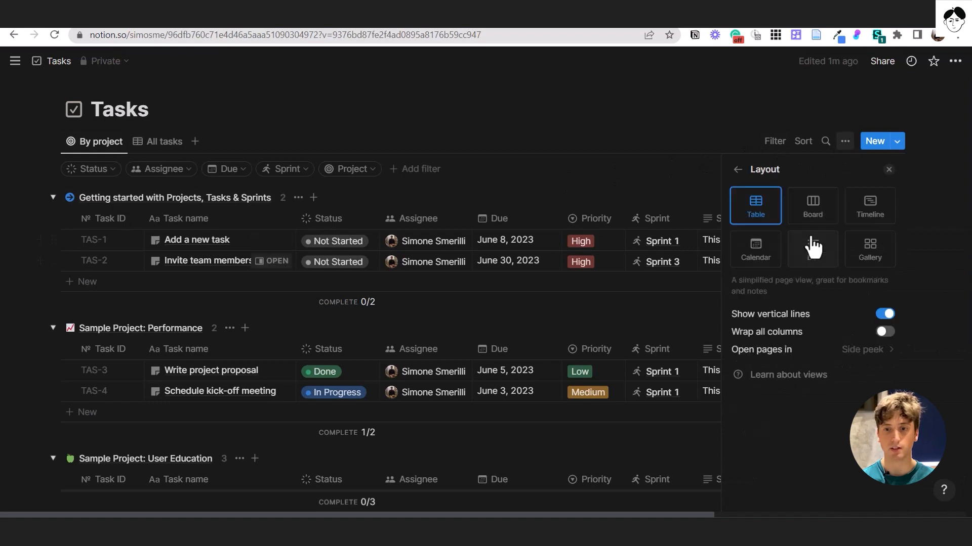
left_click(738, 169)
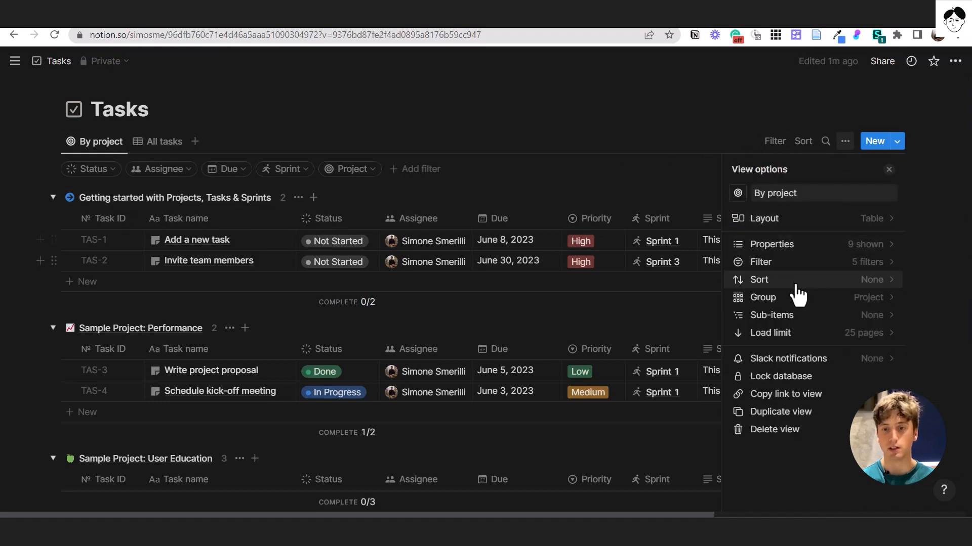
left_click(763, 297)
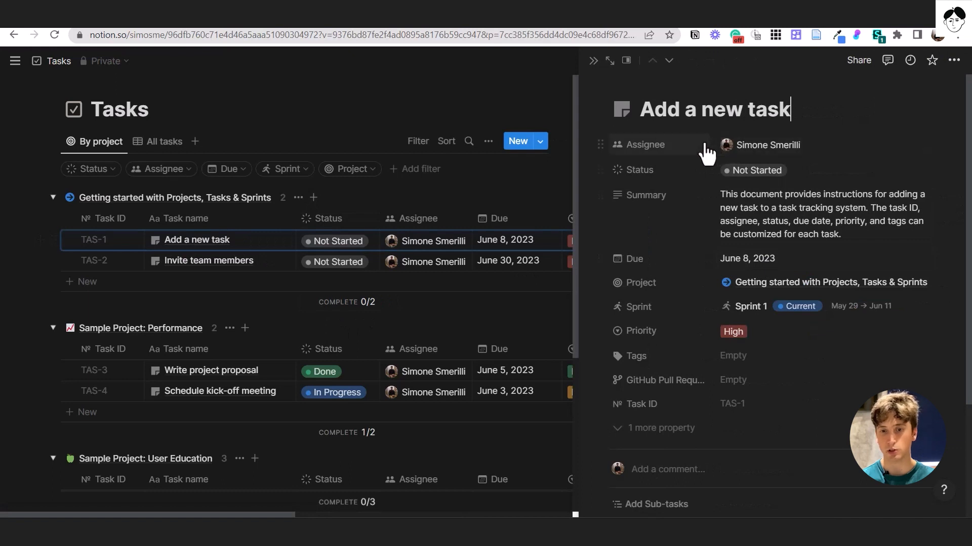
- Inspect the task's Project relation (Getting started) and Sprint relation (Sprint 1) property options
scroll("down", 3)
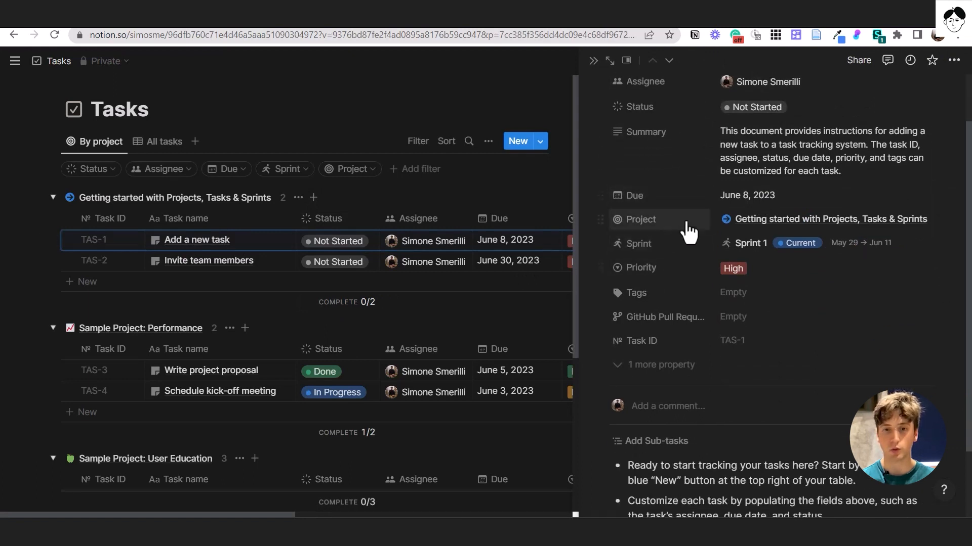
left_click(639, 220)
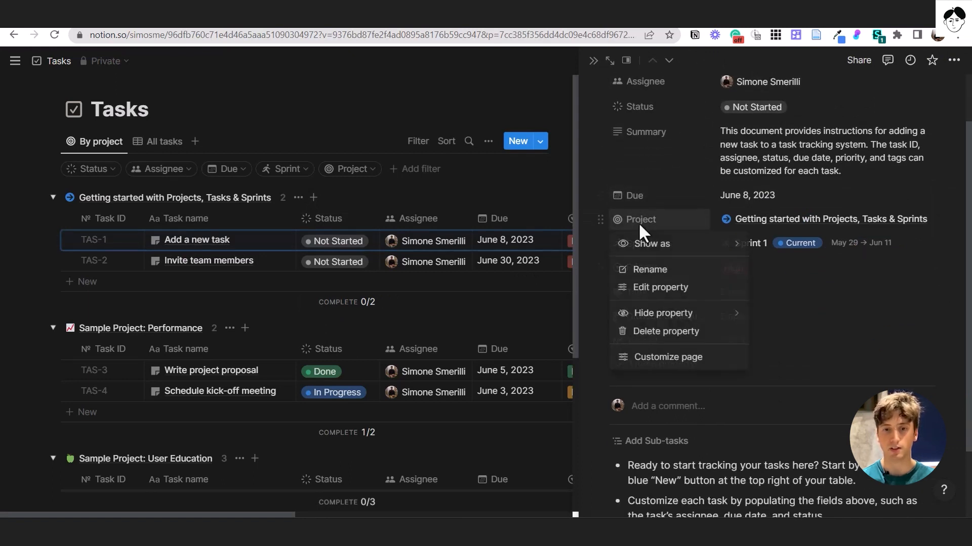
left_click(660, 286)
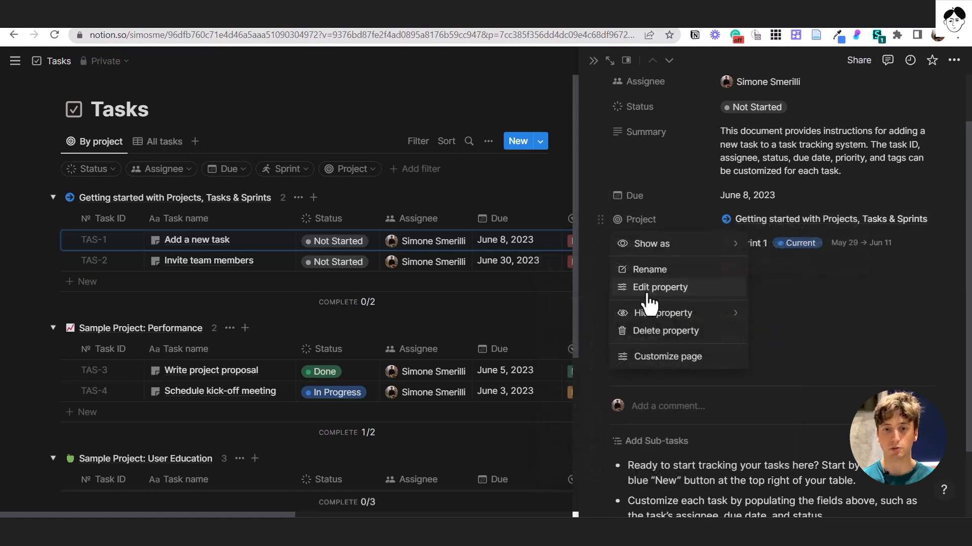
left_click(659, 287)
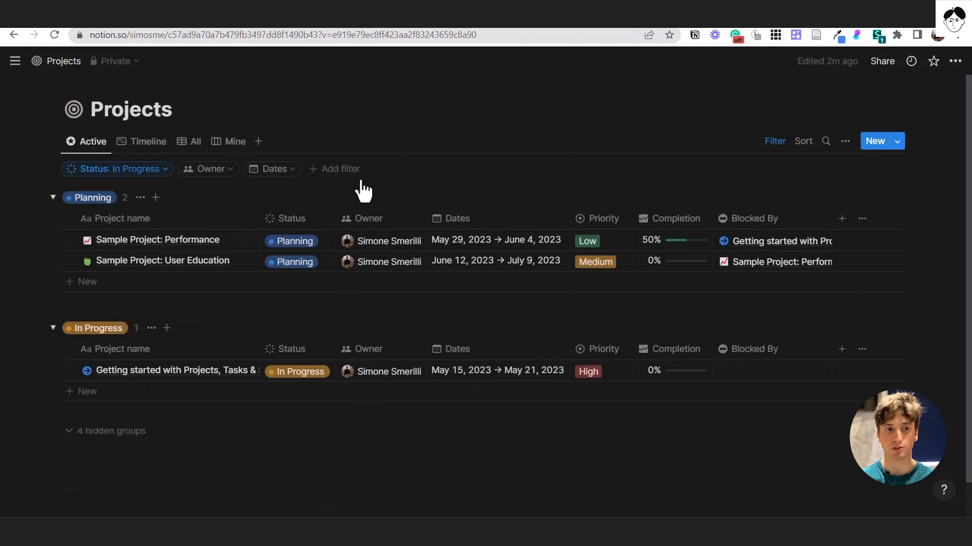
mouse_move(304, 254)
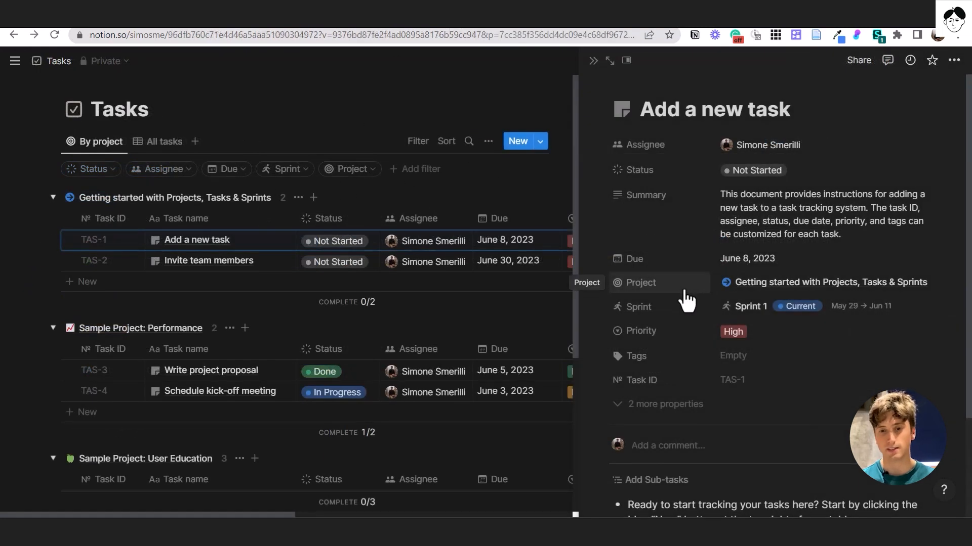
mouse_move(675, 319)
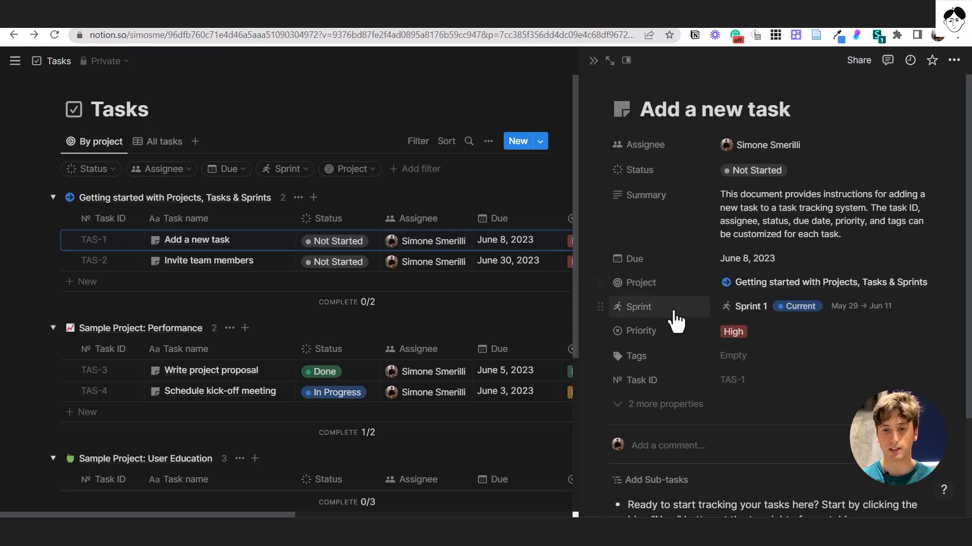
mouse_move(899, 310)
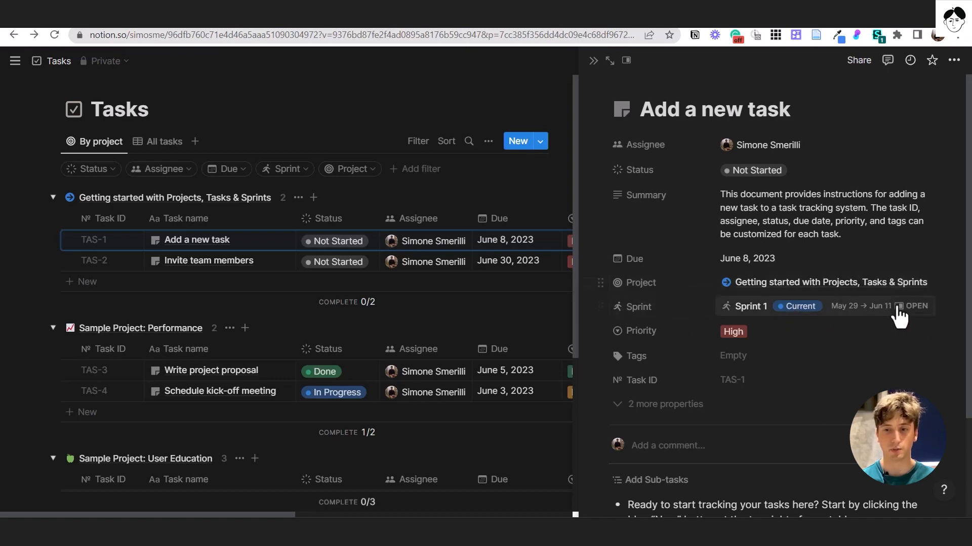
left_click(635, 306)
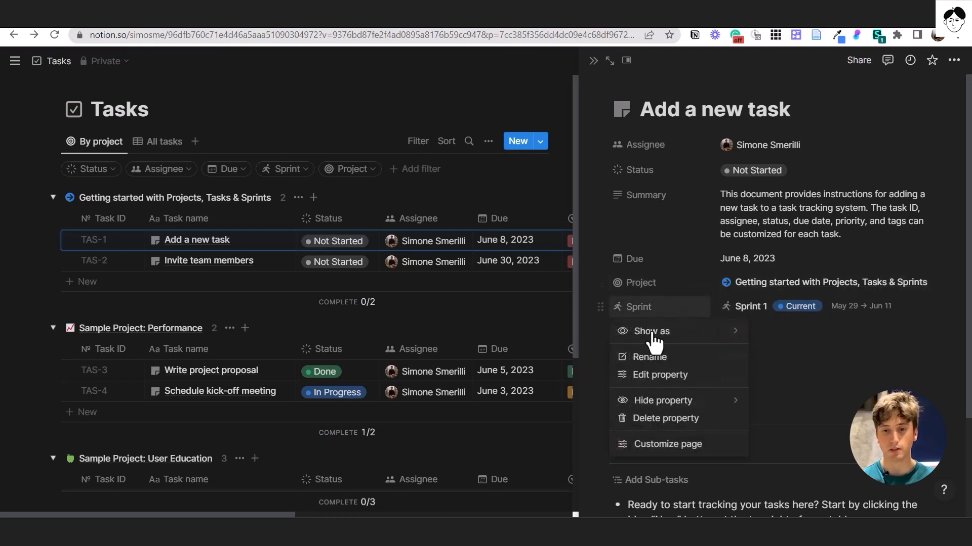
left_click(659, 374)
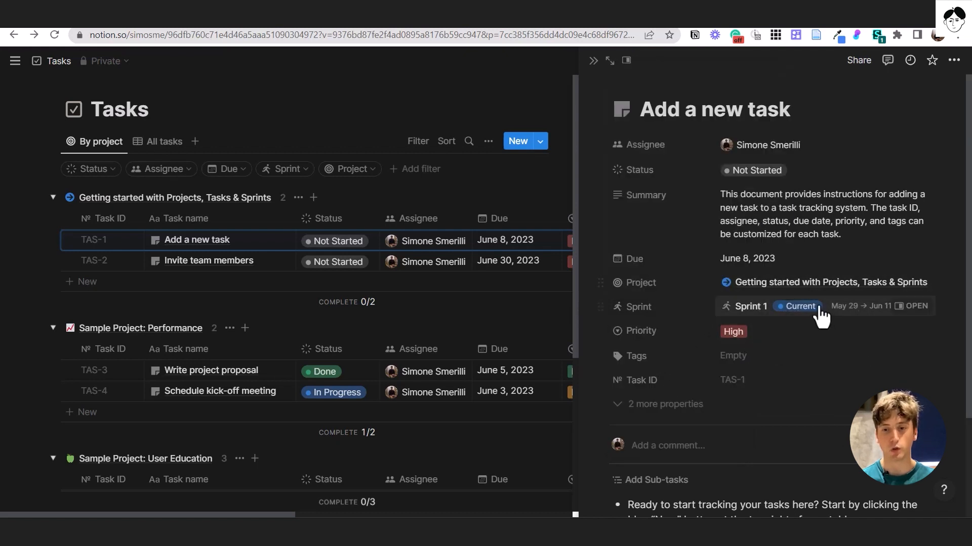
mouse_move(898, 313)
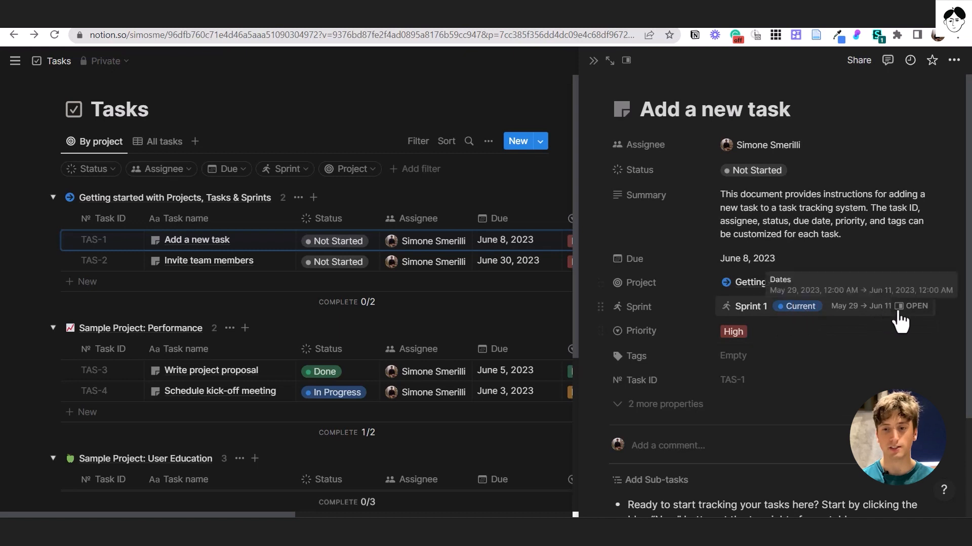
mouse_move(893, 282)
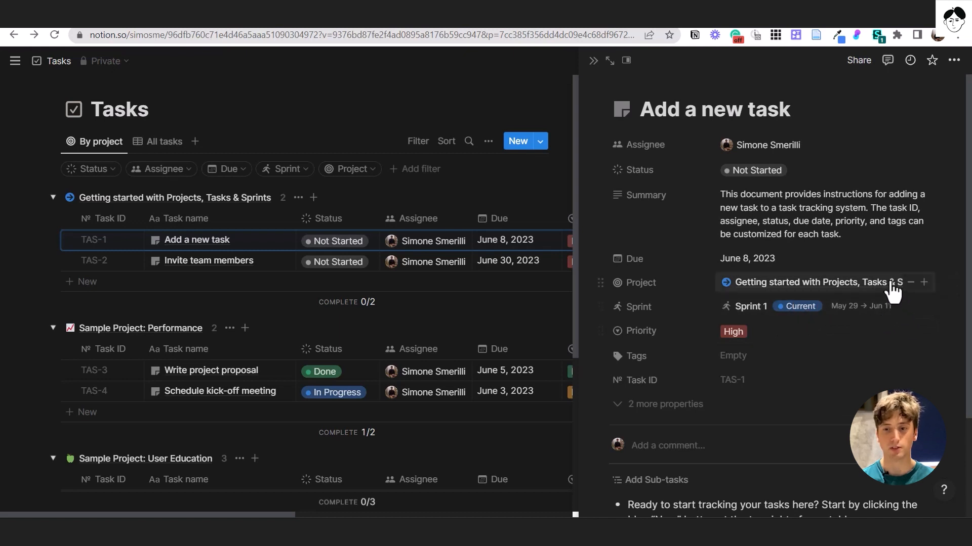
mouse_move(922, 292)
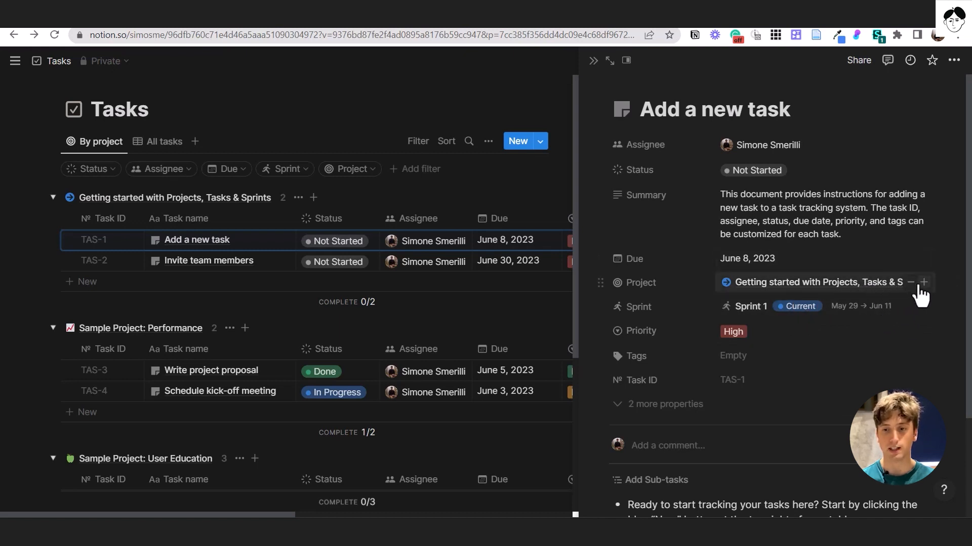
mouse_move(923, 282)
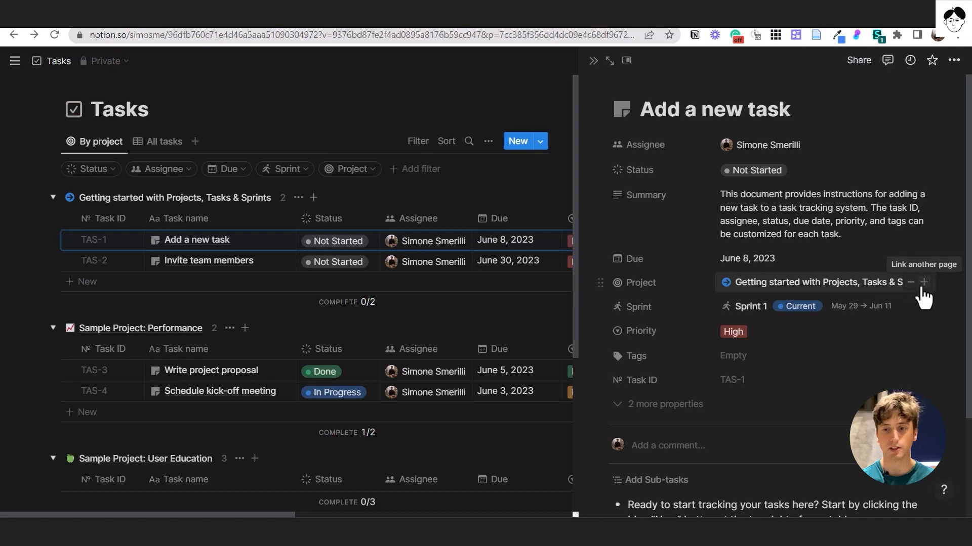
left_click(924, 282)
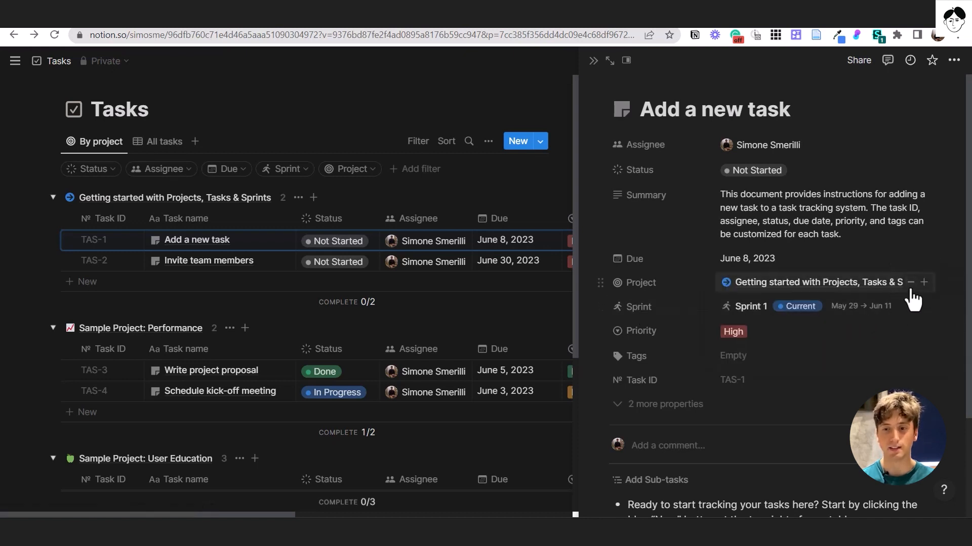
mouse_move(751, 291)
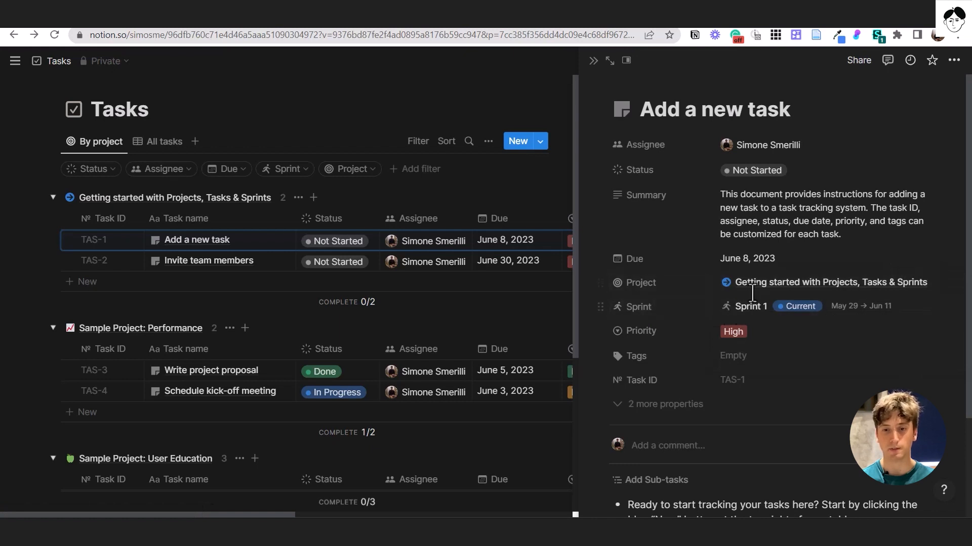
mouse_move(751, 346)
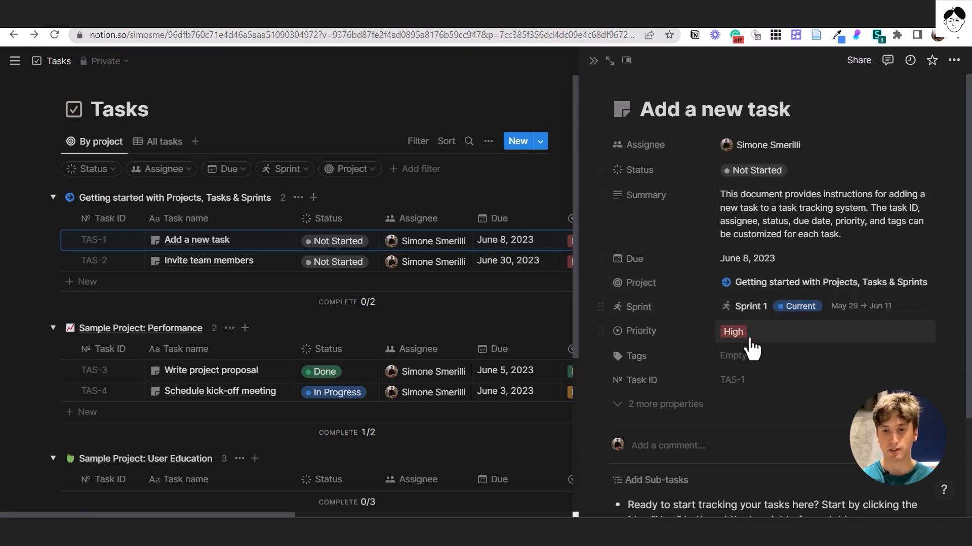
mouse_move(908, 313)
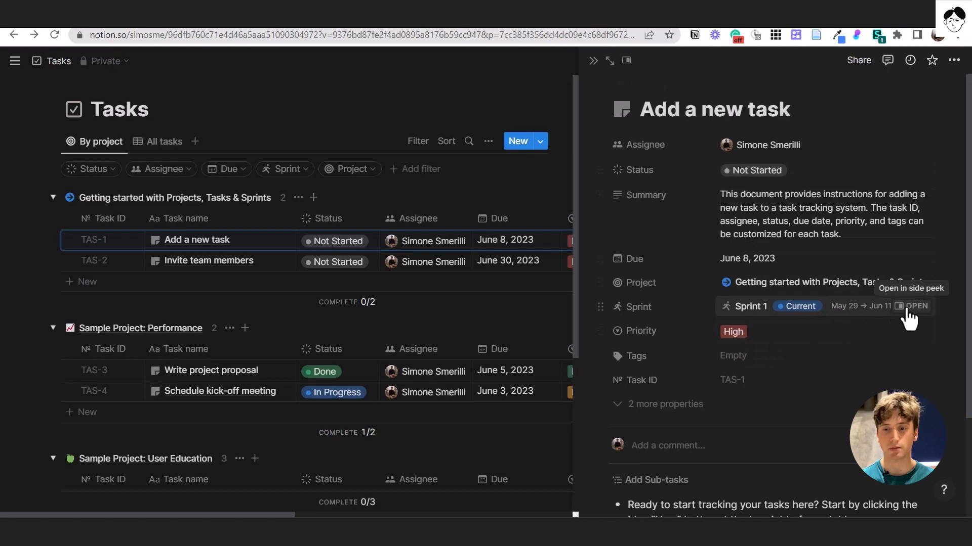
- Open Sprint 1 from the task, reveal its hidden properties and view its status options
left_click(917, 306)
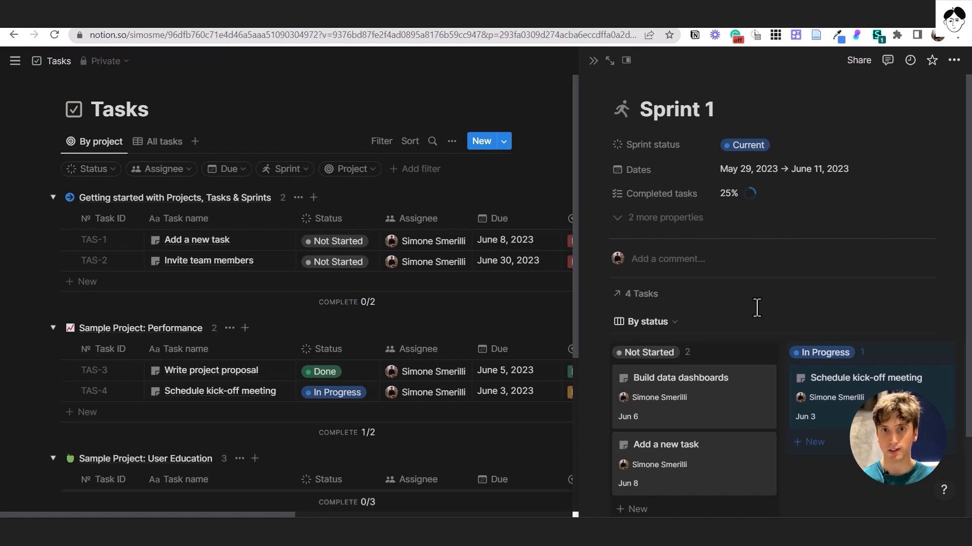
left_click(706, 110)
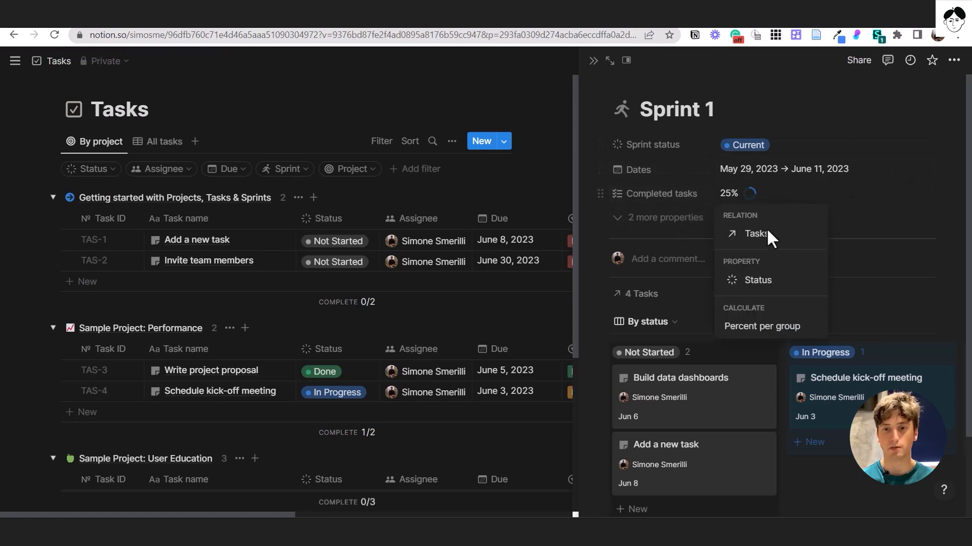
mouse_move(759, 327)
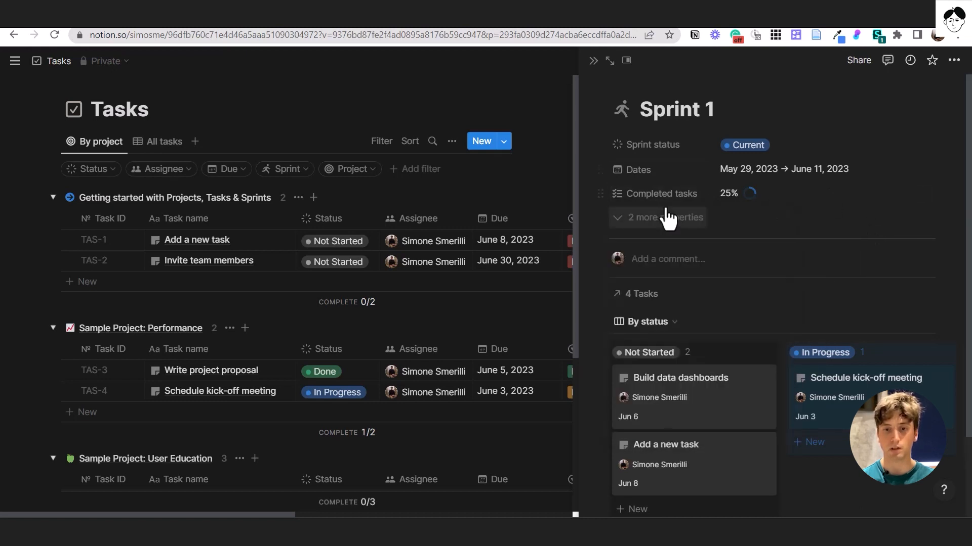
left_click(657, 218)
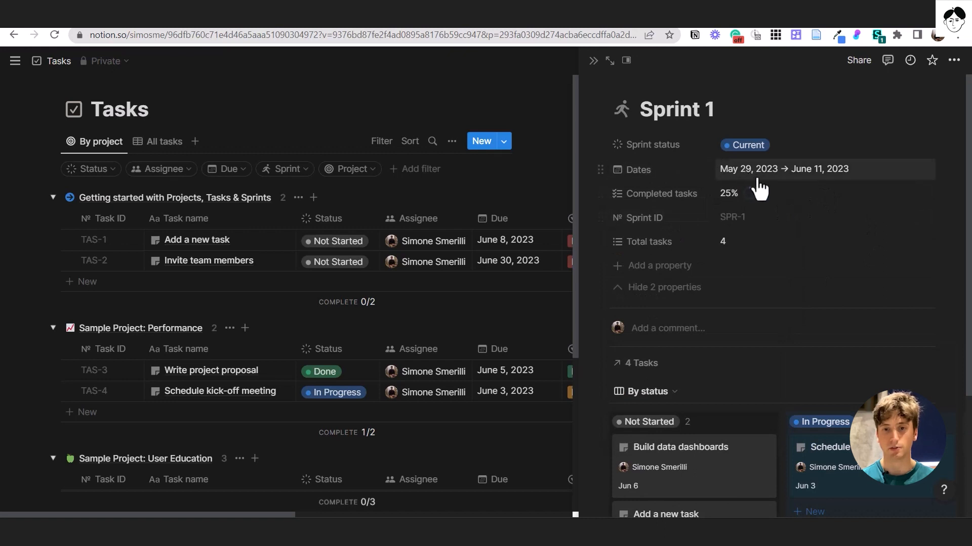
left_click(744, 144)
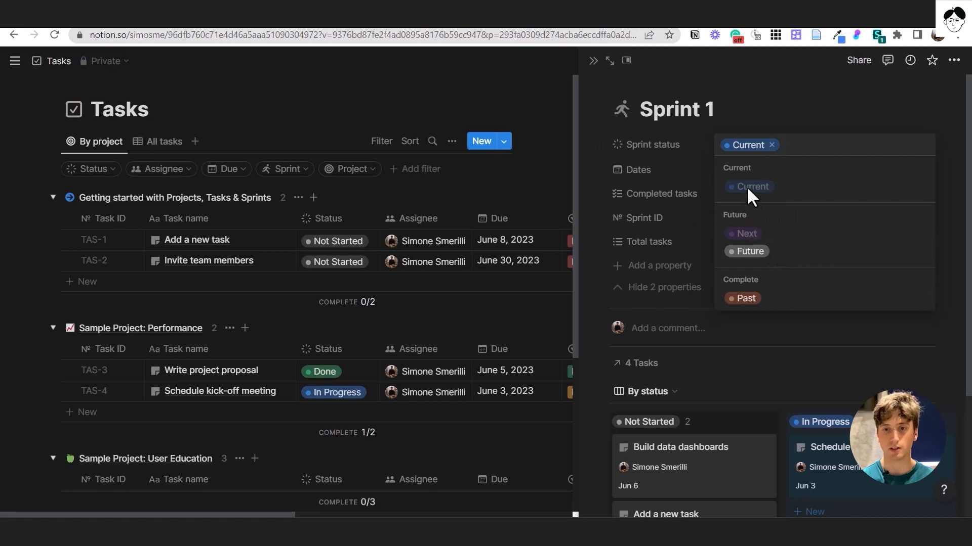
mouse_move(746, 195)
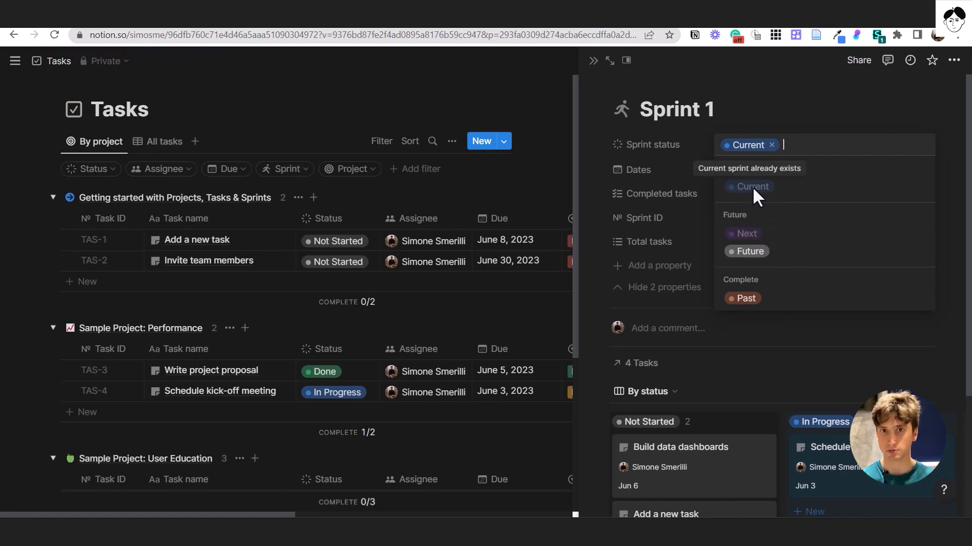
mouse_move(757, 200)
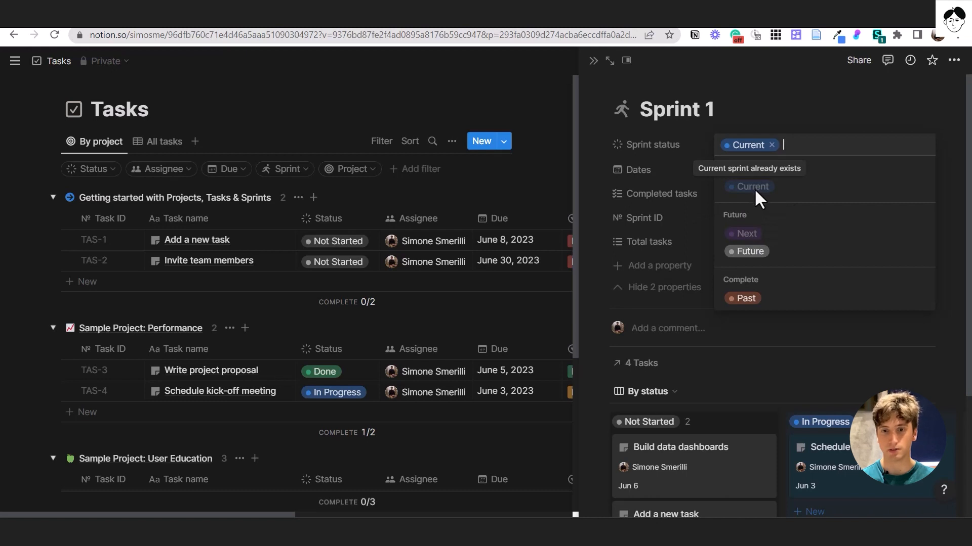
mouse_move(766, 190)
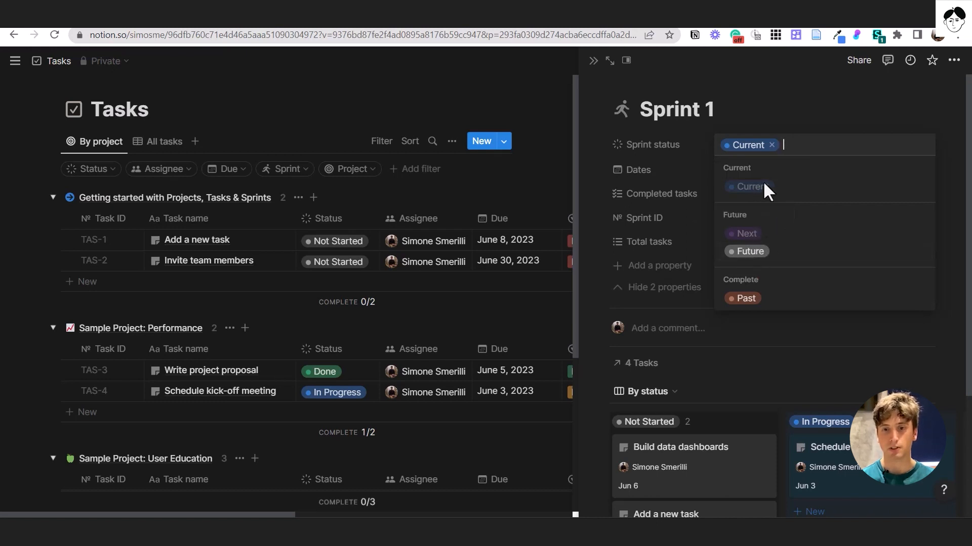
mouse_move(745, 234)
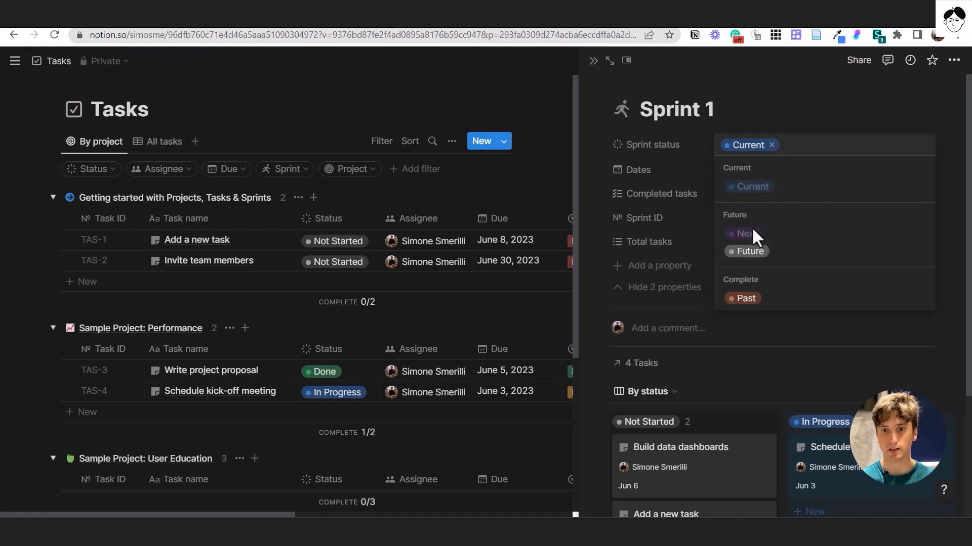
mouse_move(759, 257)
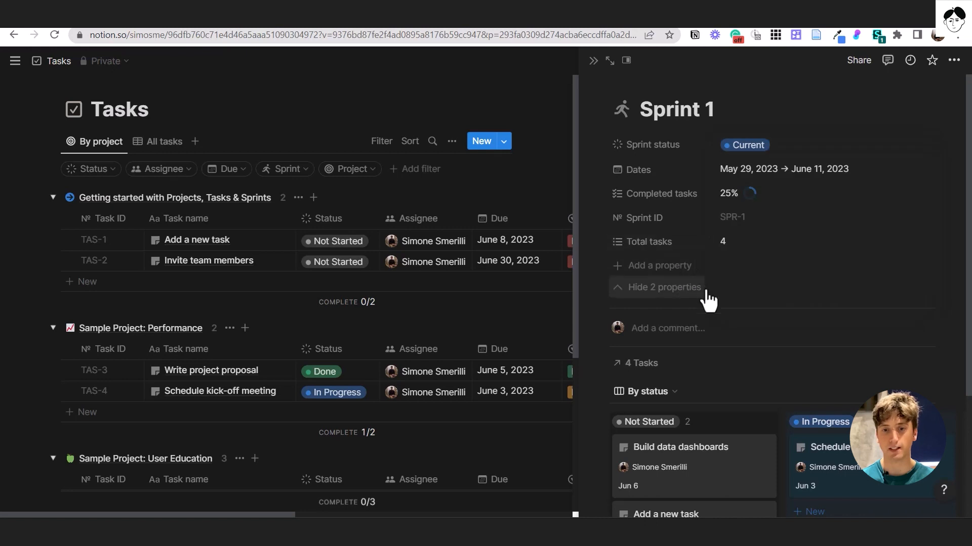
mouse_move(723, 231)
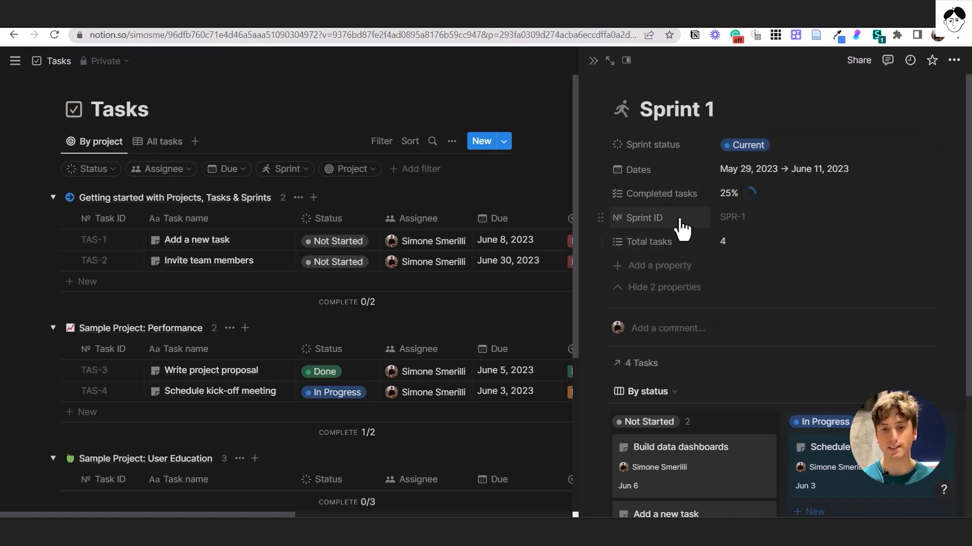
mouse_move(681, 225)
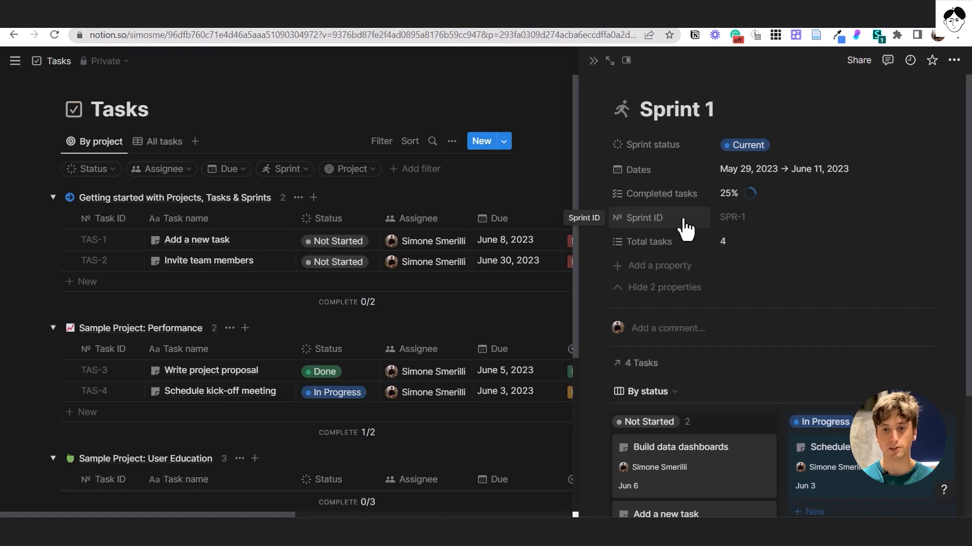
mouse_move(677, 229)
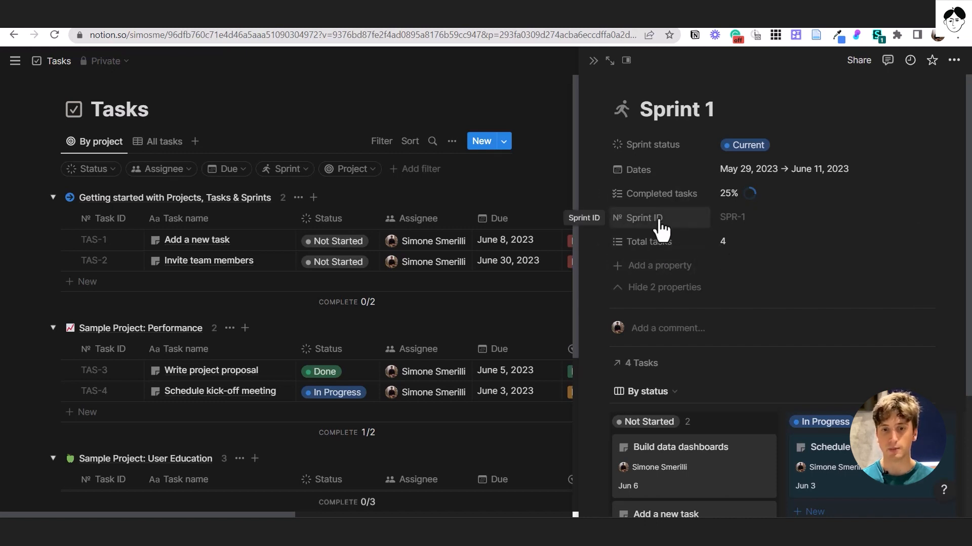
left_click(644, 218)
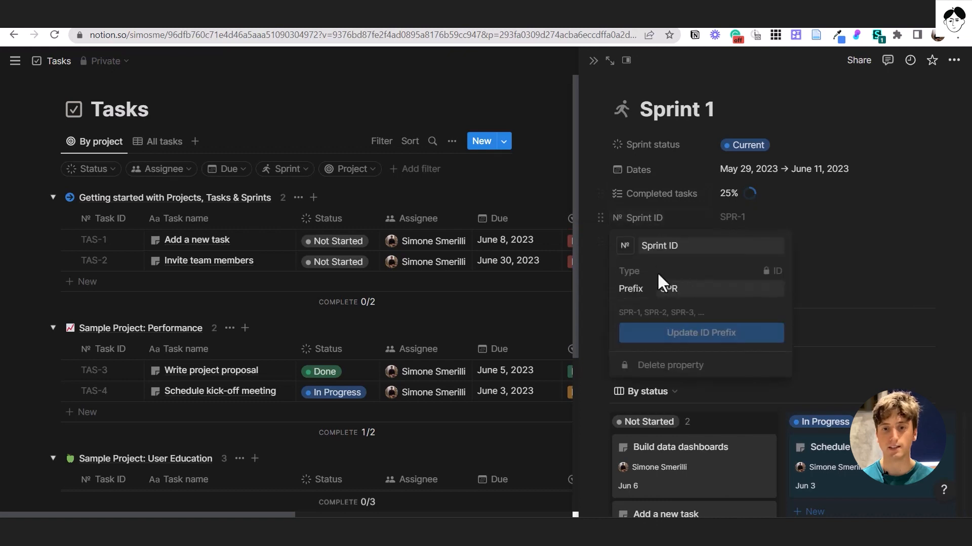
left_click(719, 288)
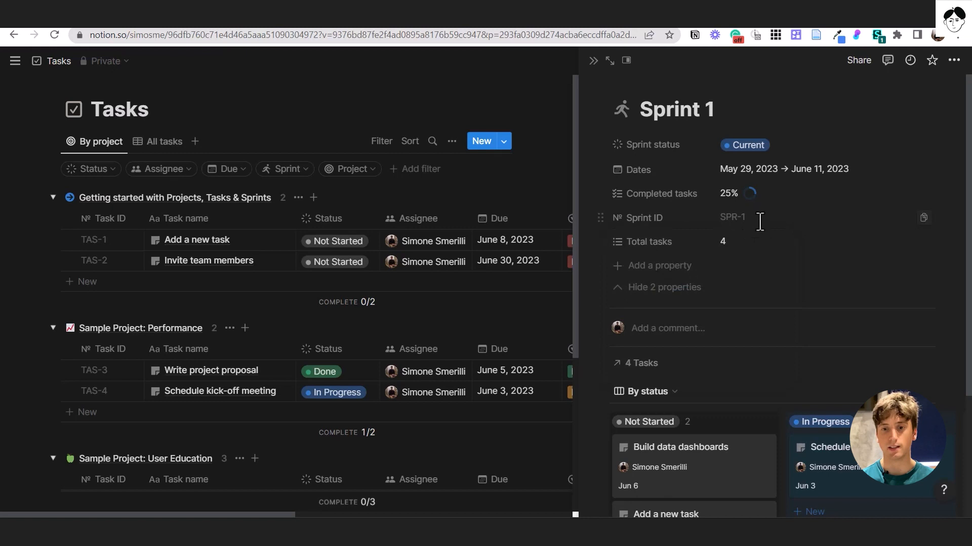
mouse_move(752, 223)
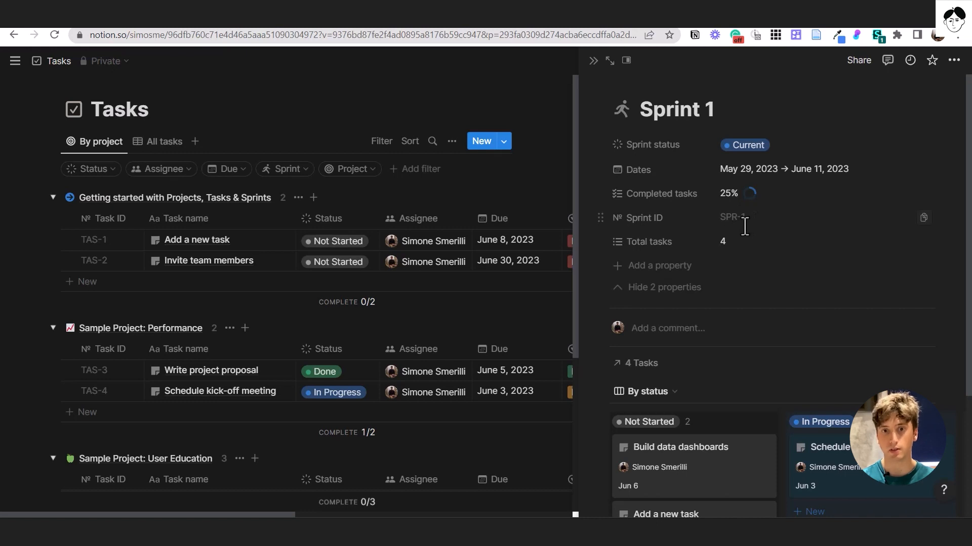
mouse_move(856, 253)
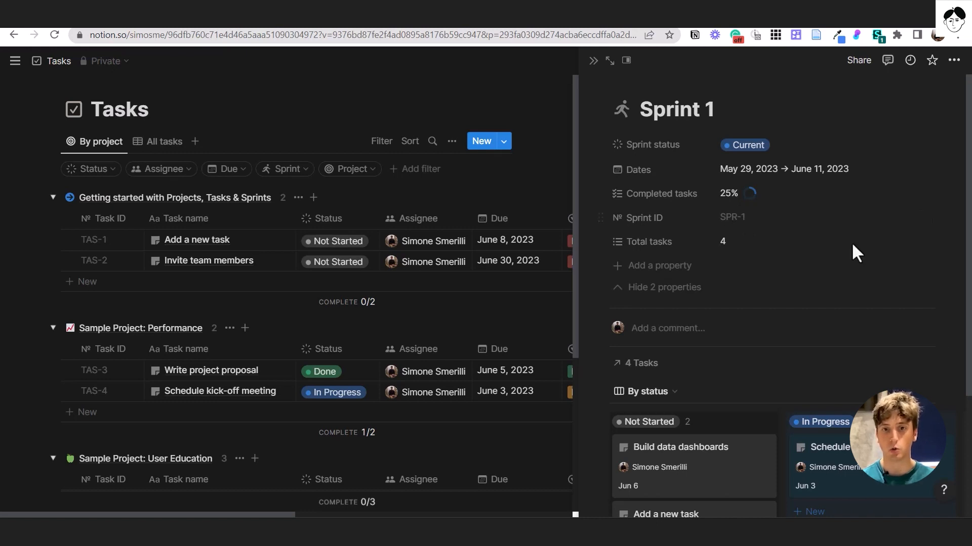
mouse_move(146, 234)
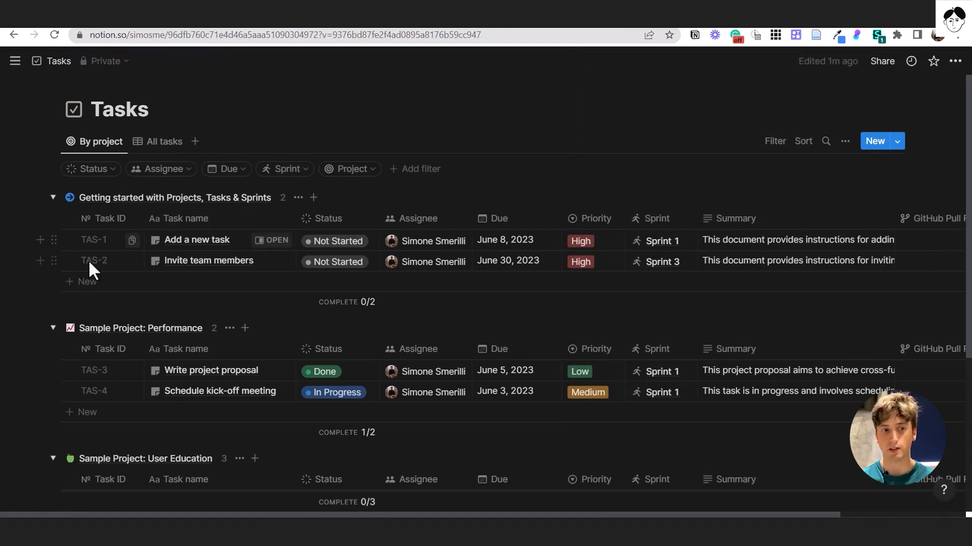
mouse_move(105, 250)
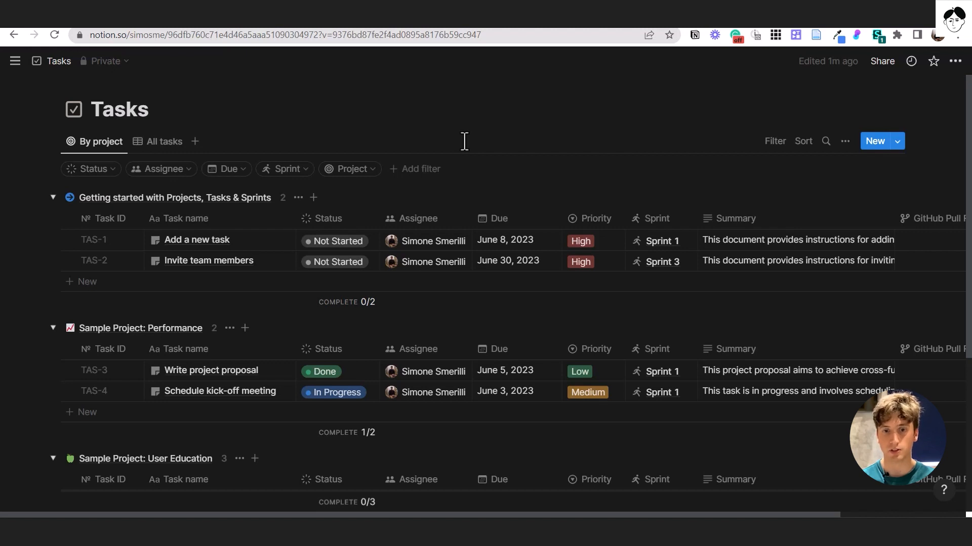
- Review the By project view's Status property options, then return to the Tasks table
left_click(844, 141)
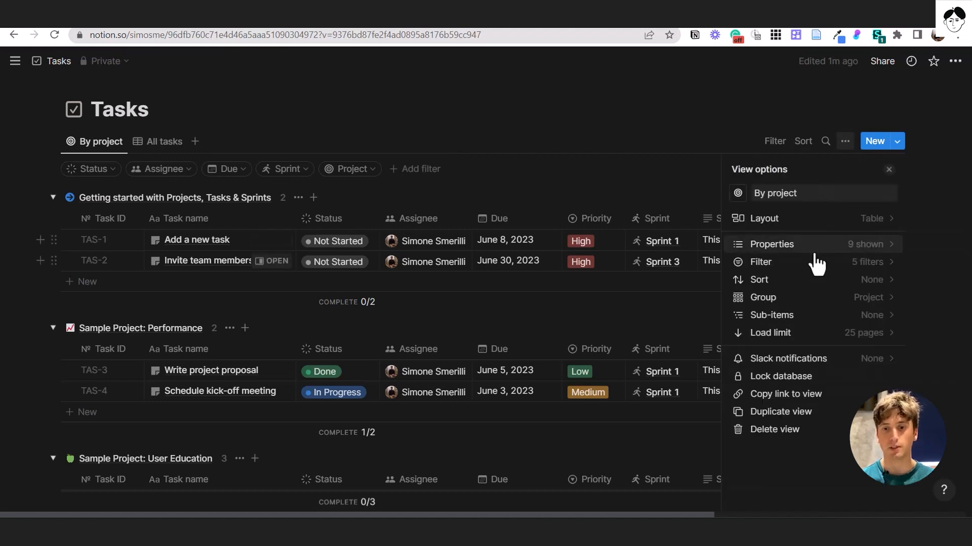
left_click(771, 244)
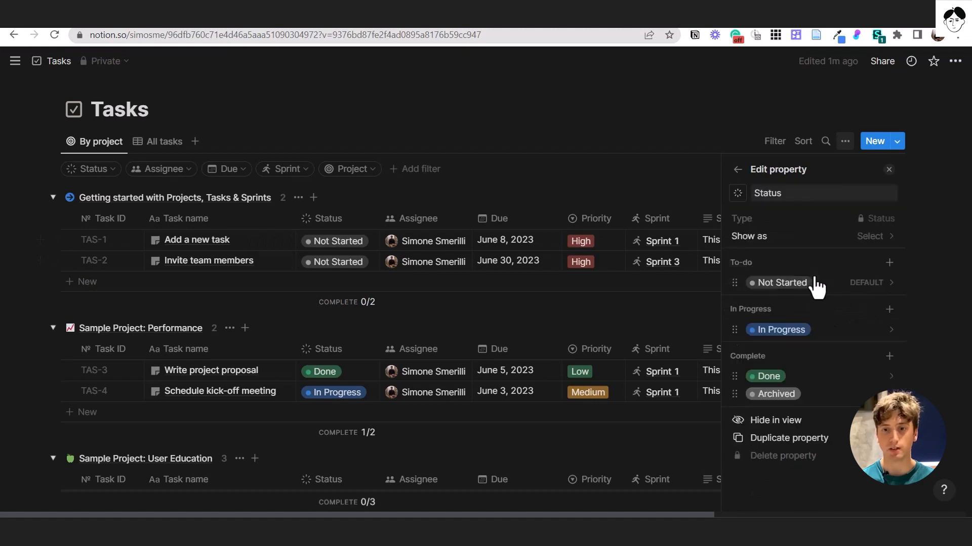
mouse_move(864, 233)
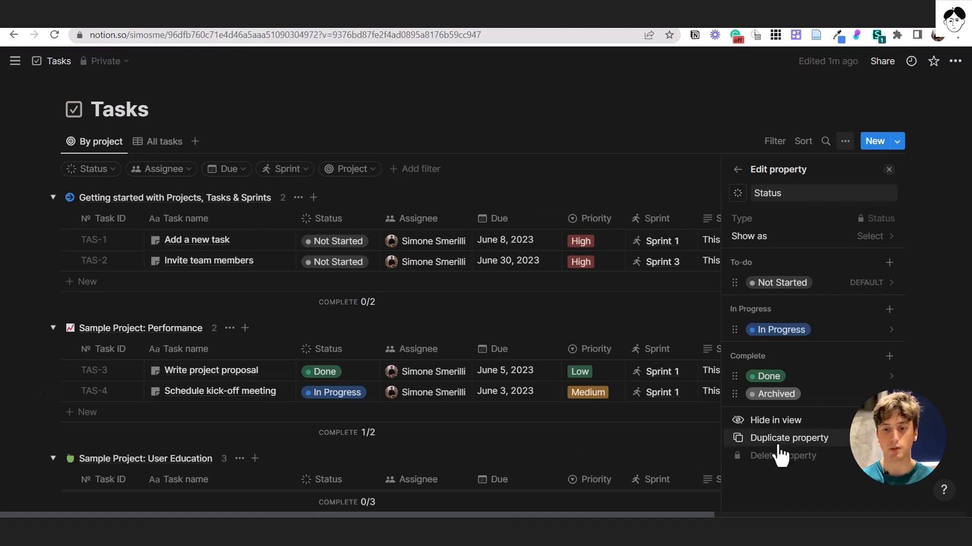
mouse_move(782, 455)
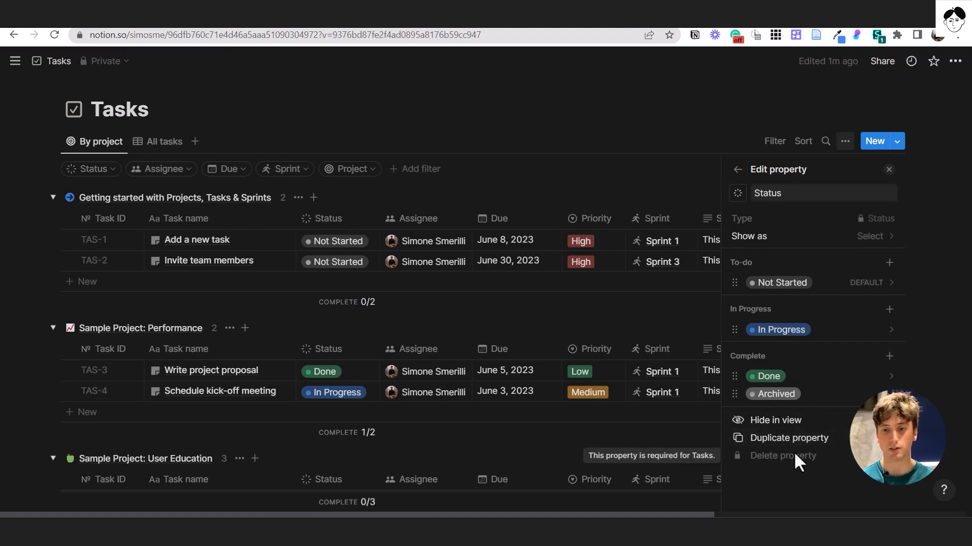
mouse_move(791, 344)
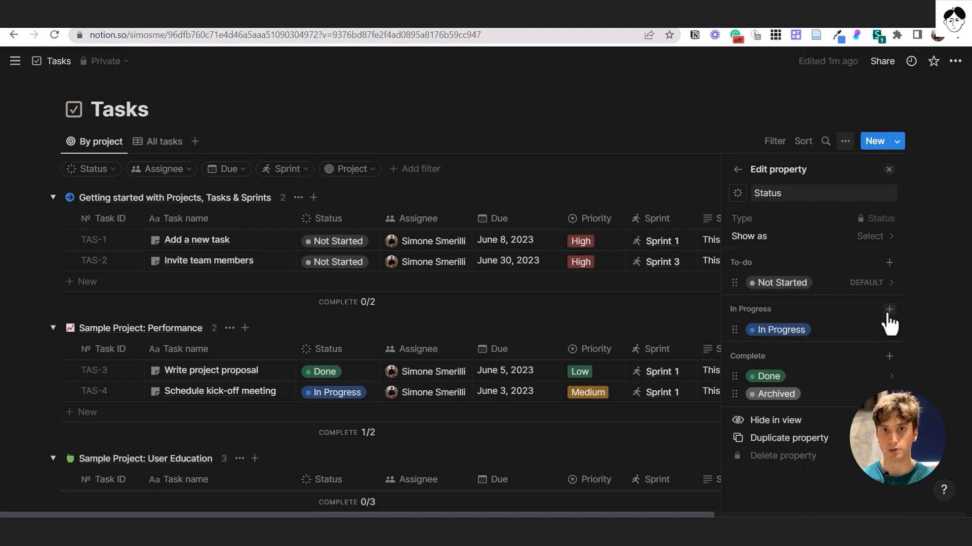
mouse_move(860, 233)
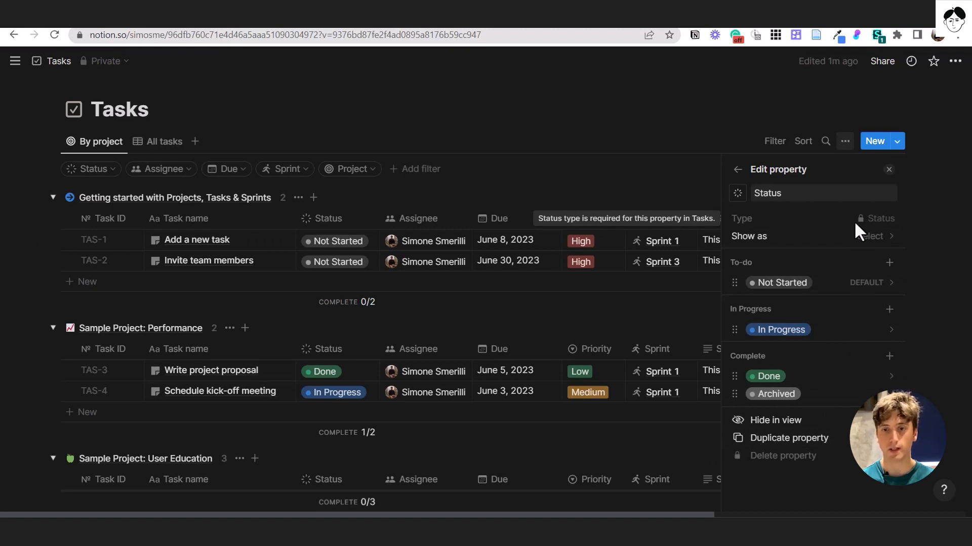
left_click(738, 169)
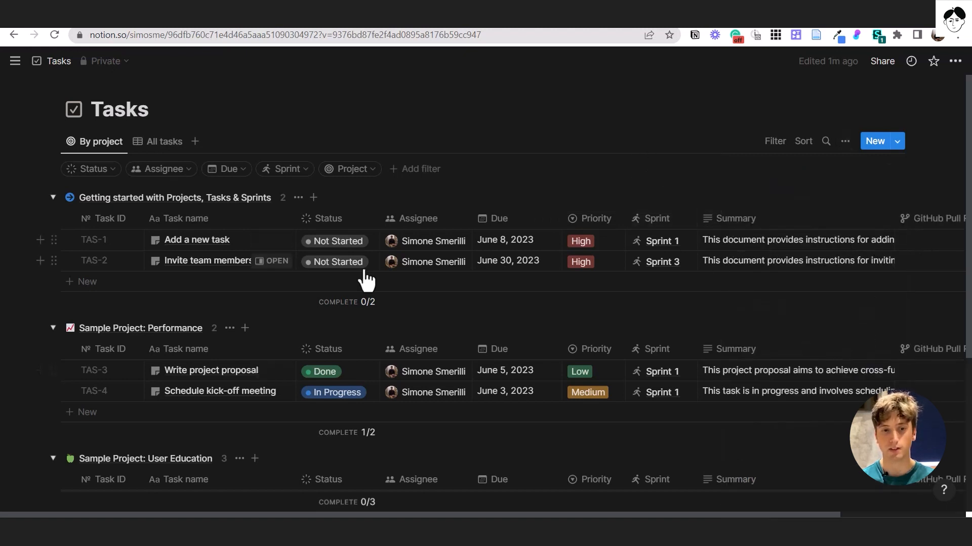
- Reopen the Add a new task page and check its GitHub Pull Requests field
left_click(197, 240)
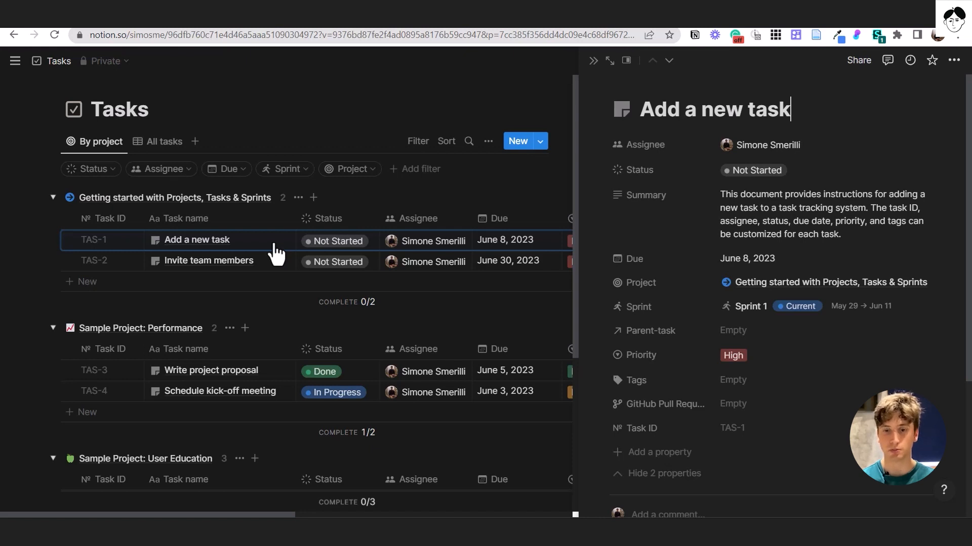
mouse_move(706, 305)
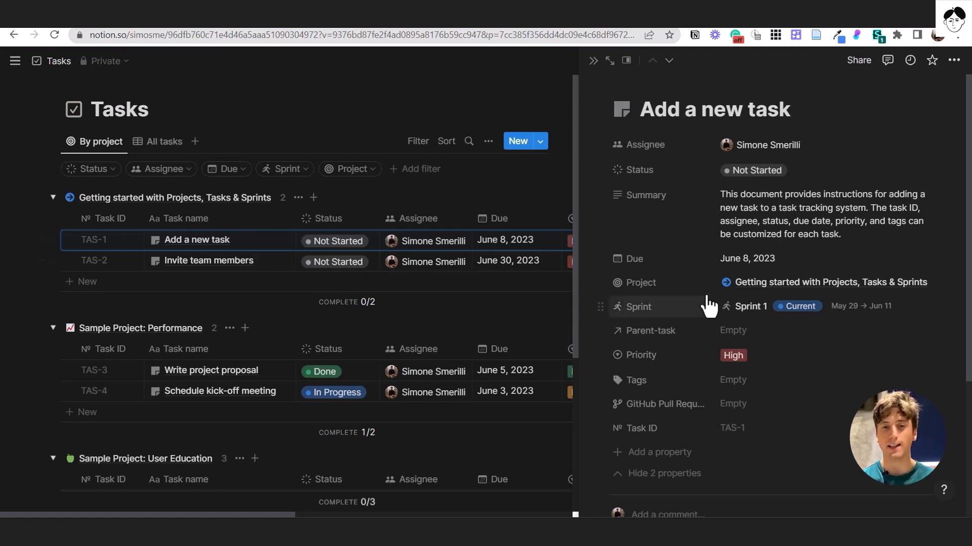
mouse_move(750, 411)
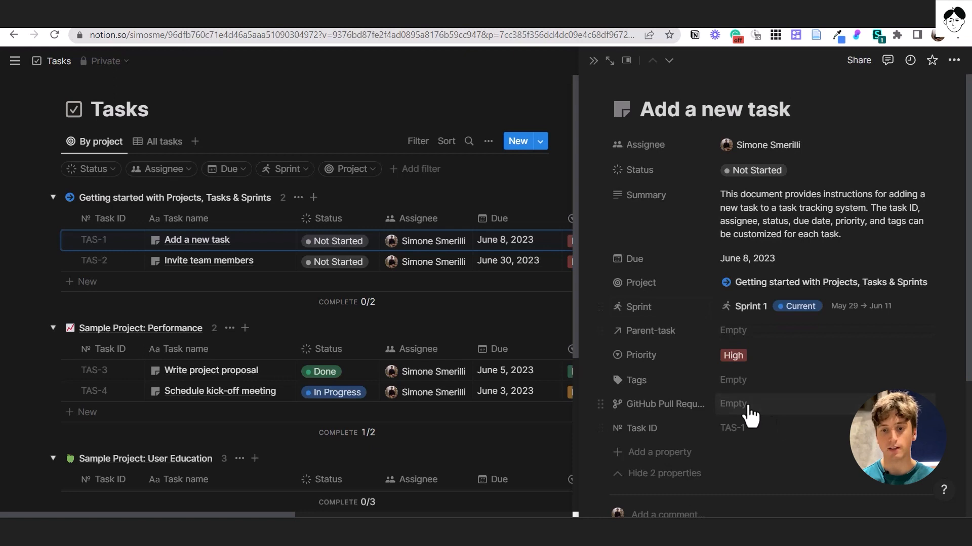
left_click(735, 404)
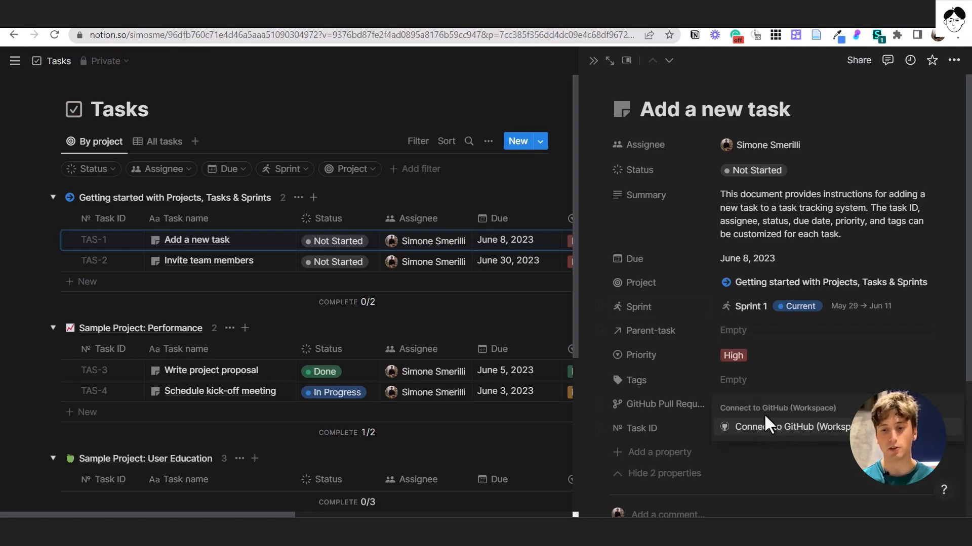
mouse_move(760, 395)
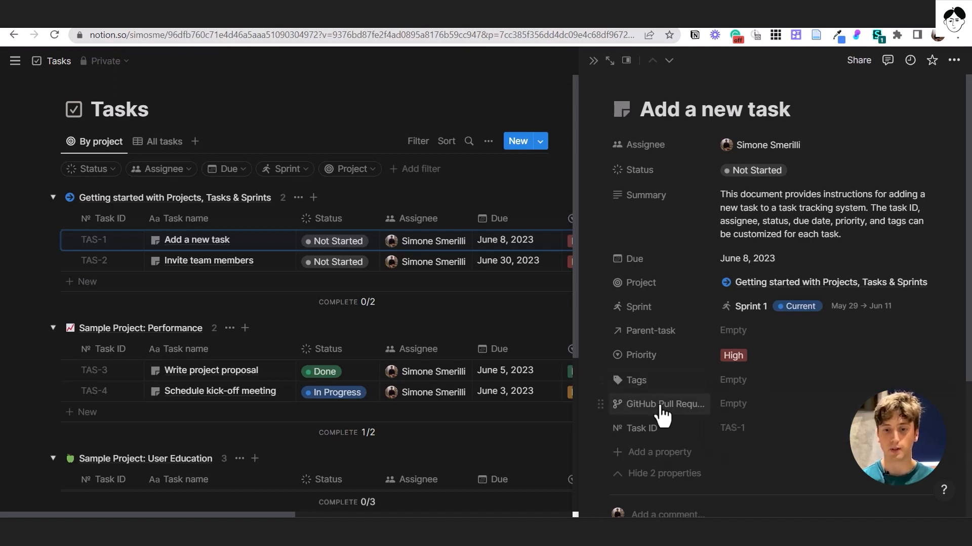
mouse_move(661, 404)
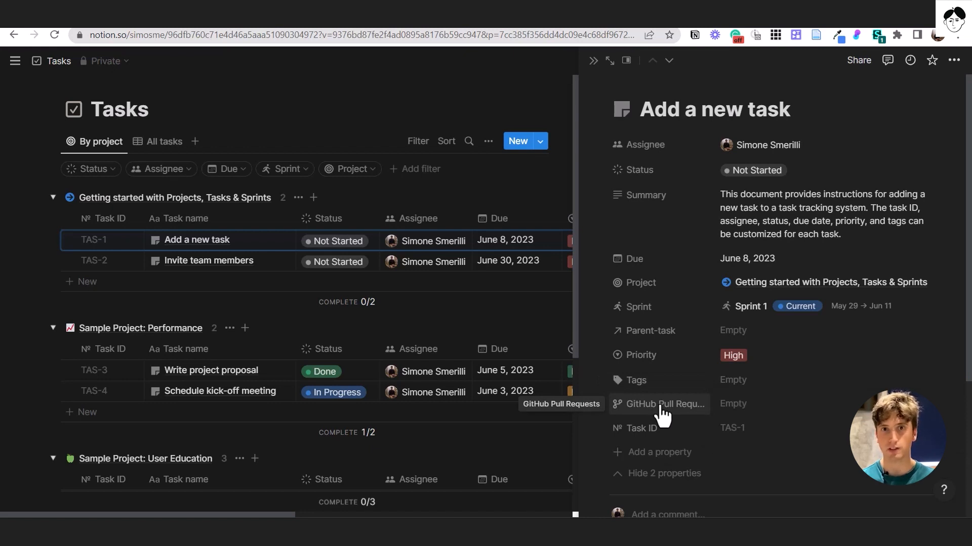
mouse_move(592, 60)
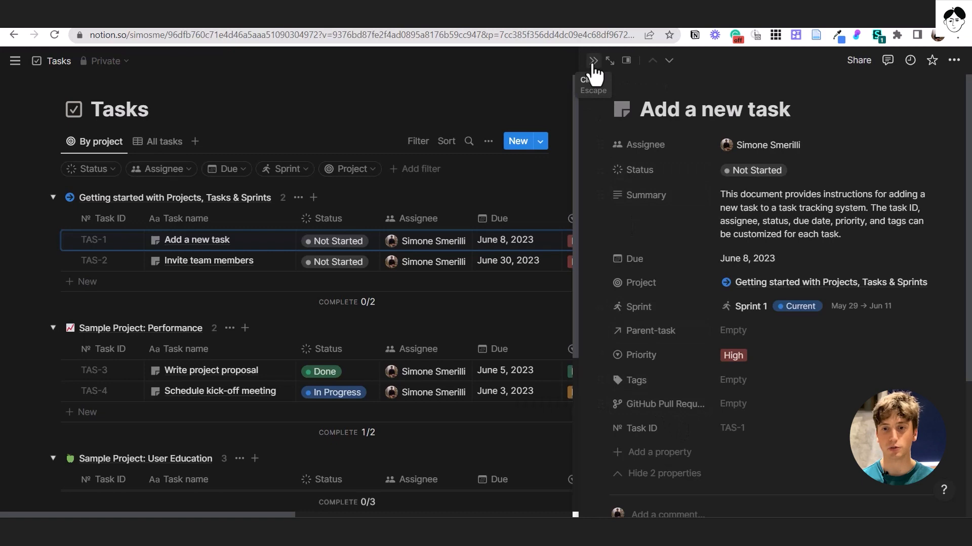
- Close the task peek and go to the Sprint board page with the sidebar hidden
left_click(592, 59)
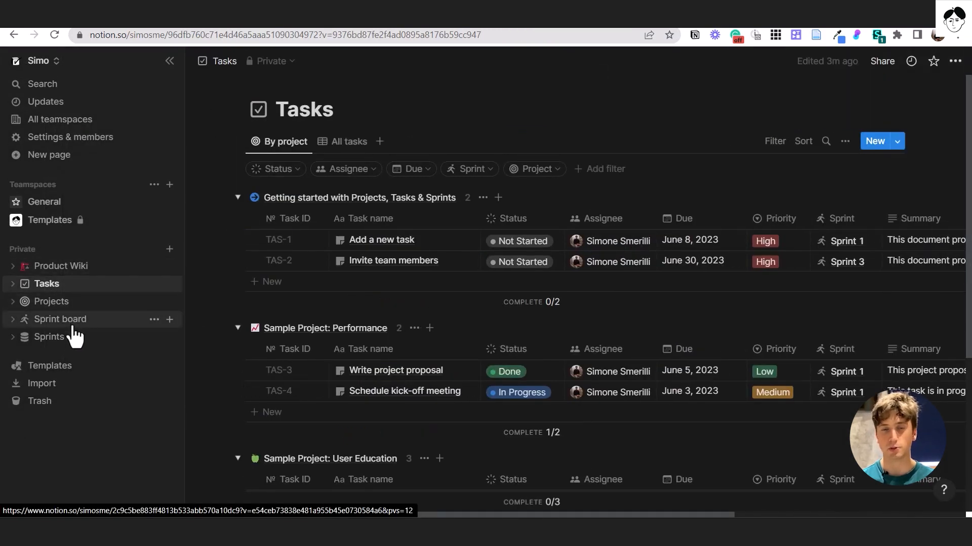
left_click(60, 319)
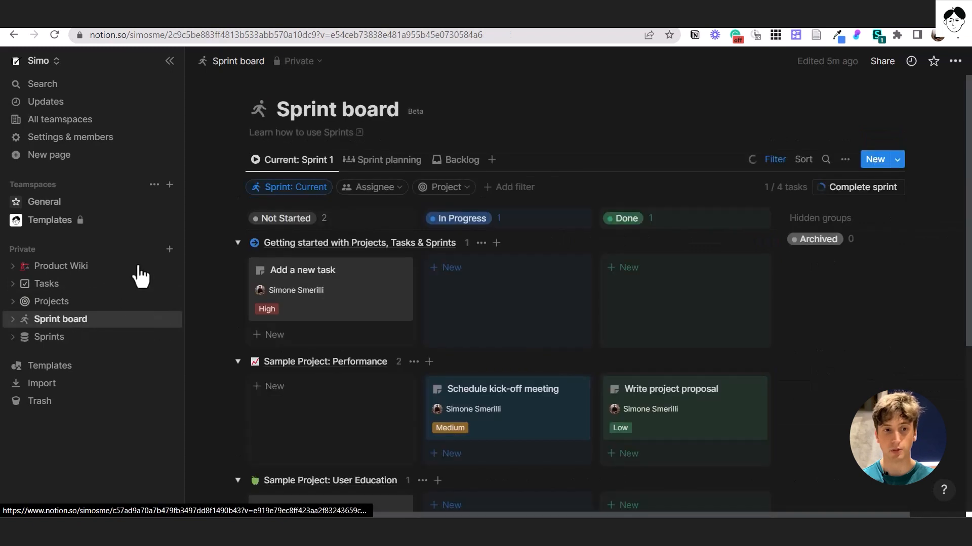
left_click(170, 60)
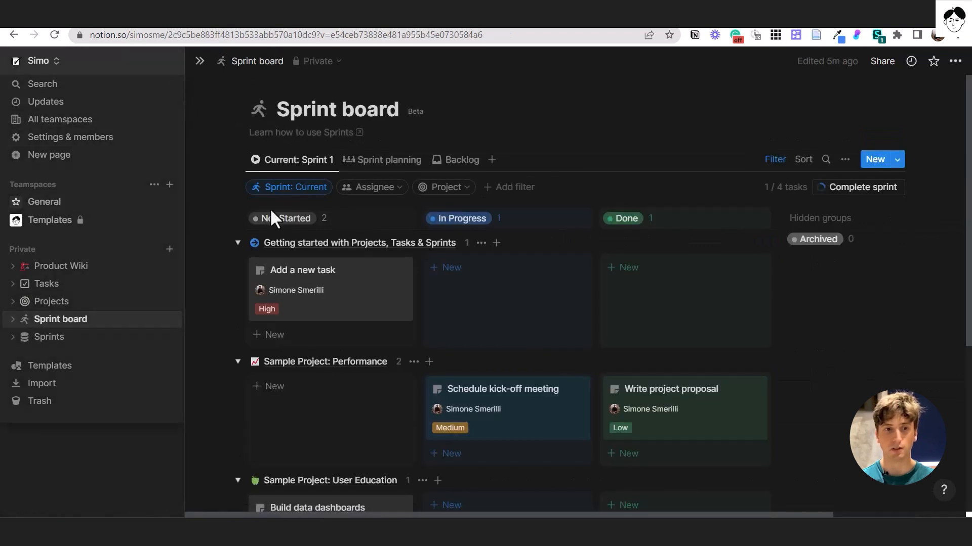
left_click(200, 61)
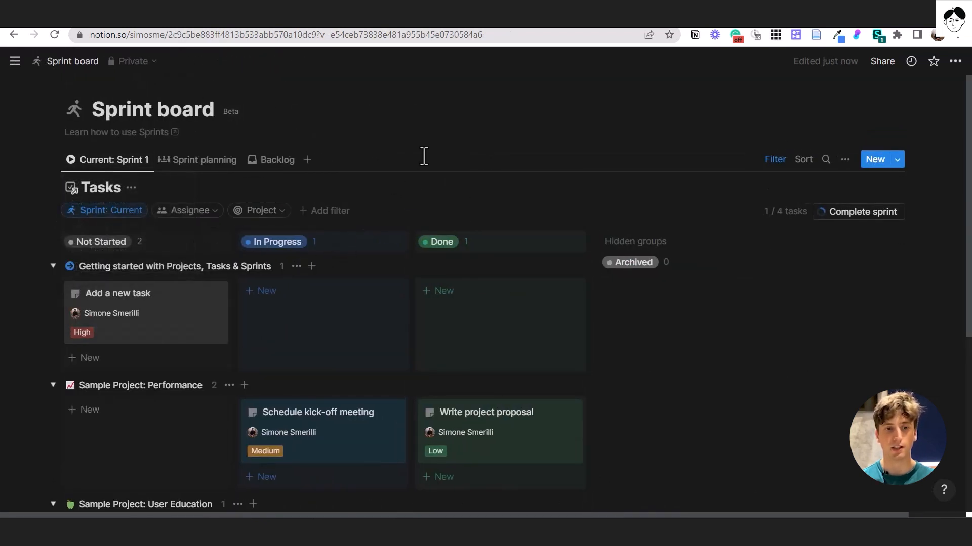
left_click(131, 187)
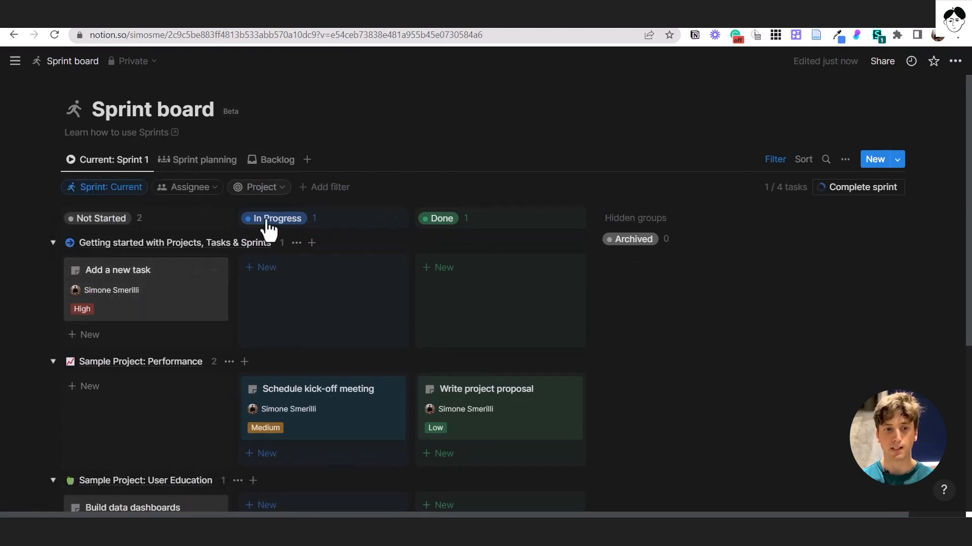
scroll("down", 3)
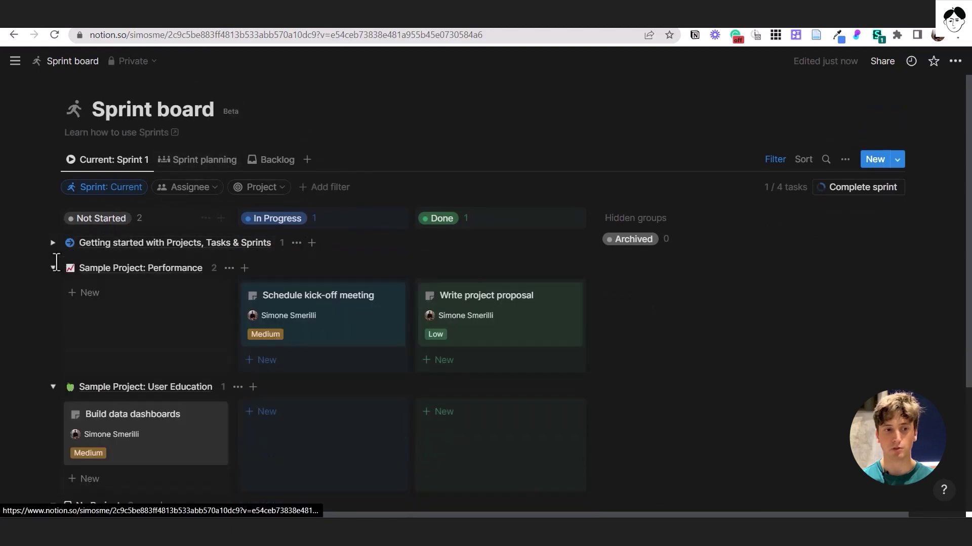
- Browse the board's Layout settings and collapse then re-expand the Getting started group
left_click(844, 159)
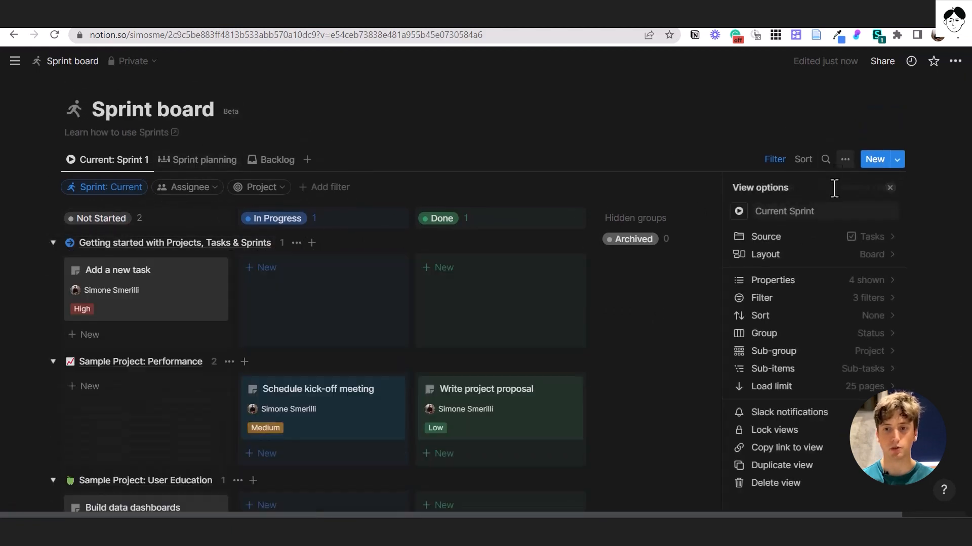
left_click(763, 254)
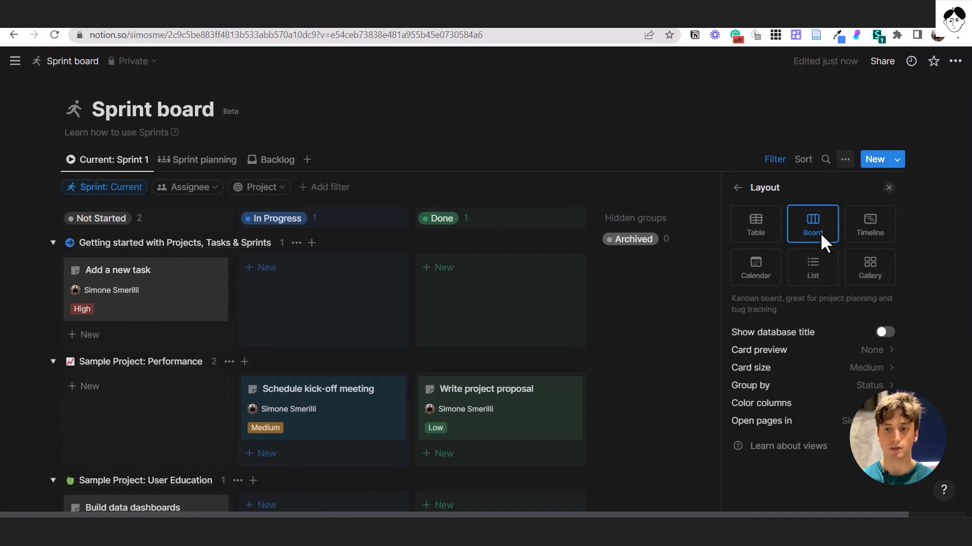
left_click(737, 188)
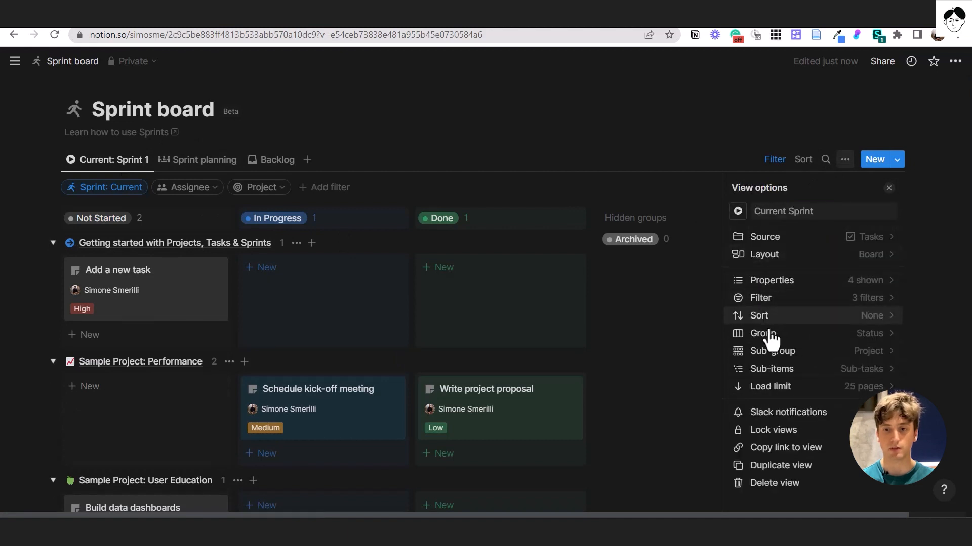
mouse_move(781, 359)
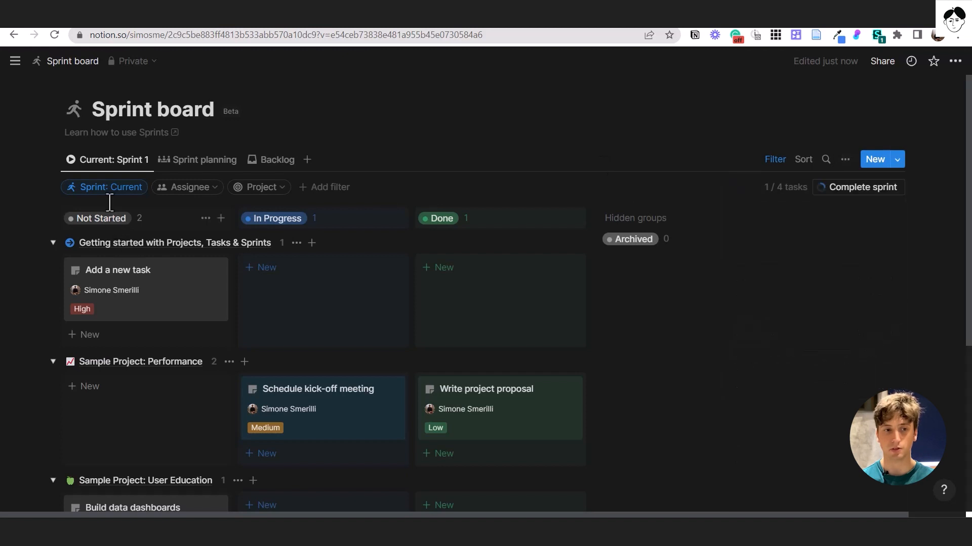
left_click(53, 242)
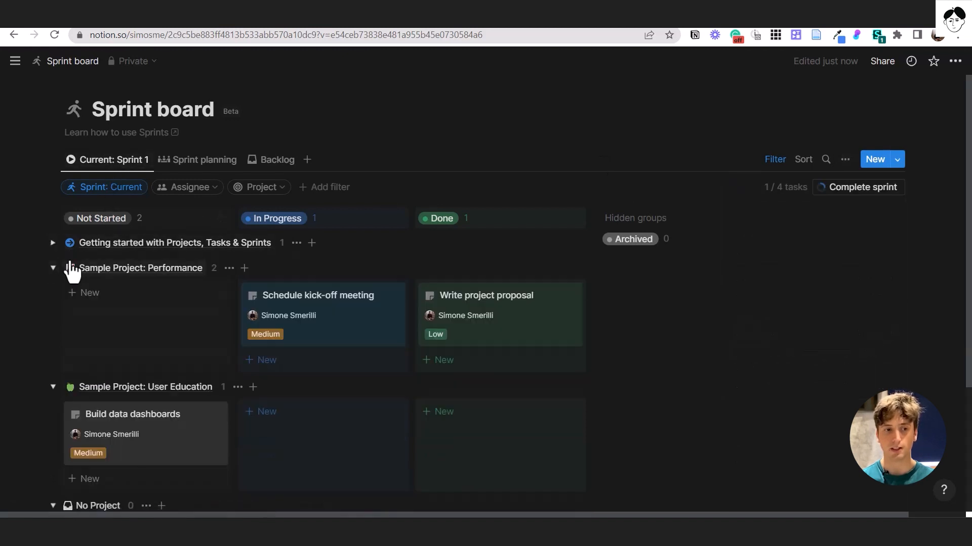
left_click(53, 242)
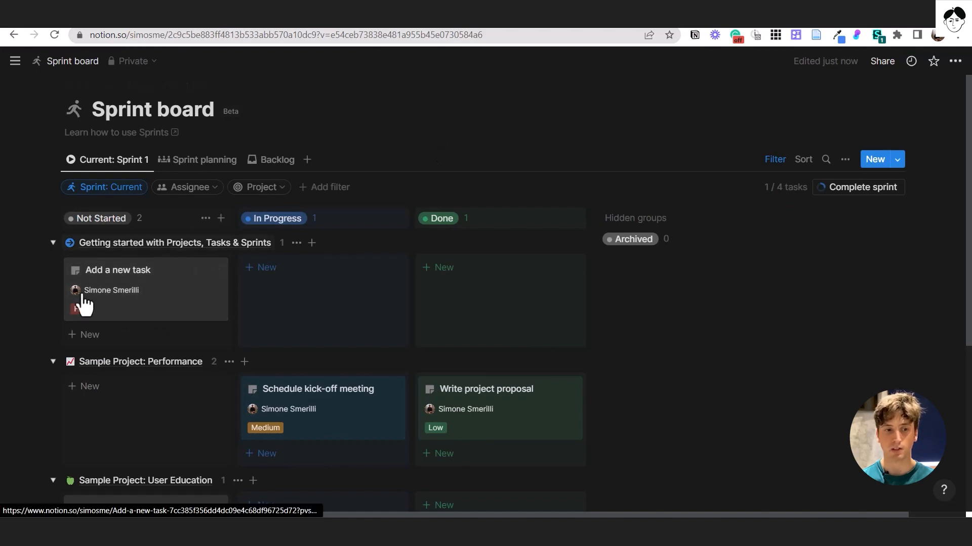
left_click(118, 269)
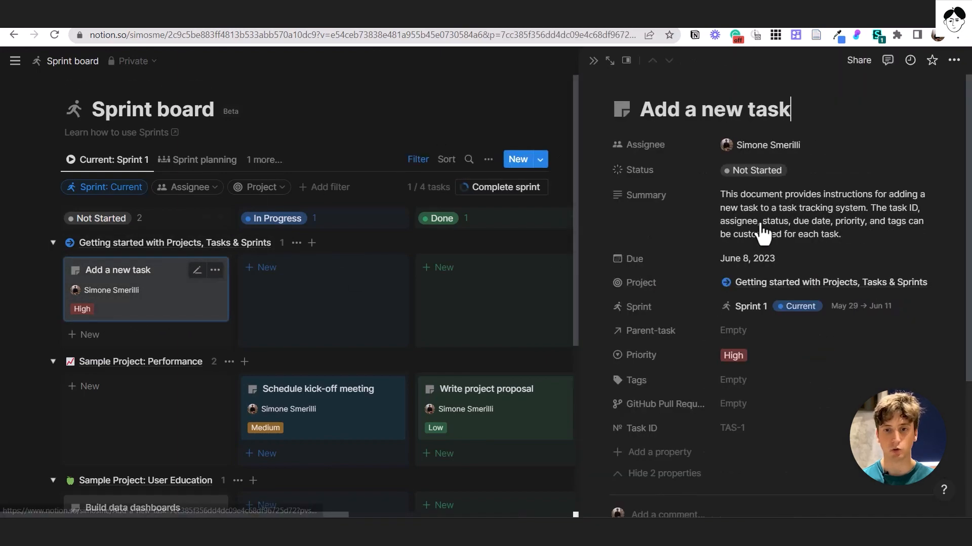
scroll("down", 3)
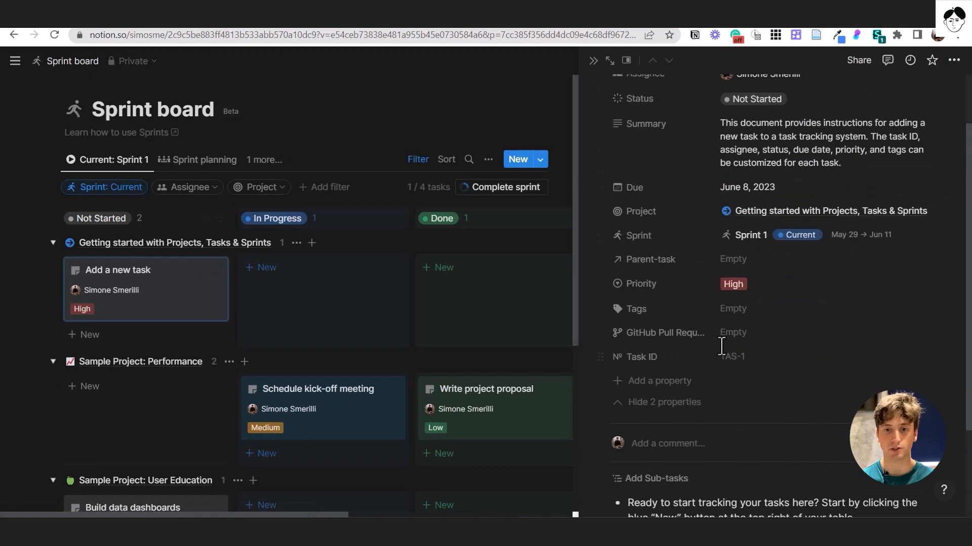
left_click(733, 258)
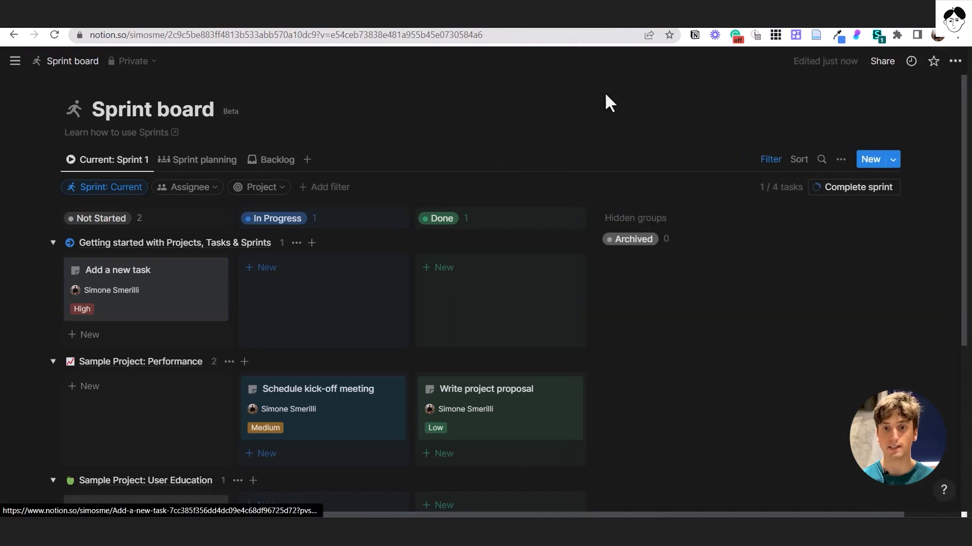
- Check the board view's sub-items settings and close the view settings
left_click(841, 159)
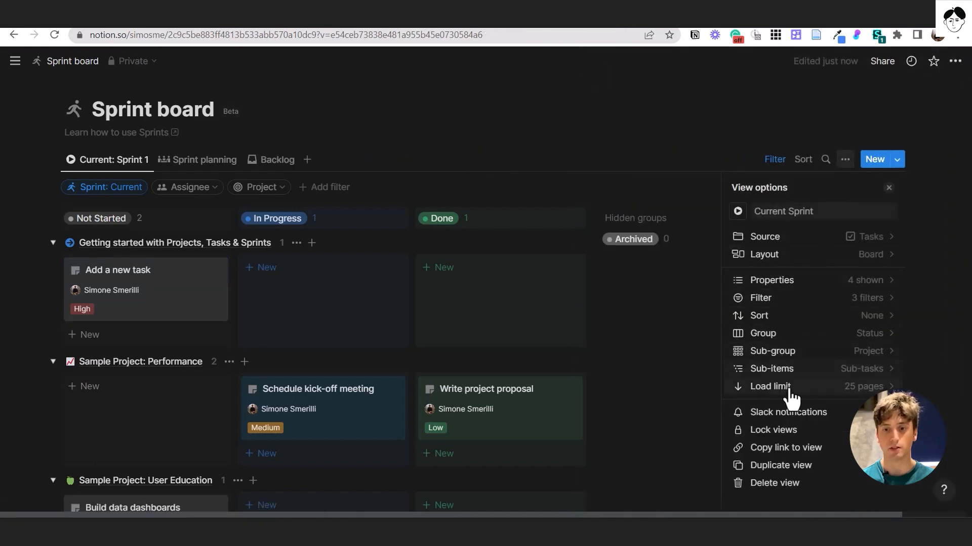
left_click(774, 368)
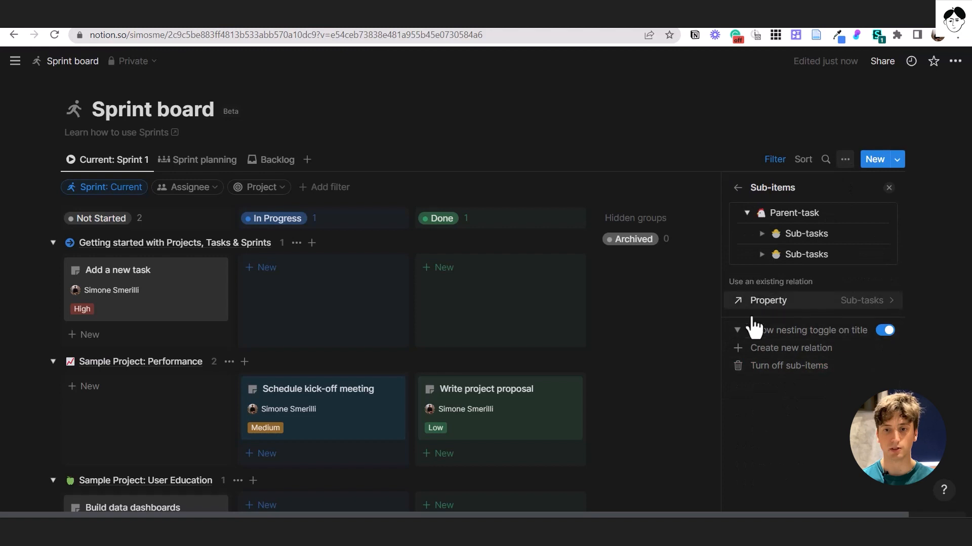
left_click(888, 188)
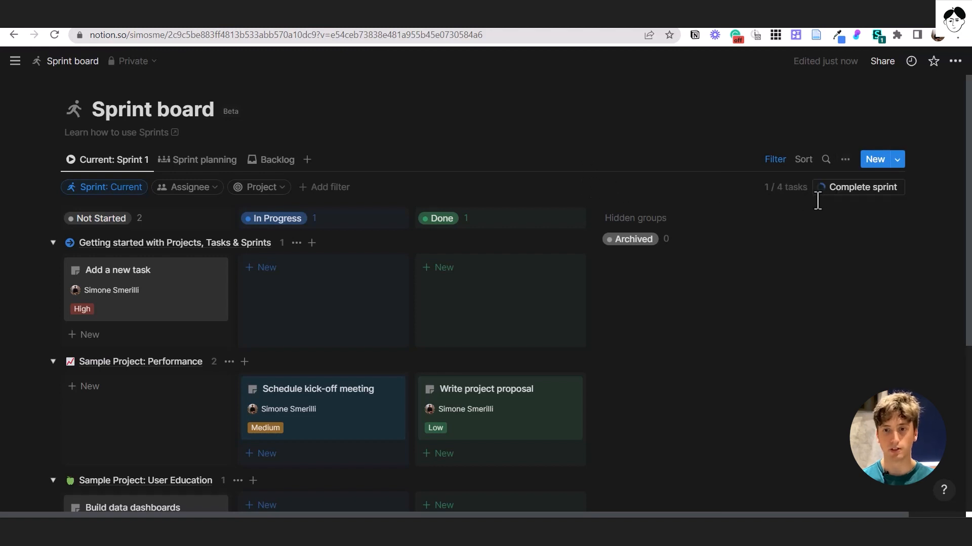
mouse_move(859, 188)
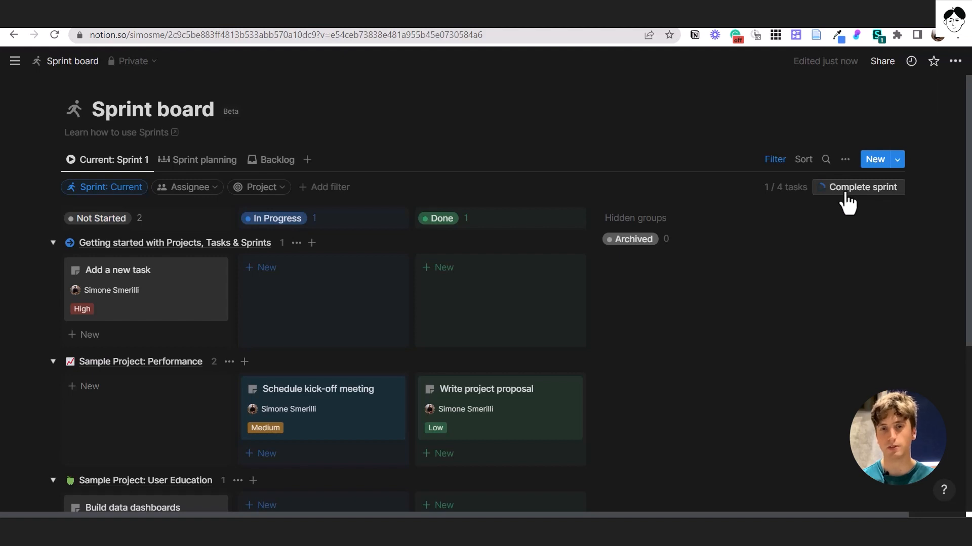
mouse_move(664, 153)
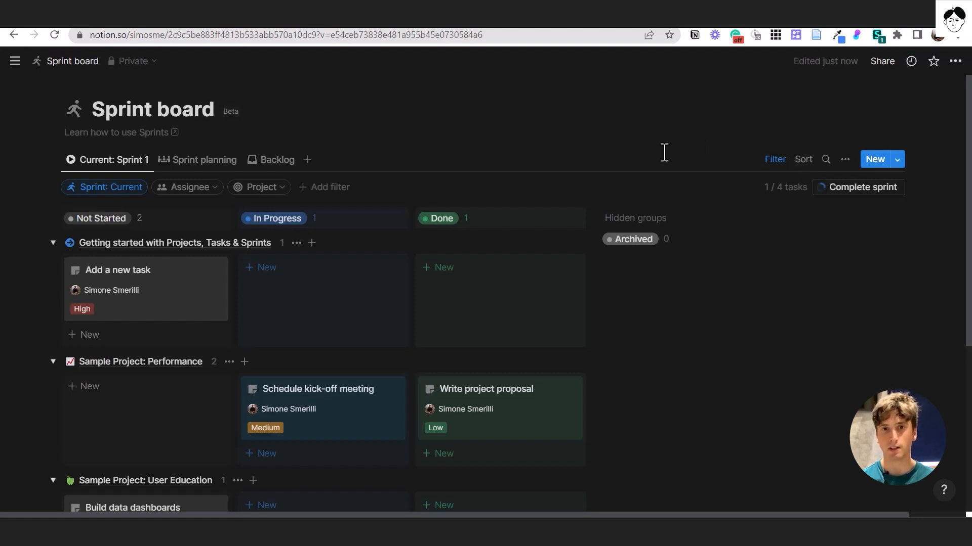
mouse_move(648, 162)
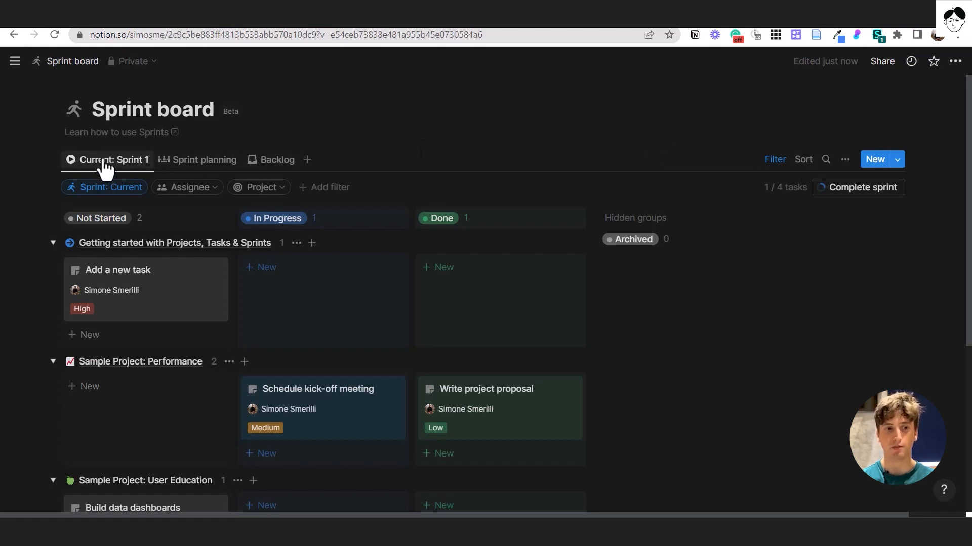
mouse_move(124, 178)
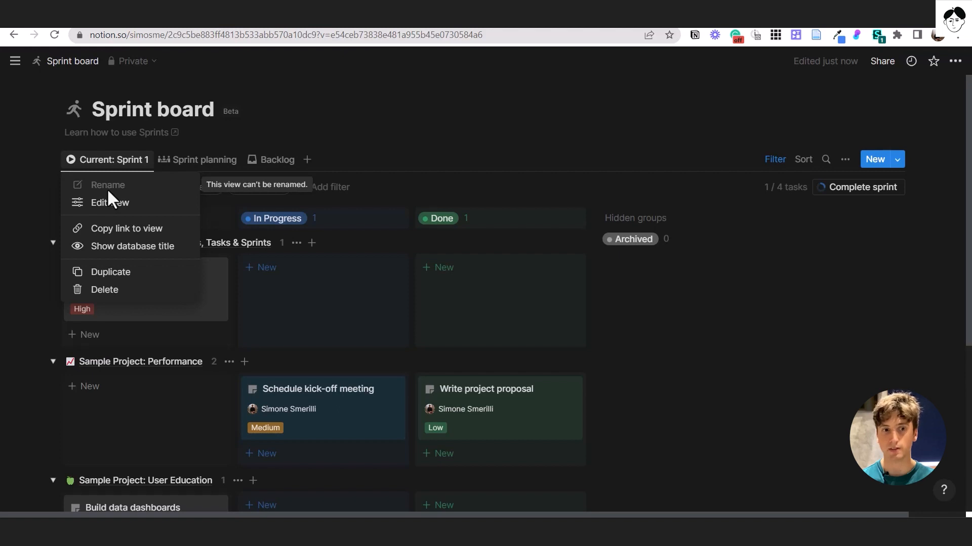
- Switch through the Sprint planning and Backlog views and back to Current
left_click(204, 158)
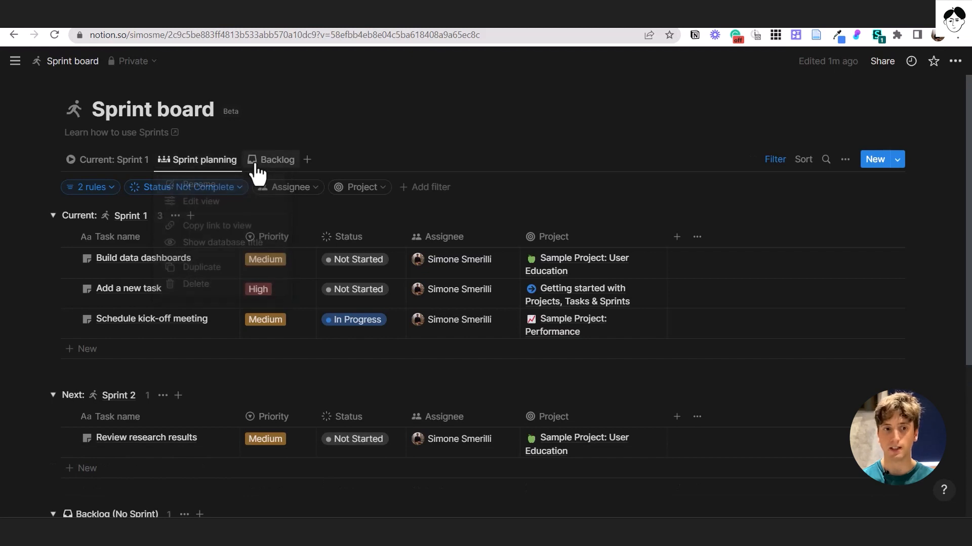
left_click(278, 159)
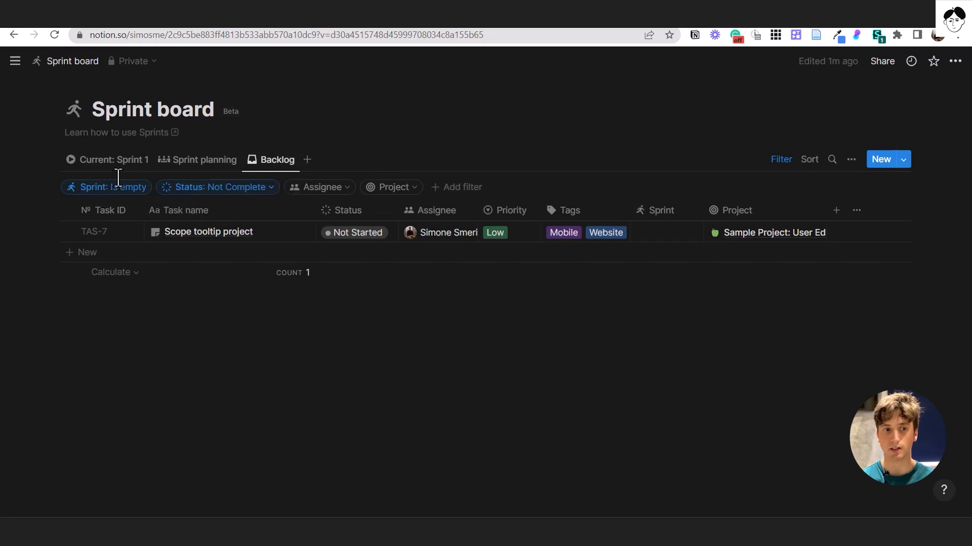
left_click(114, 159)
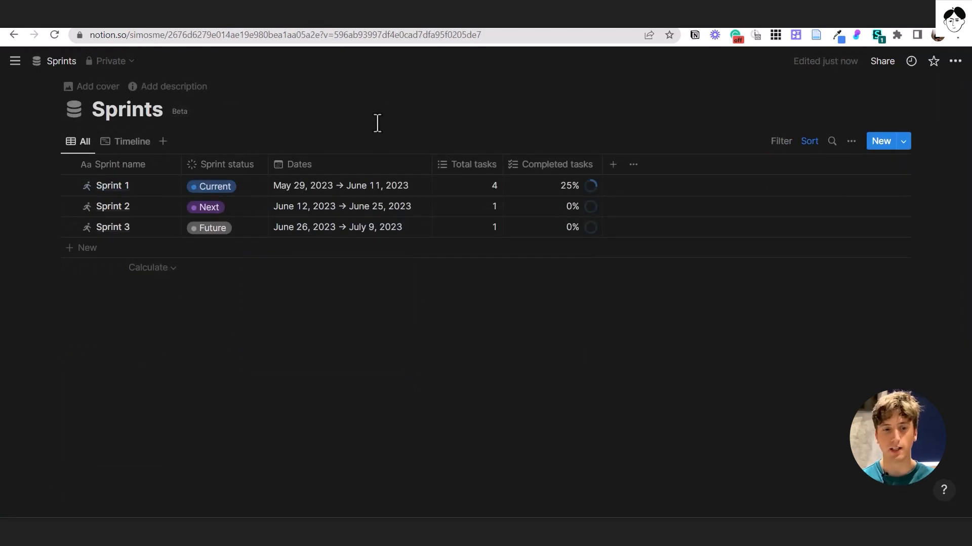
mouse_move(371, 143)
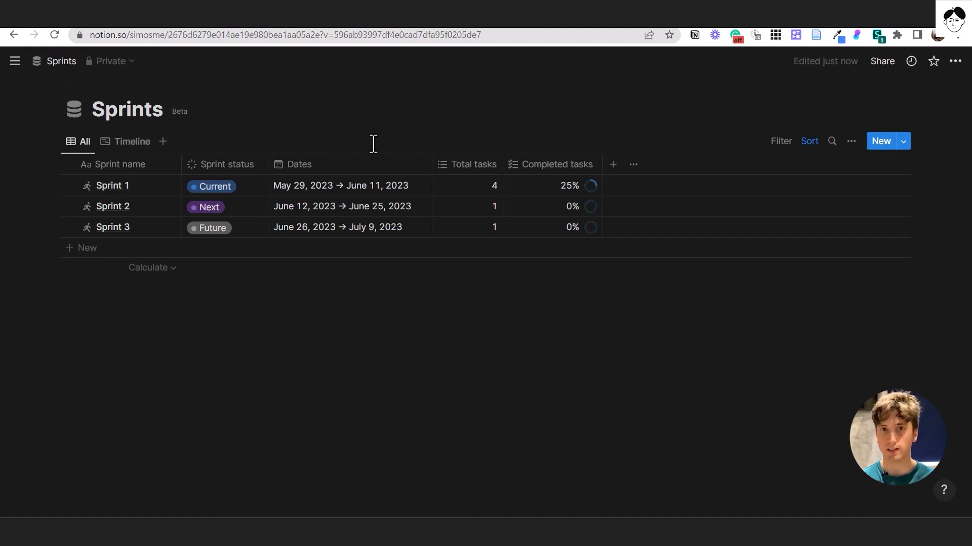
mouse_move(304, 207)
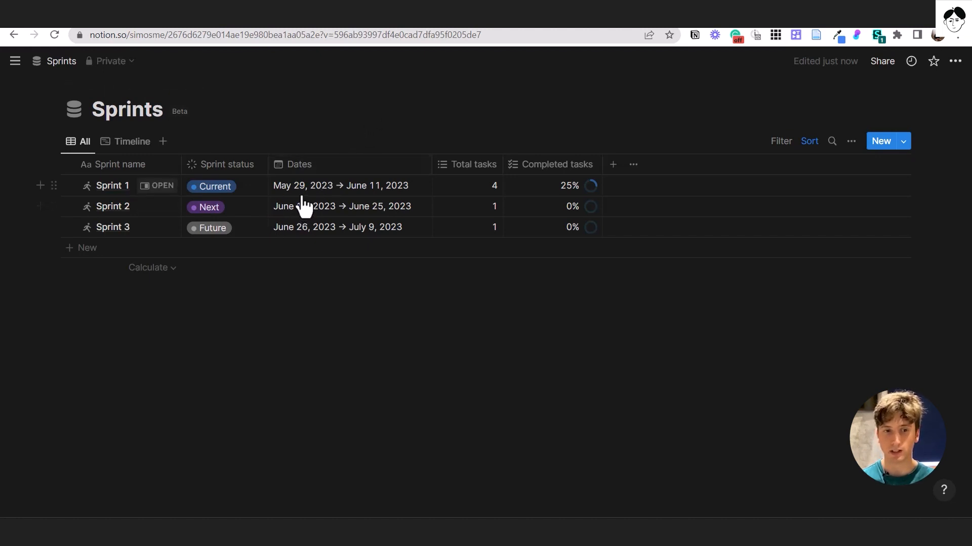
- Add a New sprint row with Future status and May 29–June 10 dates, then select it
left_click(214, 186)
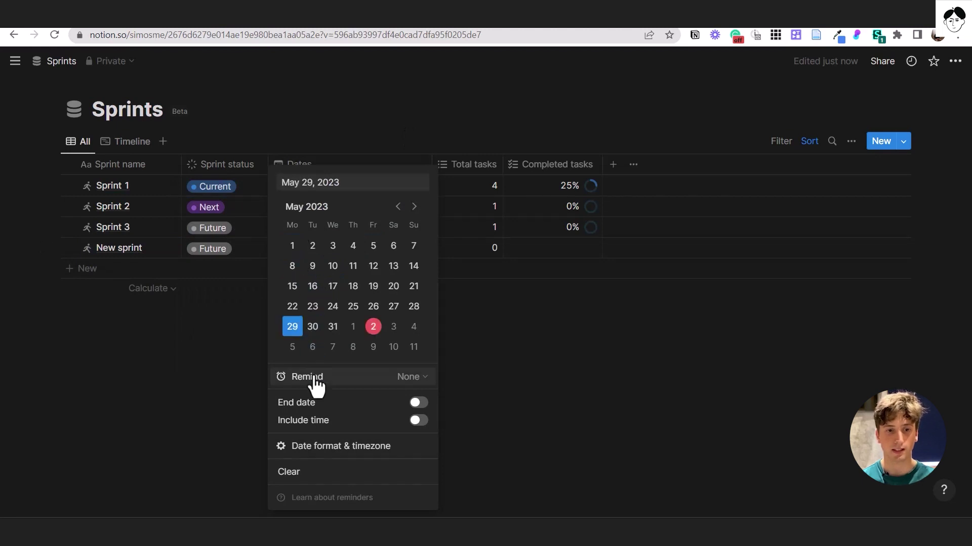
left_click(417, 402)
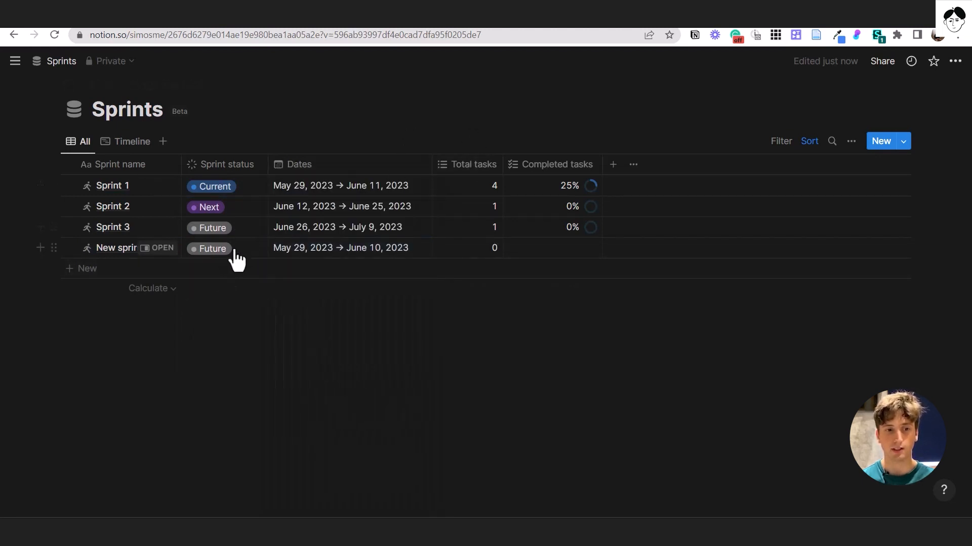
left_click(210, 249)
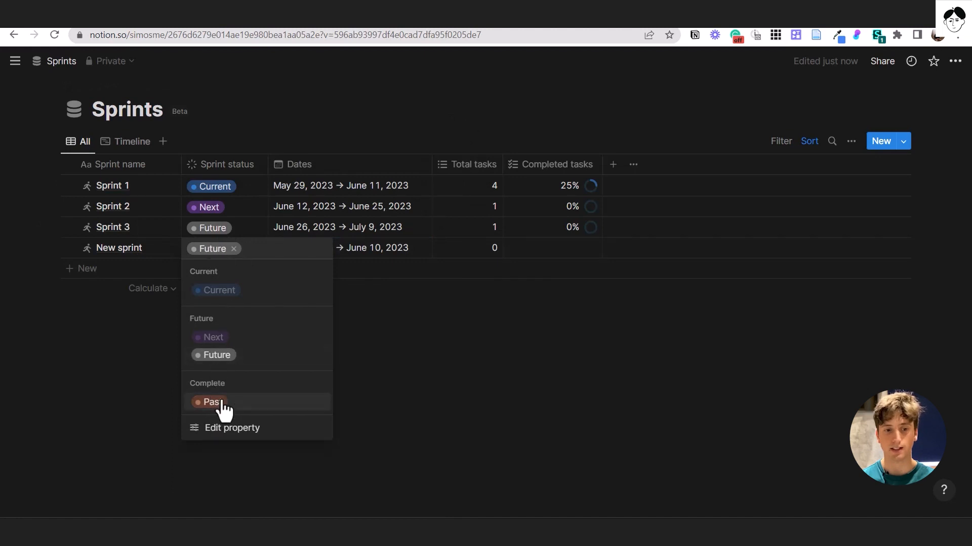
mouse_move(213, 338)
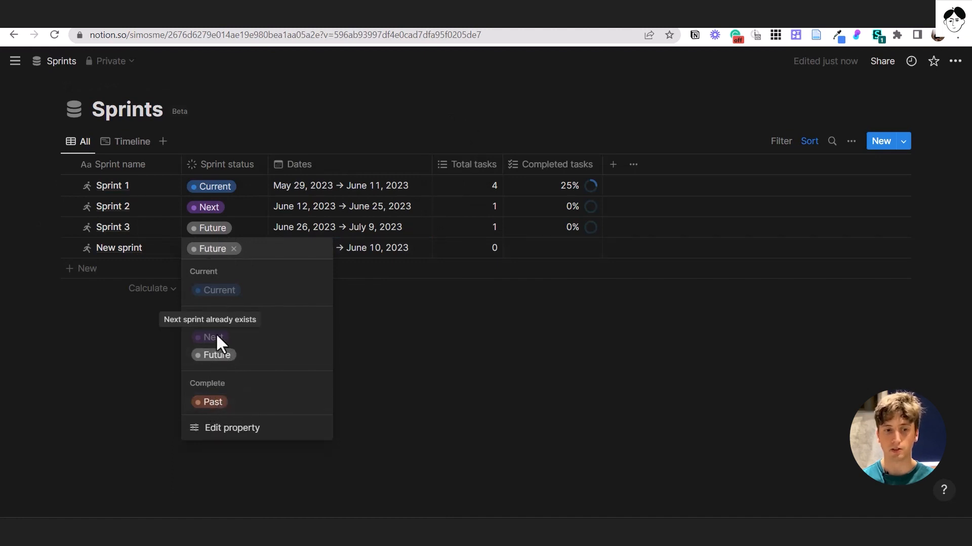
mouse_move(327, 141)
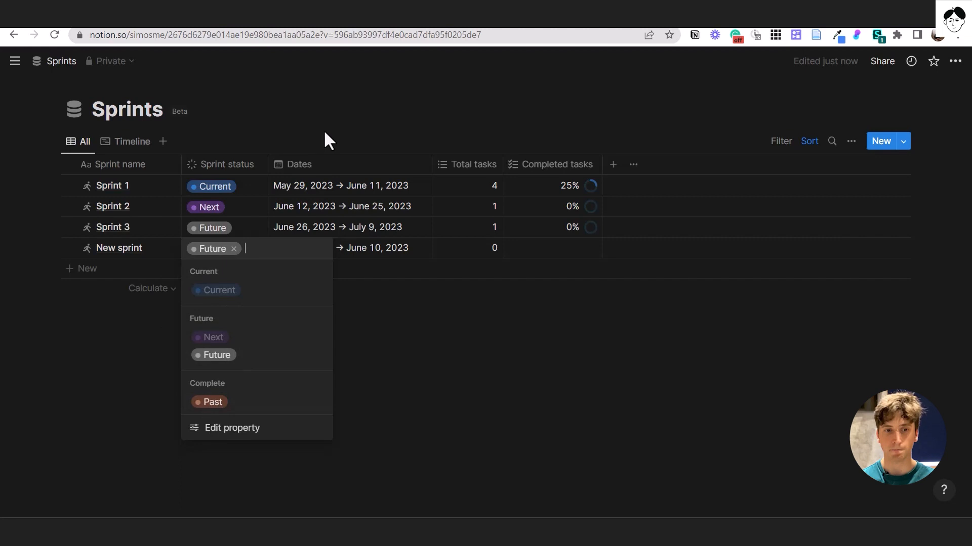
left_click(321, 140)
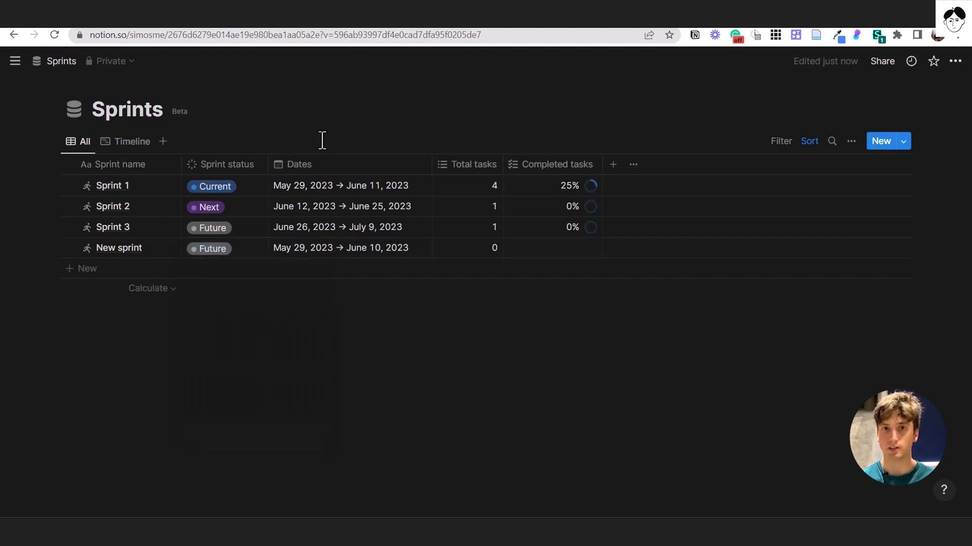
left_click(69, 248)
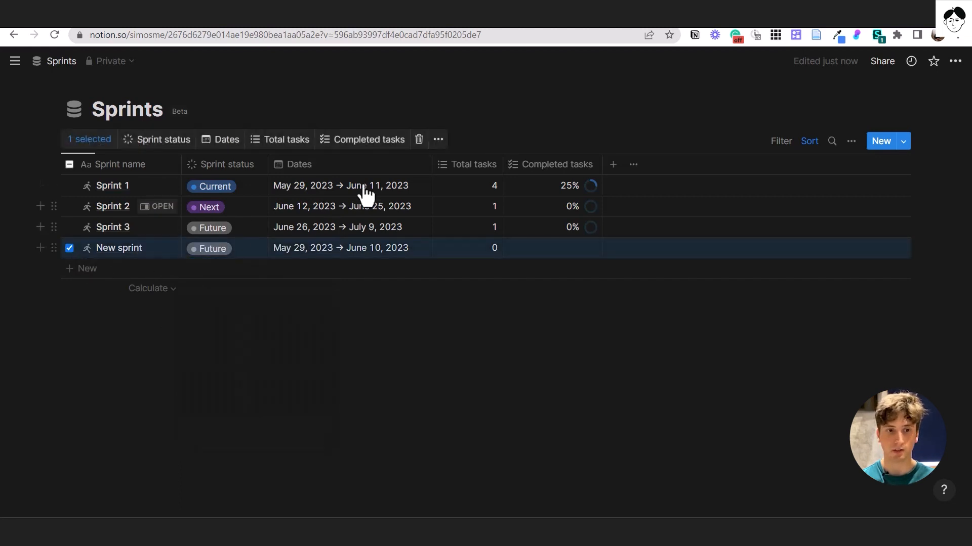
- Replace the old sprints with a fresh Sprint test row ending June 11
left_click(419, 140)
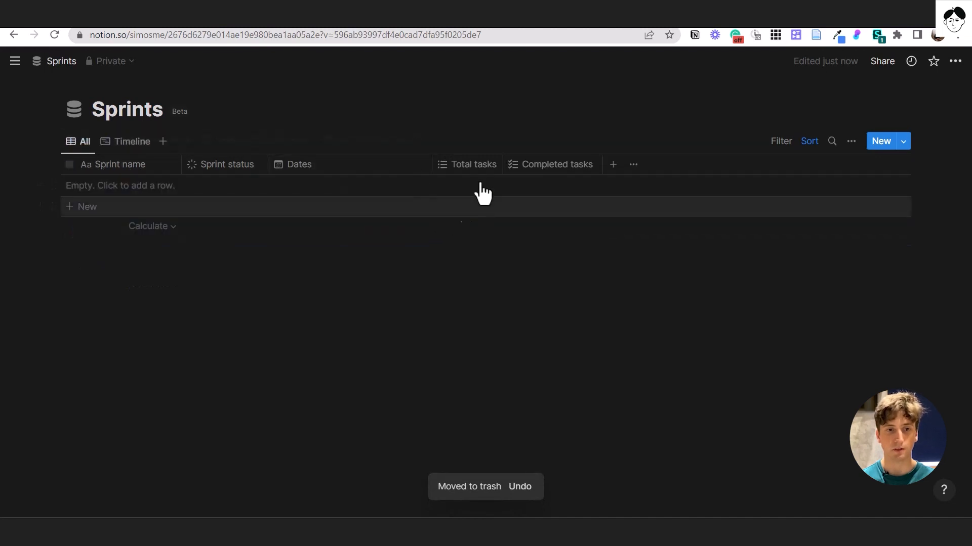
left_click(87, 207)
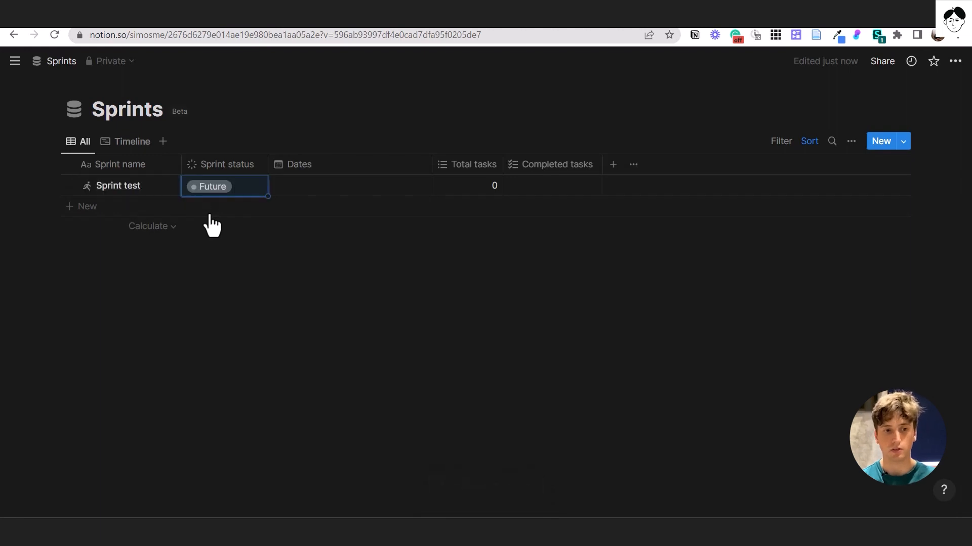
left_click(212, 187)
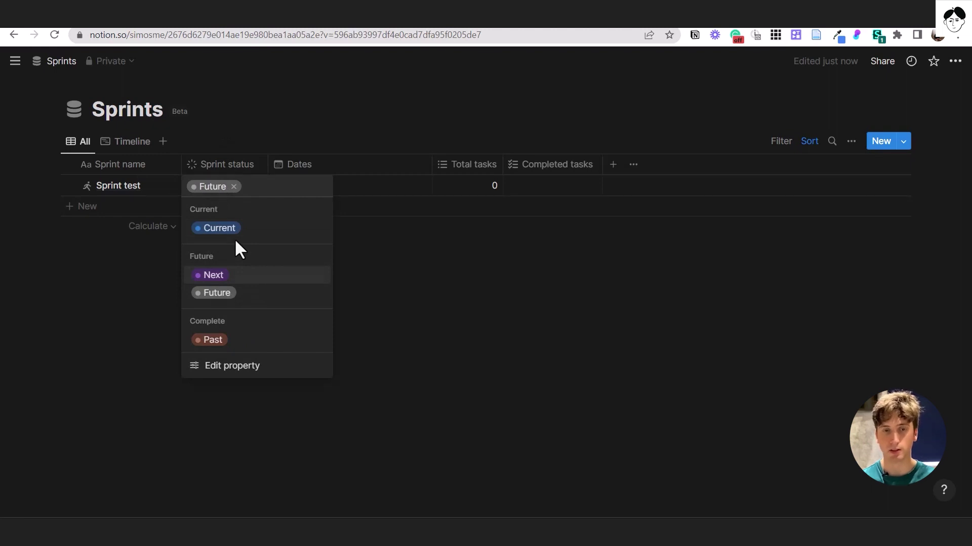
mouse_move(258, 242)
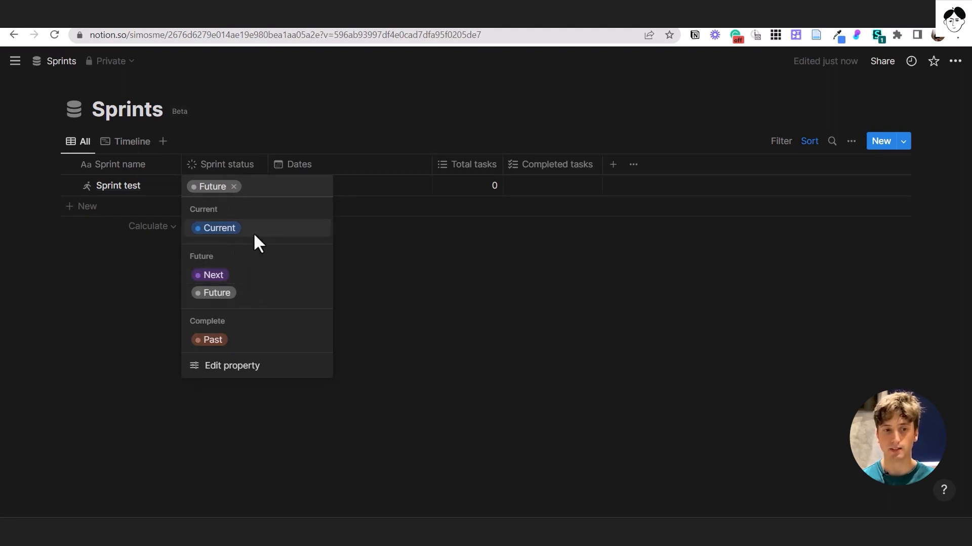
mouse_move(267, 236)
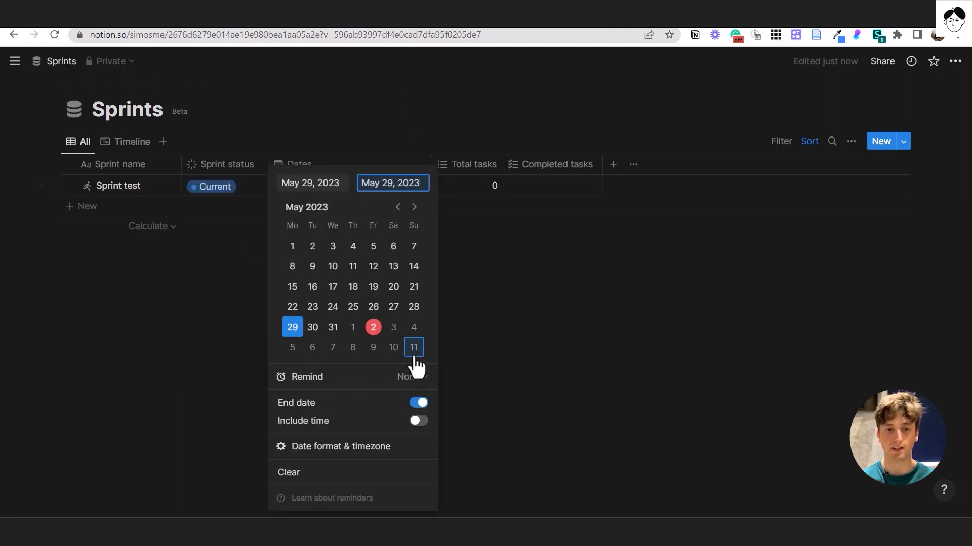
left_click(413, 347)
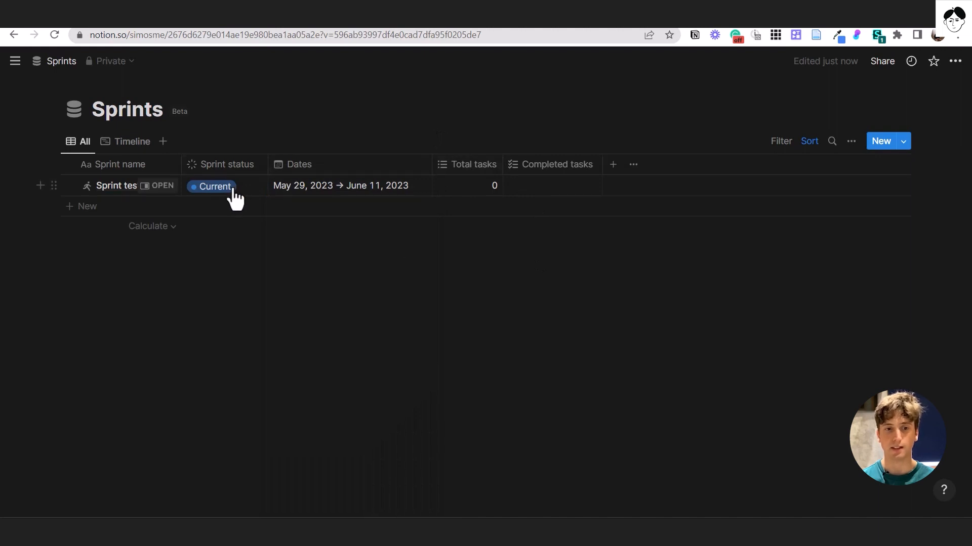
- Add sprint test 2 as the Next sprint running into July, leaving sprint test 3 as Future July 3–21
left_click(87, 207)
type("sprint test 2")
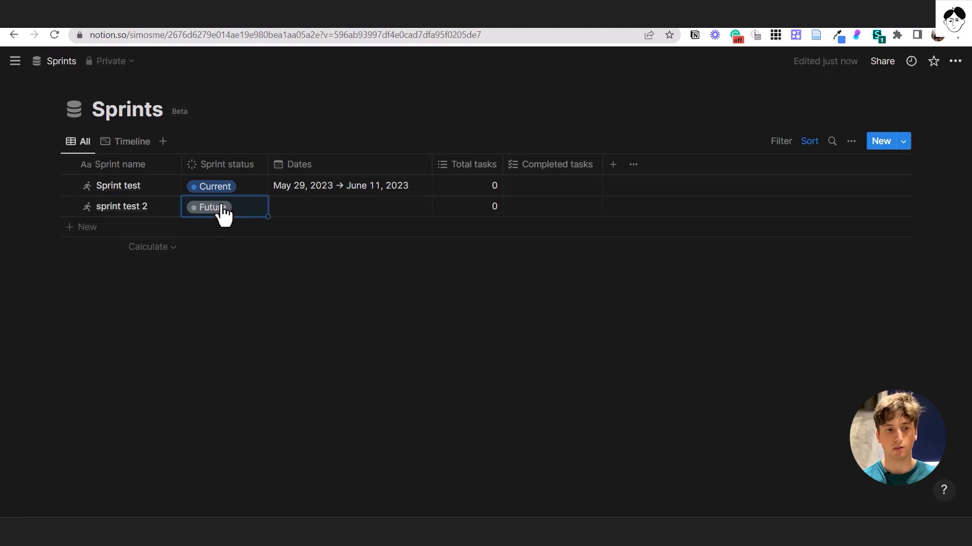
left_click(210, 207)
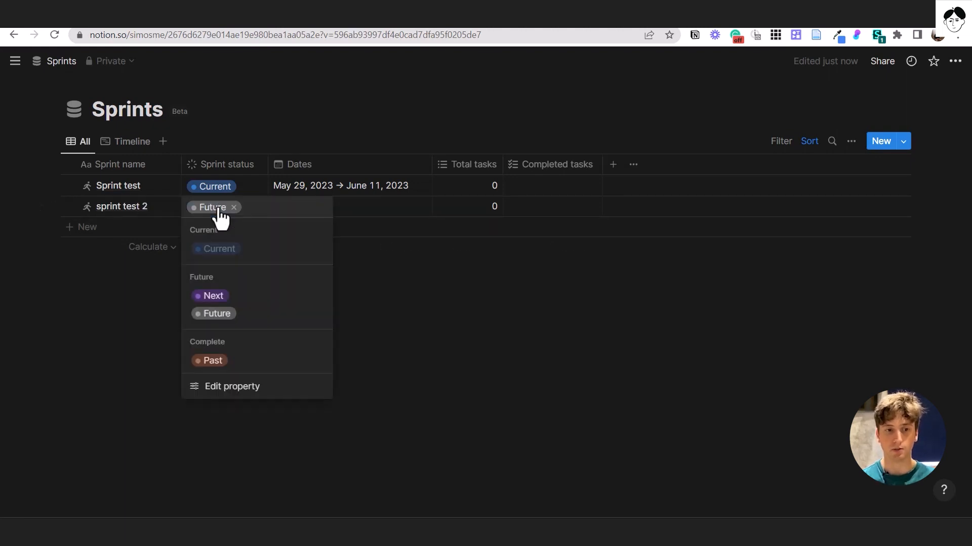
mouse_move(213, 296)
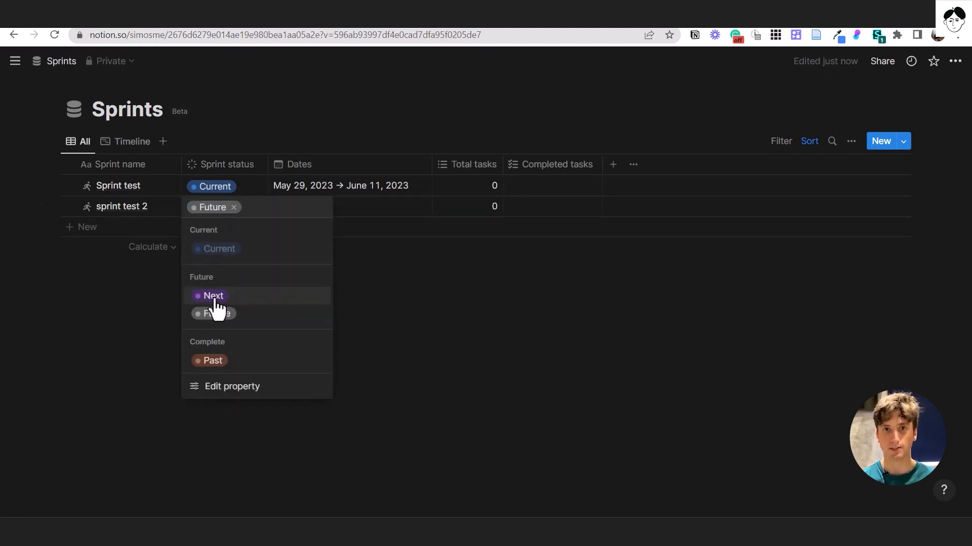
left_click(213, 296)
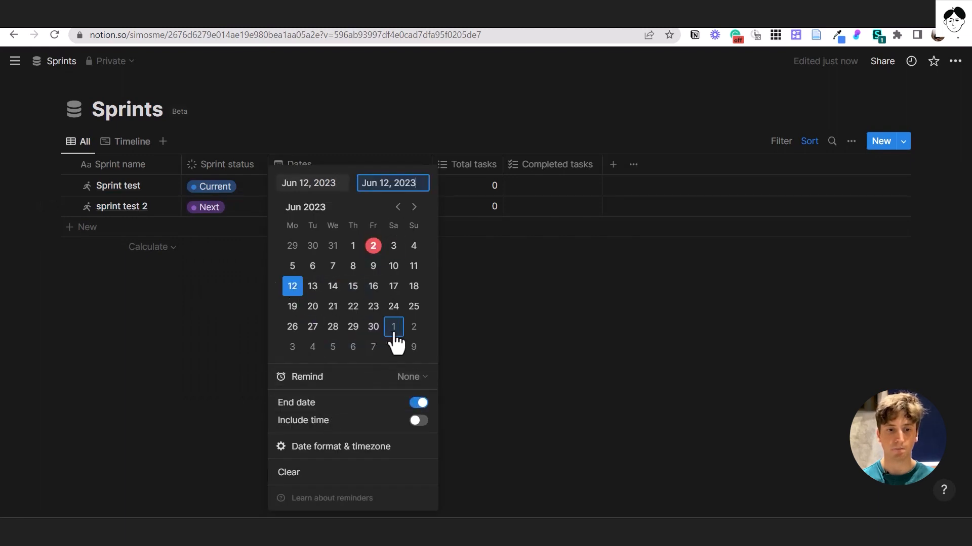
left_click(392, 326)
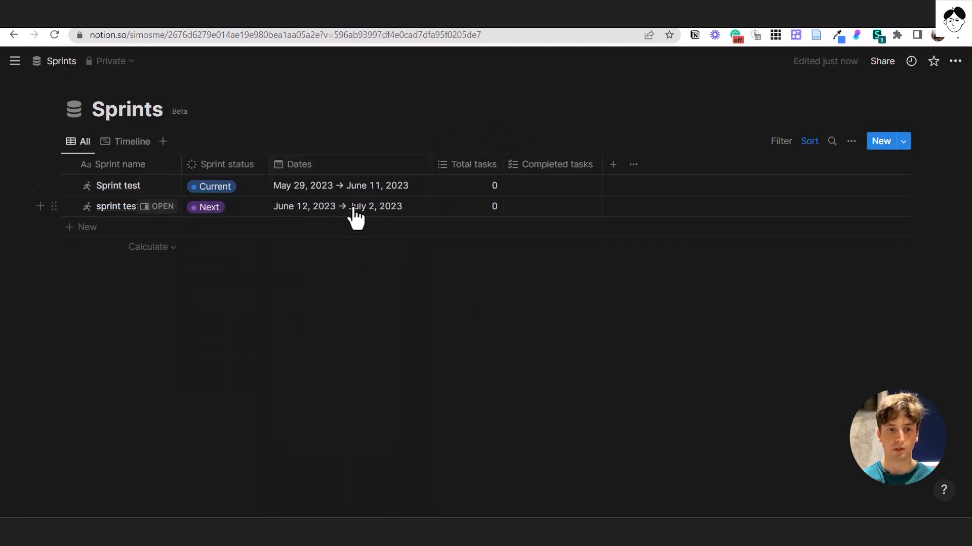
left_click(208, 206)
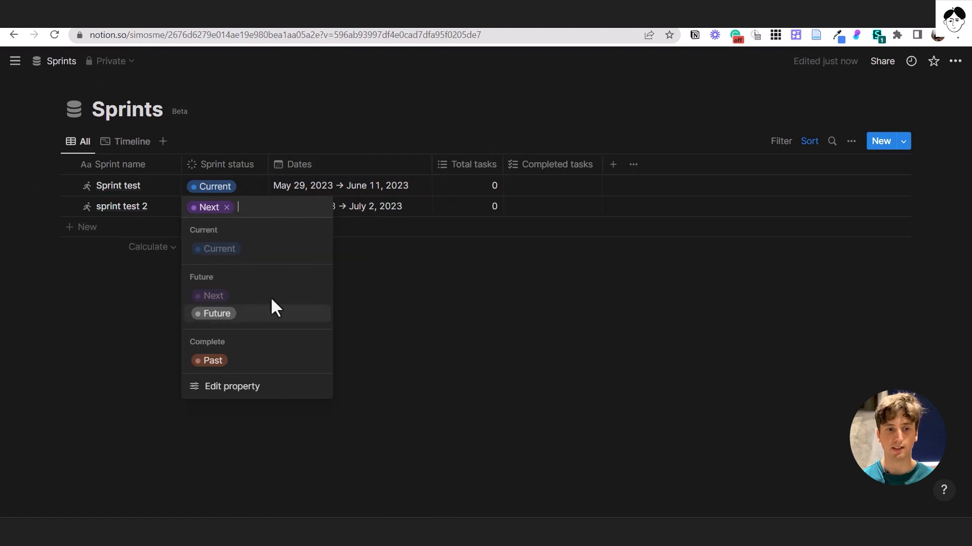
mouse_move(319, 173)
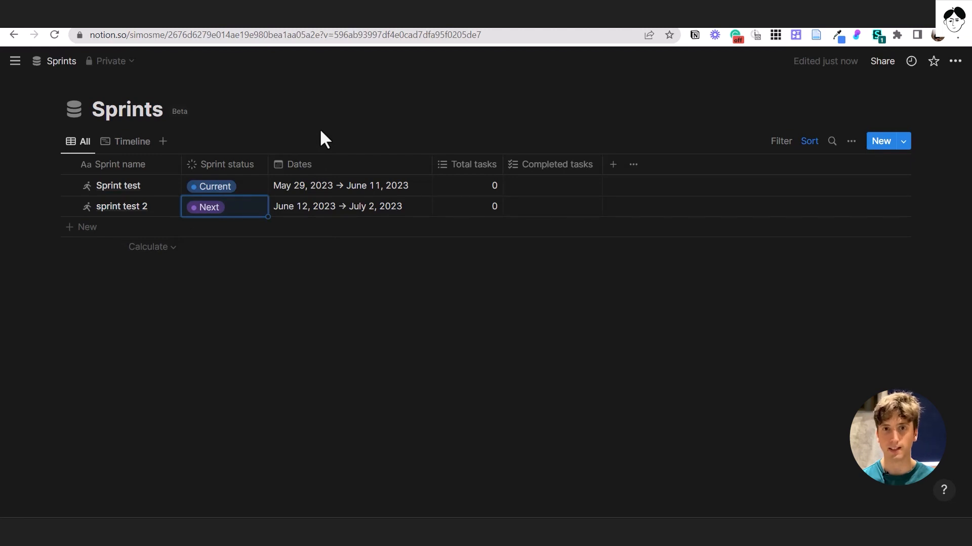
left_click(87, 227)
type("sprint test 3")
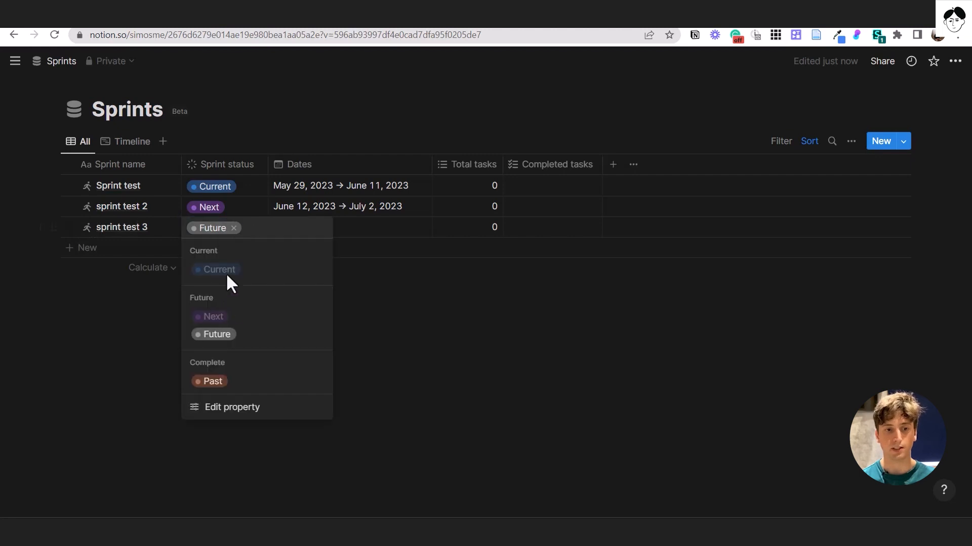
mouse_move(244, 403)
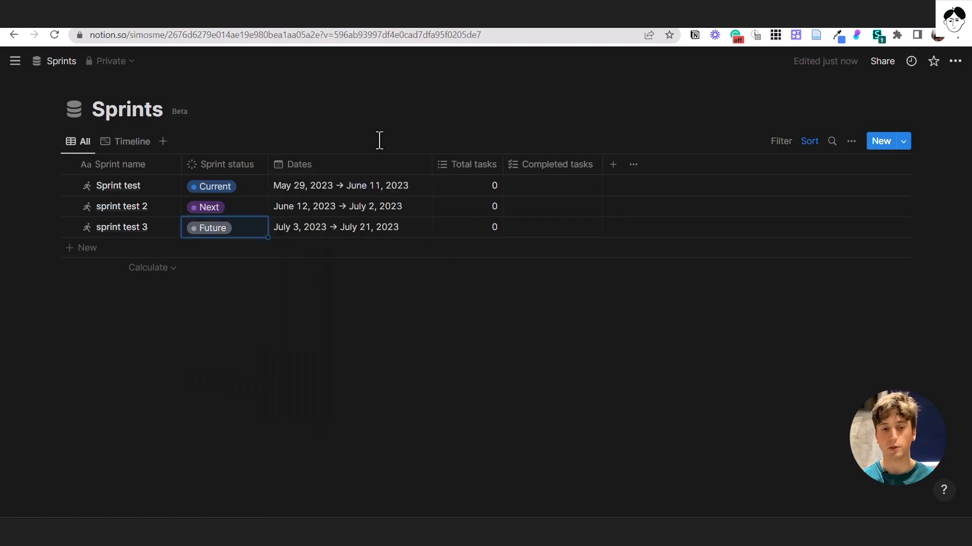
left_click(15, 60)
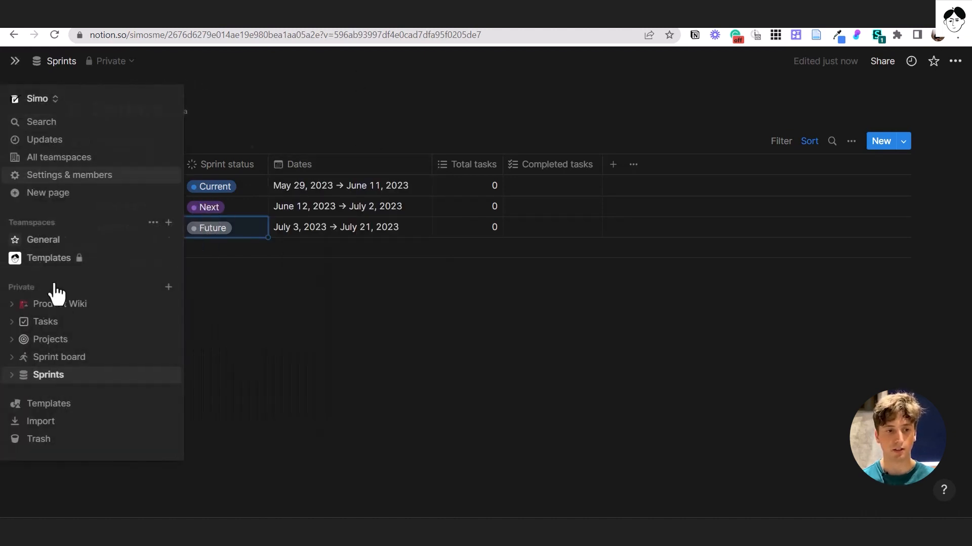
- Switch to the Sprint board page tracking the current Sprint test
left_click(59, 357)
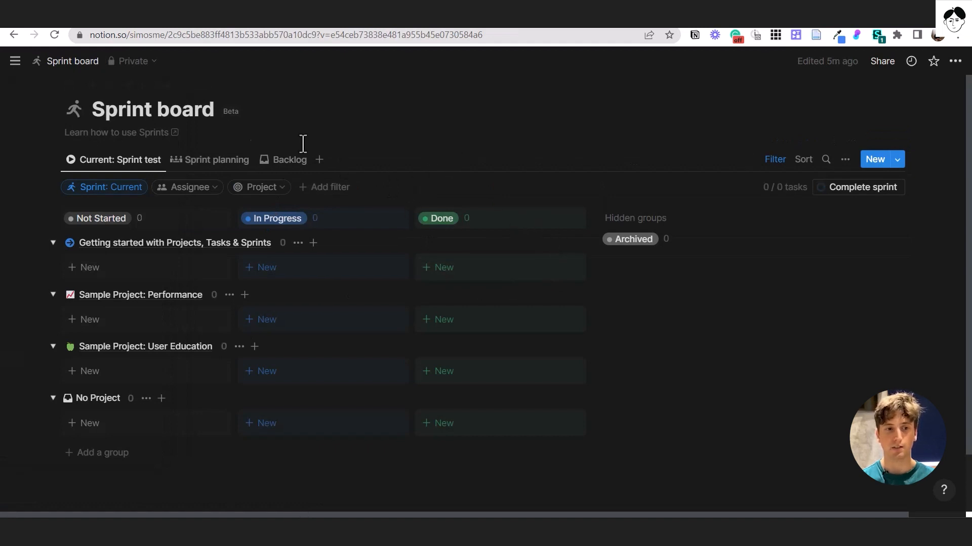
mouse_move(176, 313)
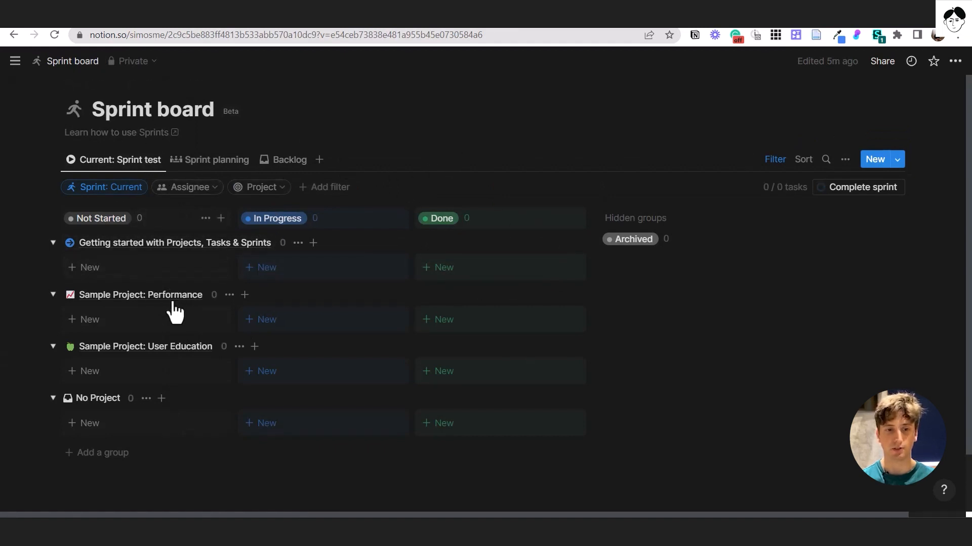
mouse_move(464, 170)
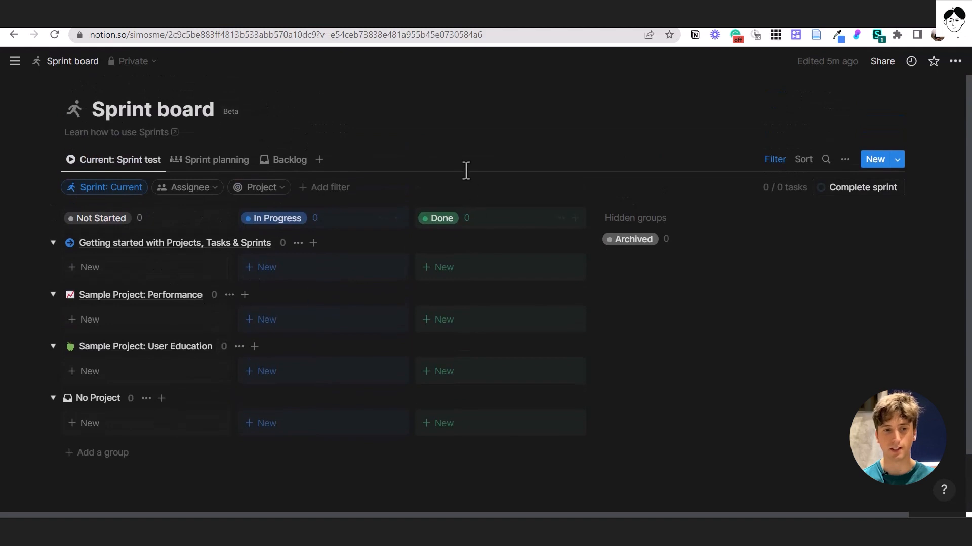
mouse_move(494, 167)
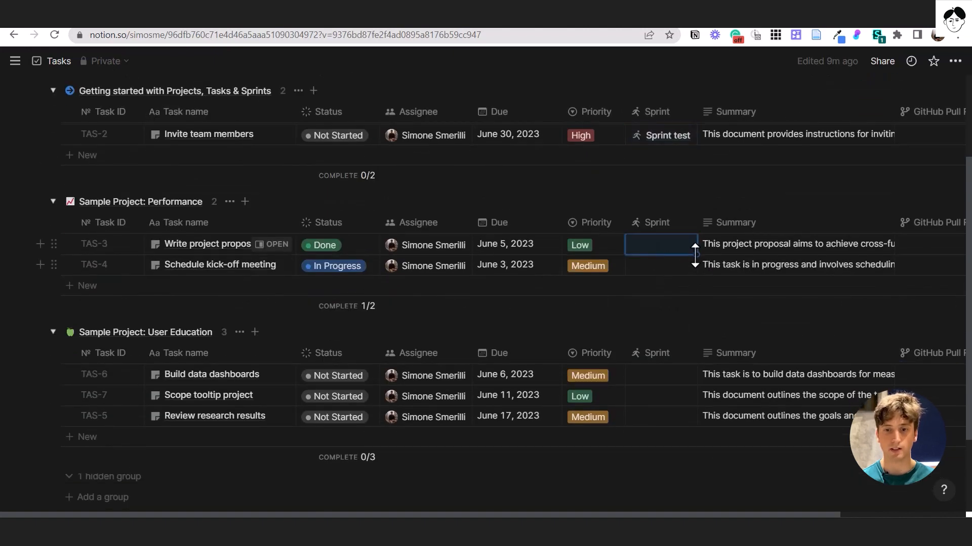
- Assign Write project proposal to Sprint test from its Sprint cell
left_click(660, 244)
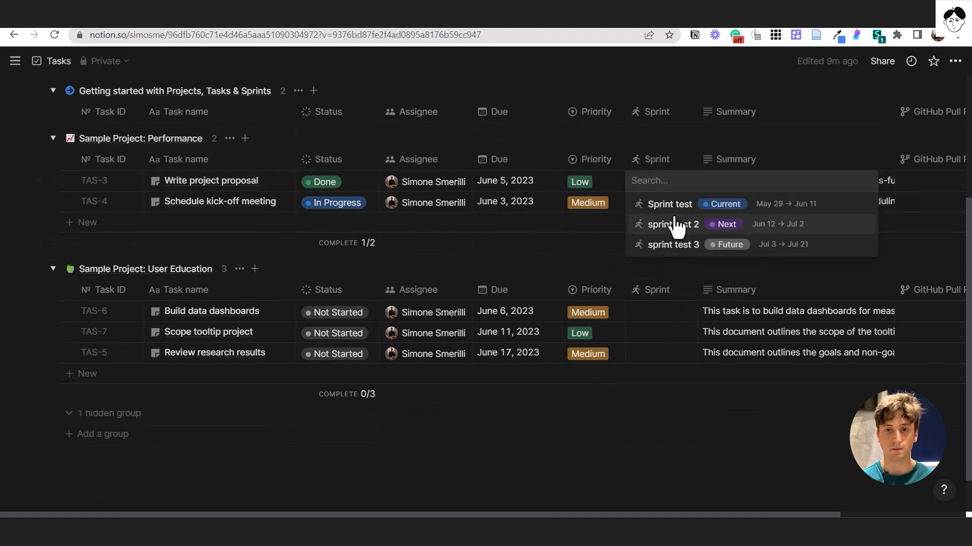
left_click(668, 203)
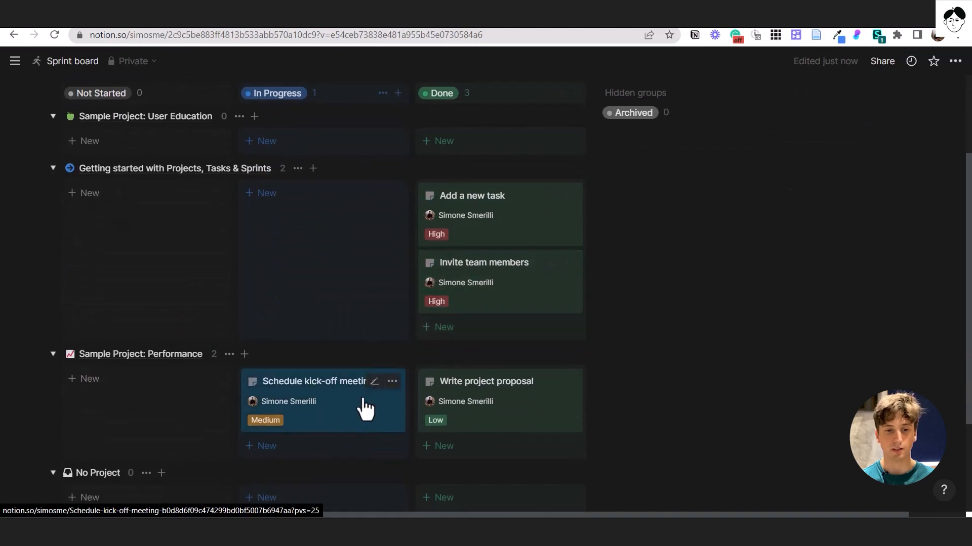
- Scroll the Current: Sprint test board to review its 3 done and 1 in-progress tasks
scroll("up", 3)
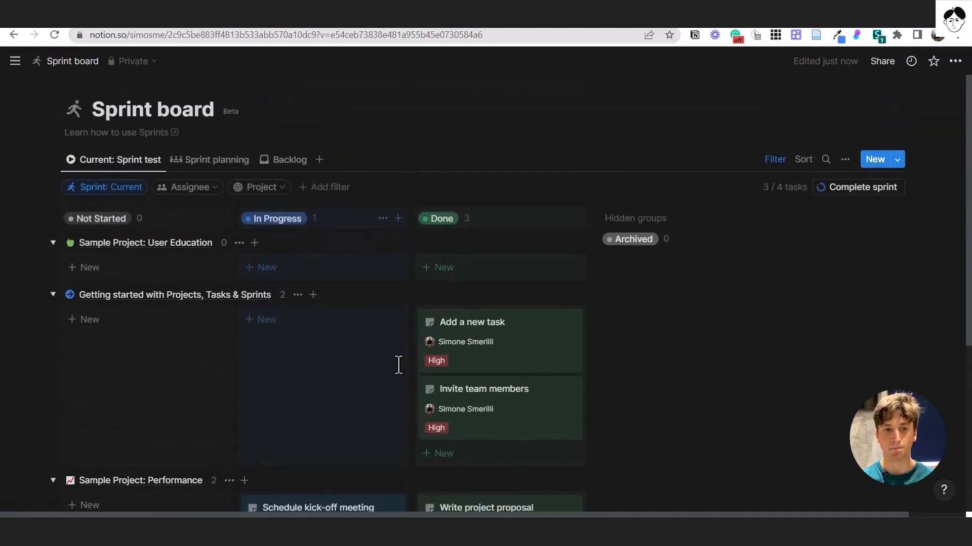
scroll("down", 3)
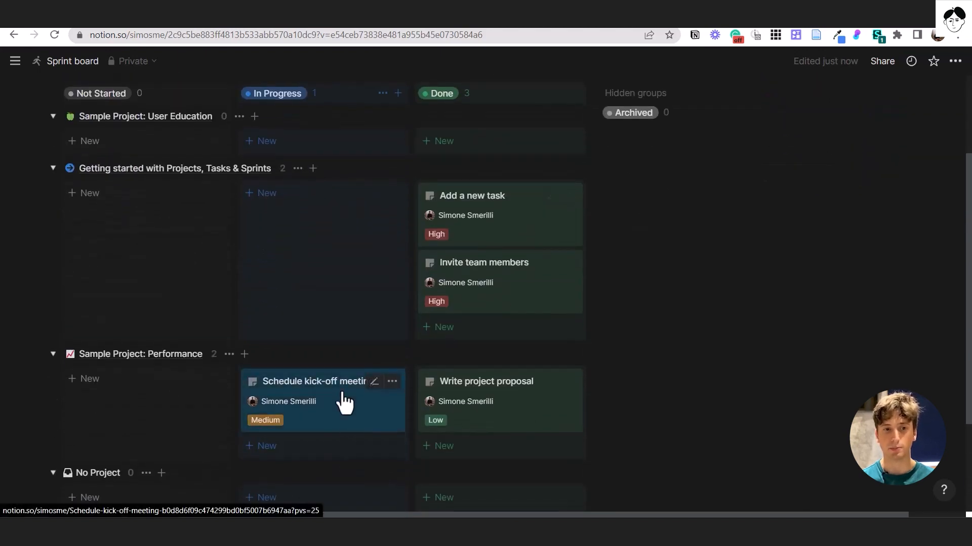
scroll("up", 3)
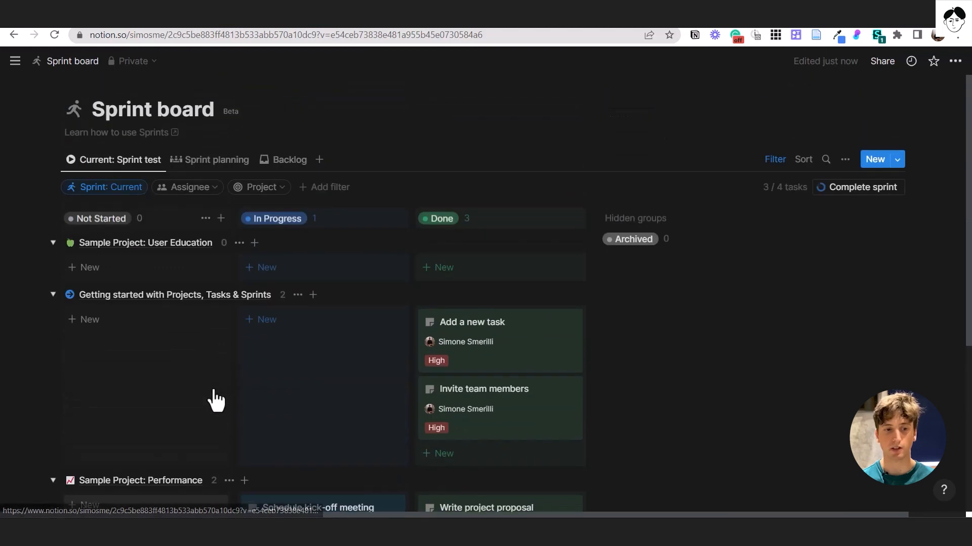
mouse_move(858, 188)
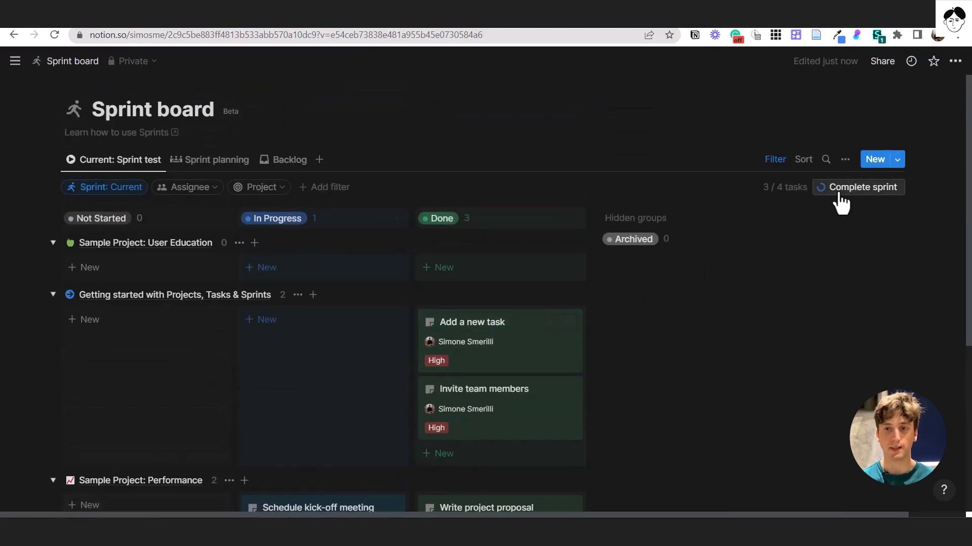
mouse_move(767, 187)
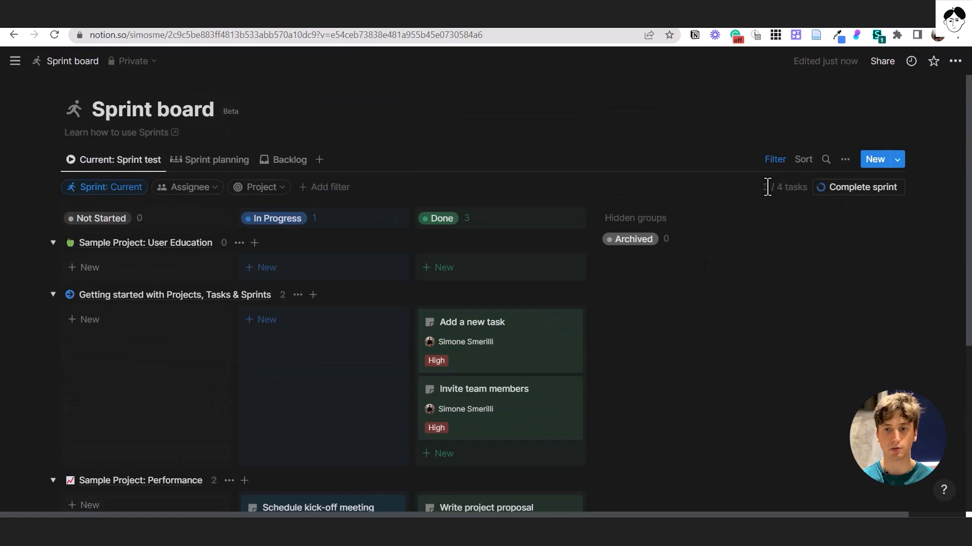
- Begin completing Sprint test, checking next sprint dates and the incomplete-task handling options
left_click(857, 188)
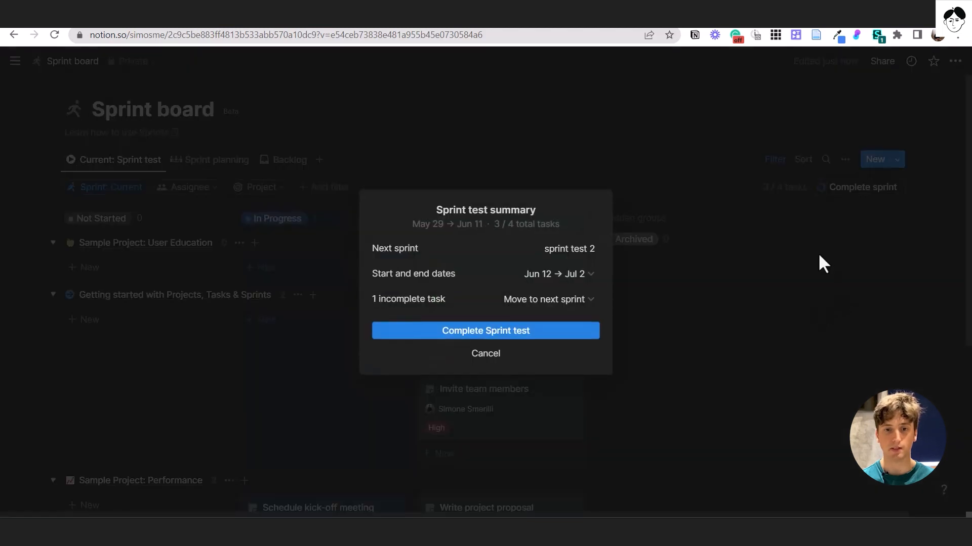
mouse_move(476, 220)
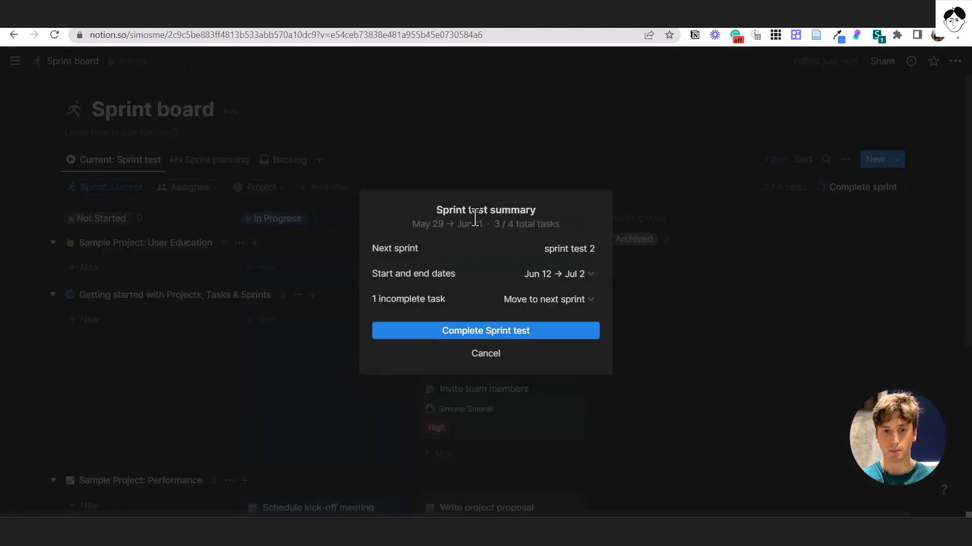
mouse_move(470, 227)
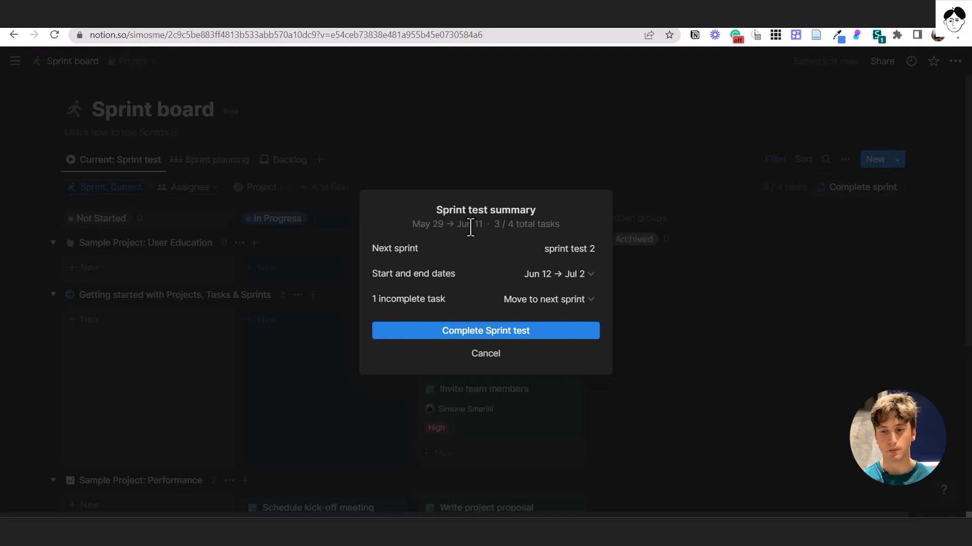
mouse_move(498, 267)
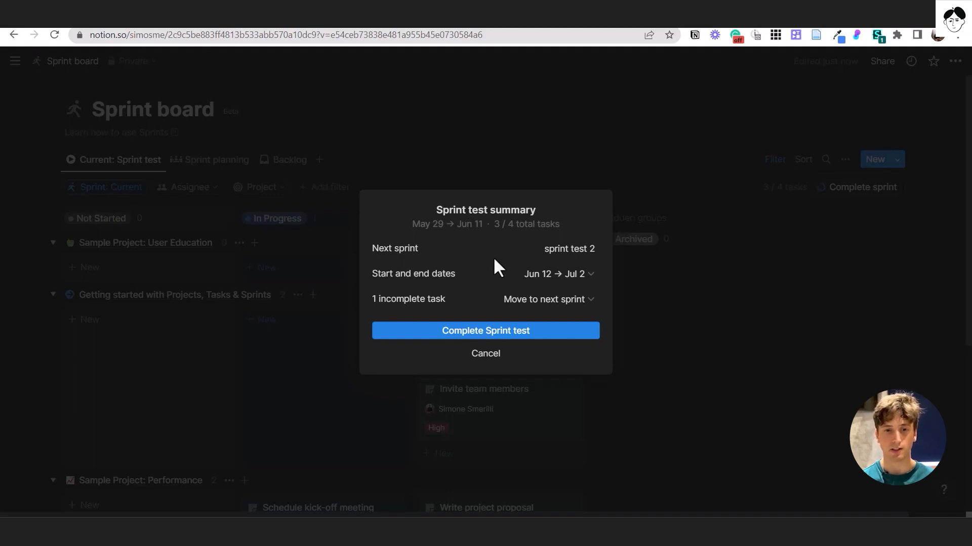
mouse_move(579, 272)
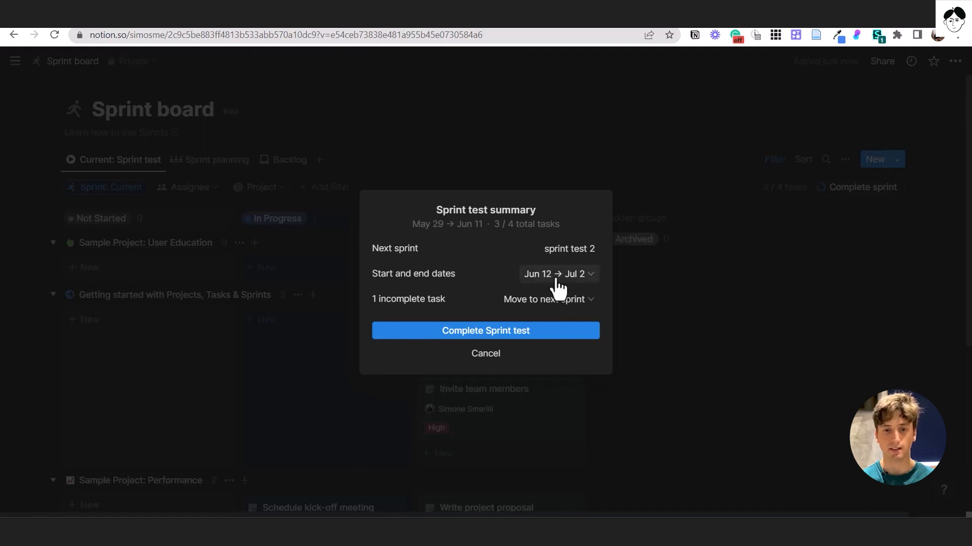
left_click(557, 274)
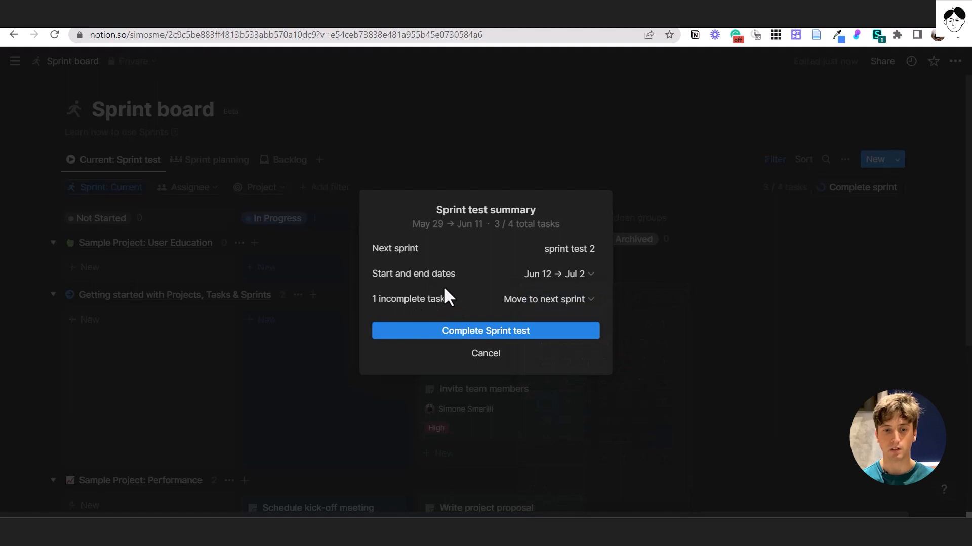
mouse_move(447, 307)
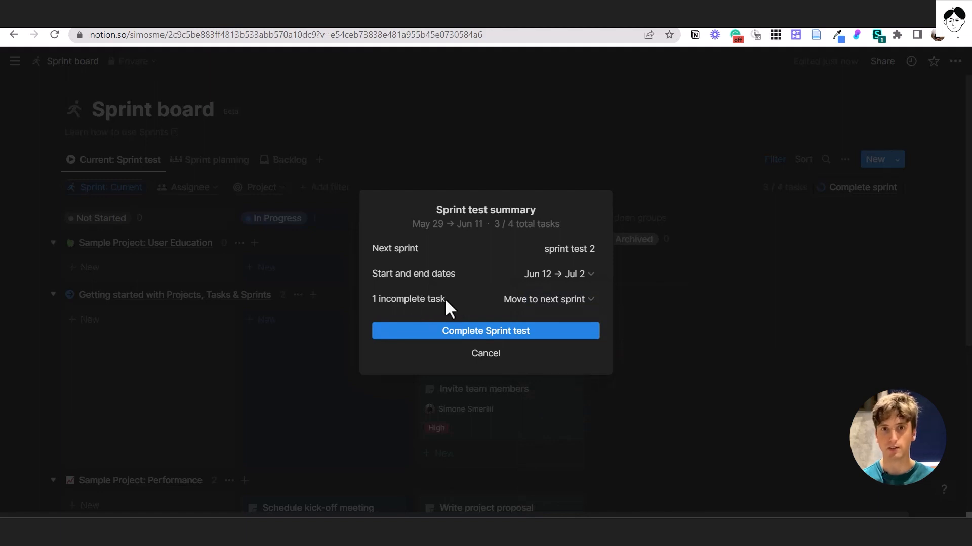
mouse_move(466, 313)
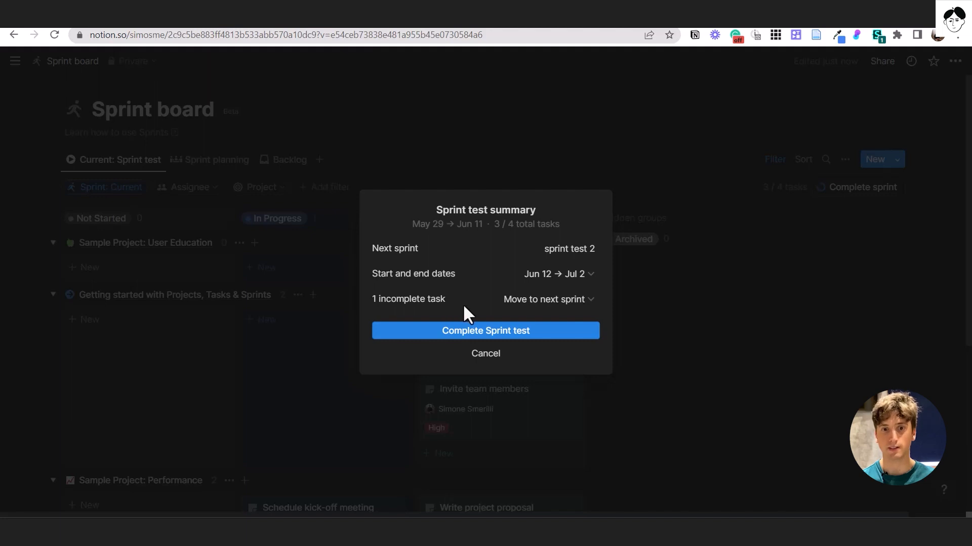
left_click(547, 299)
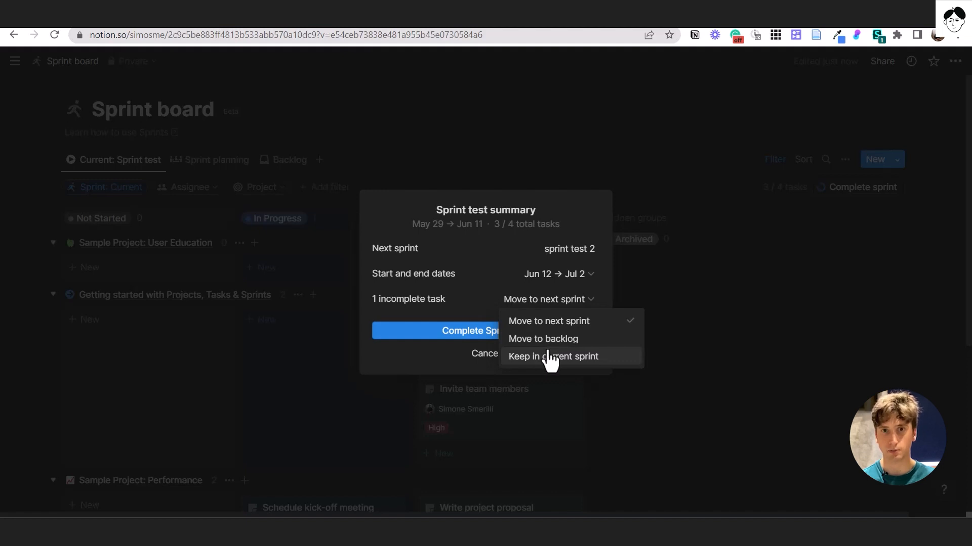
mouse_move(552, 368)
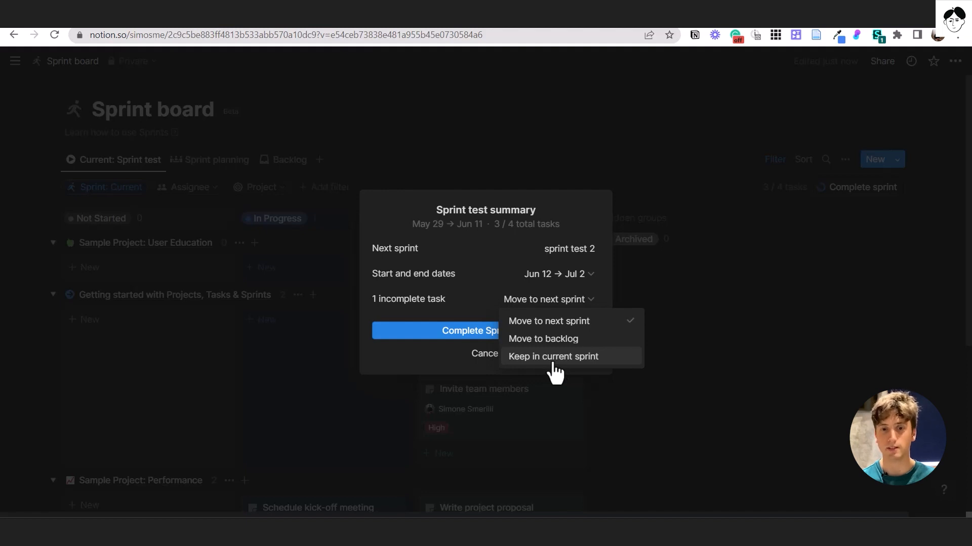
mouse_move(452, 303)
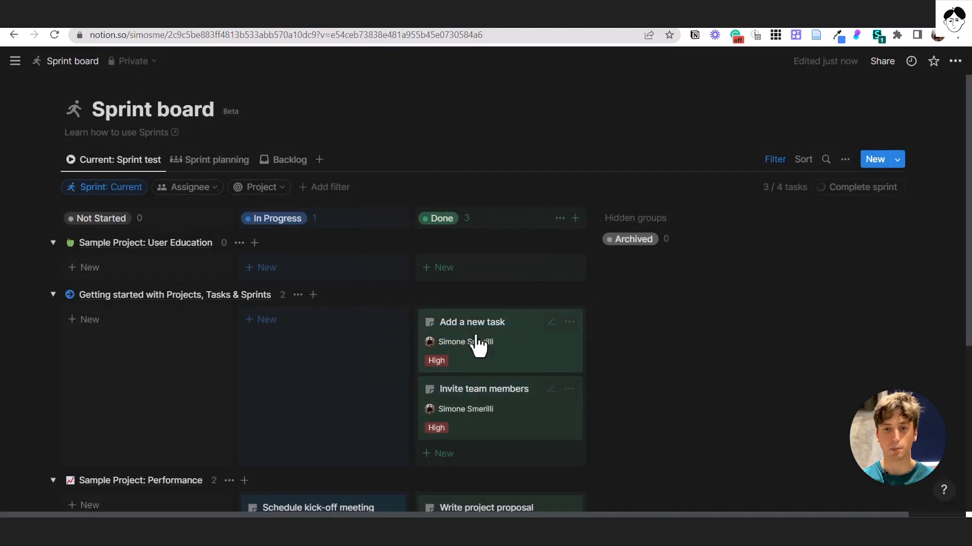
left_click(863, 187)
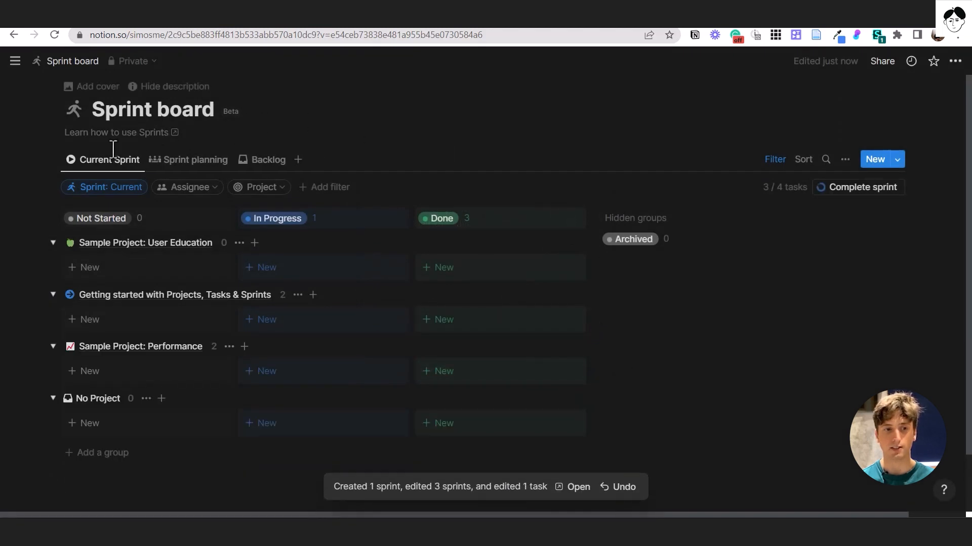
left_click(109, 159)
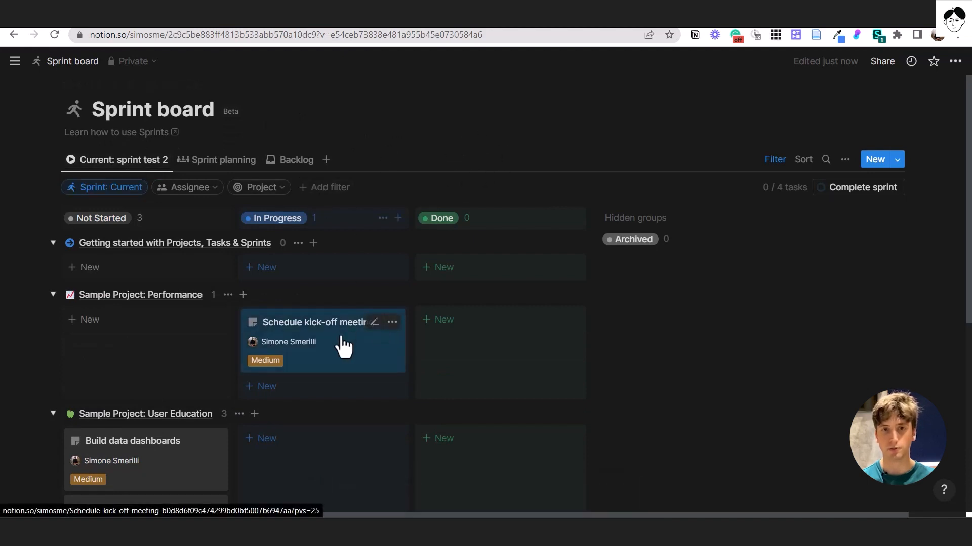
mouse_move(260, 257)
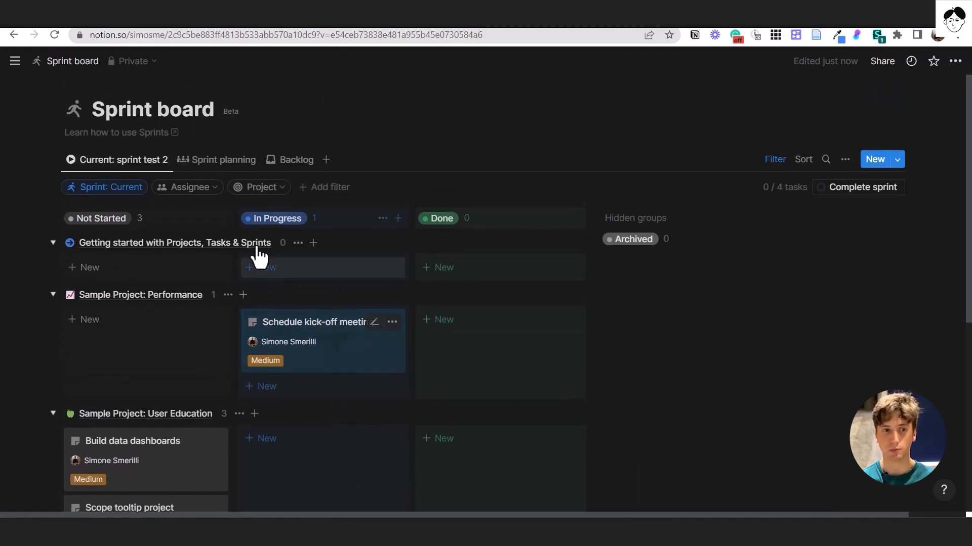
mouse_move(248, 167)
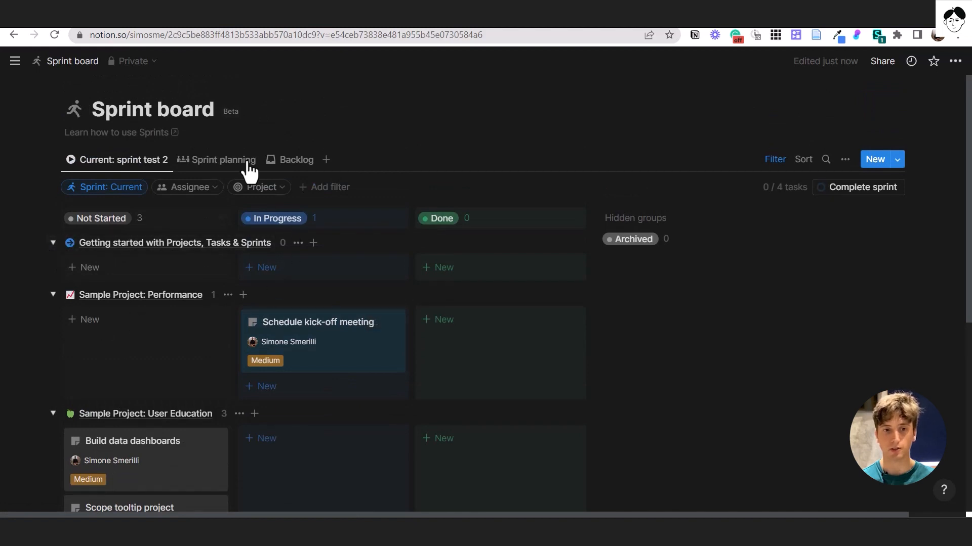
left_click(52, 267)
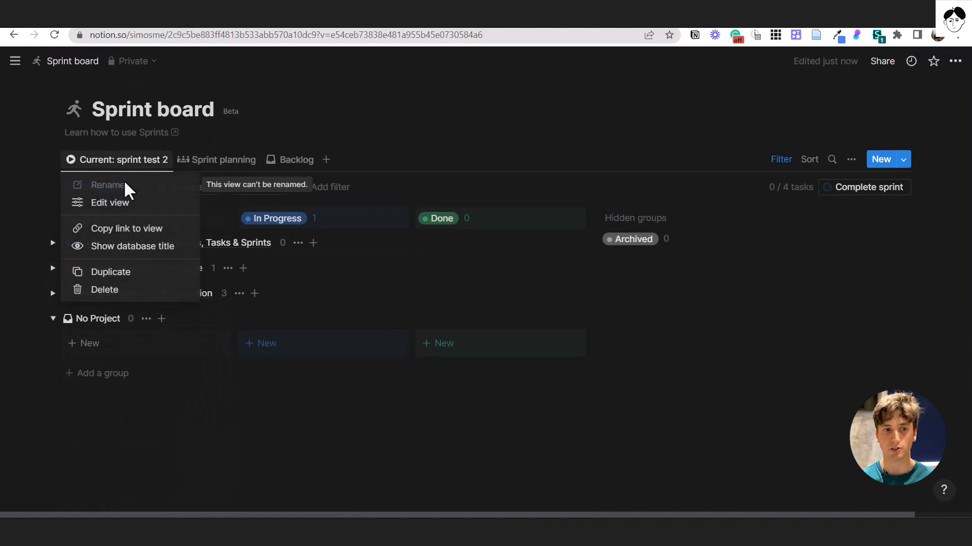
left_click(437, 174)
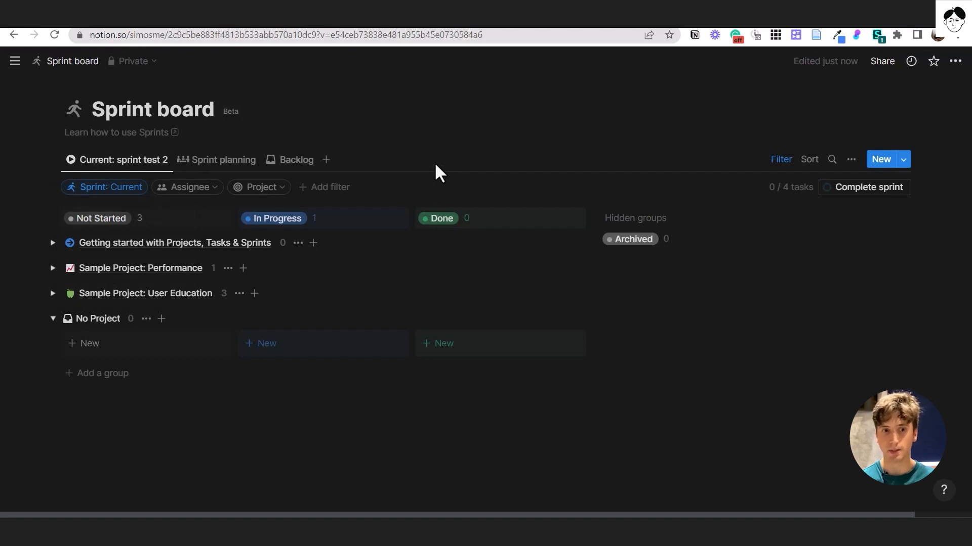
mouse_move(843, 176)
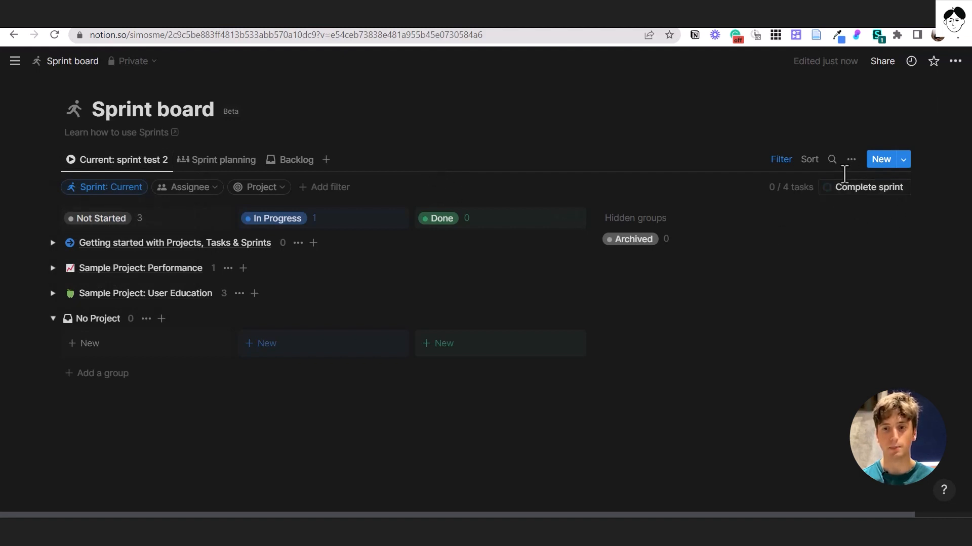
mouse_move(871, 187)
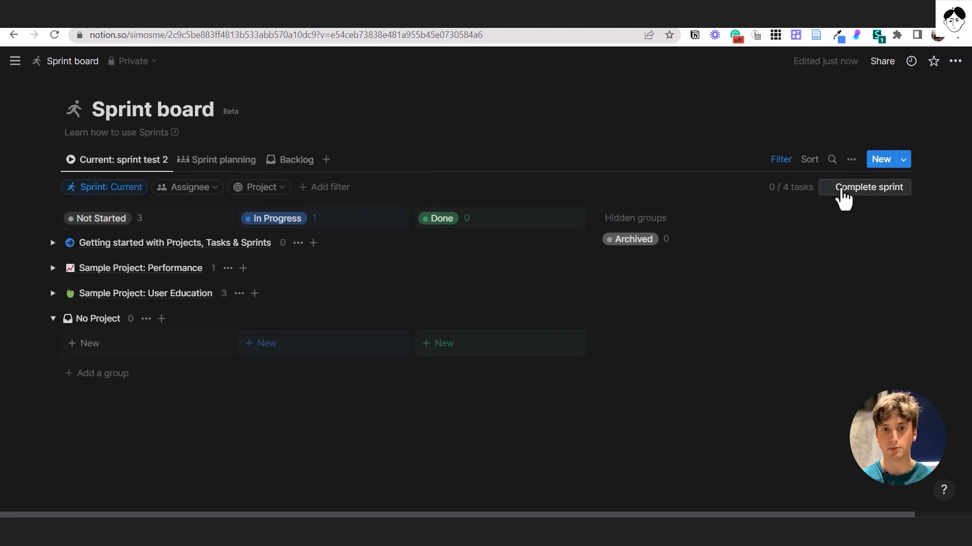
mouse_move(32, 56)
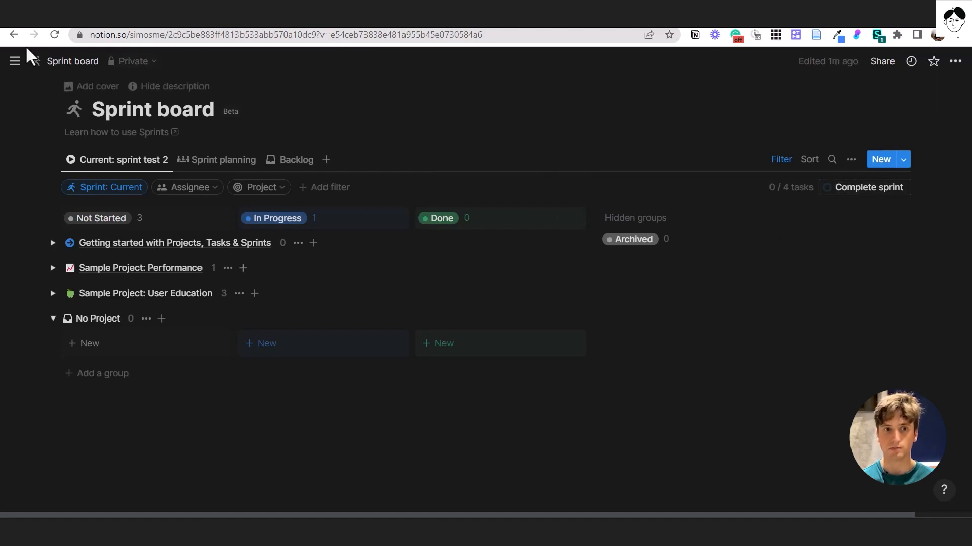
- From Projects, view Sample Project: Performance with its summary and two linked tasks
left_click(15, 60)
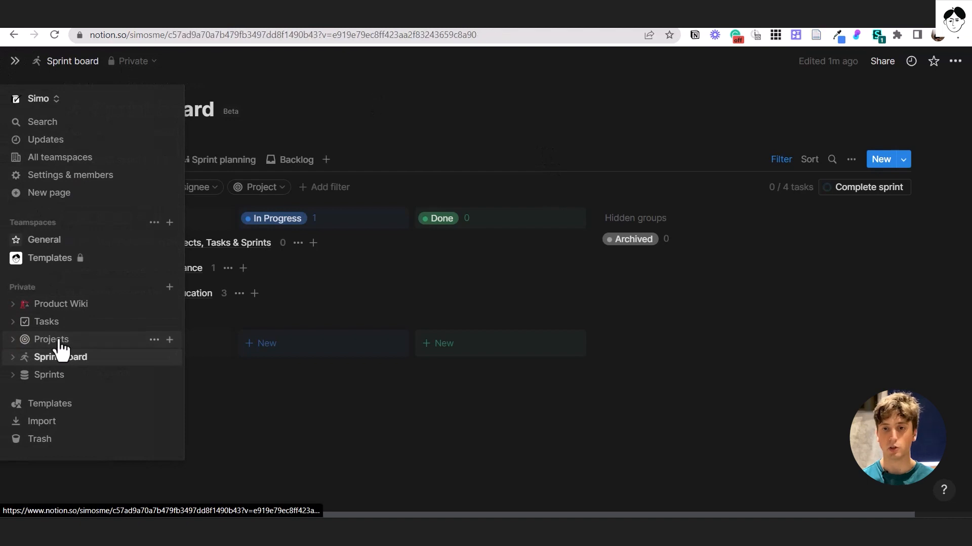
left_click(50, 339)
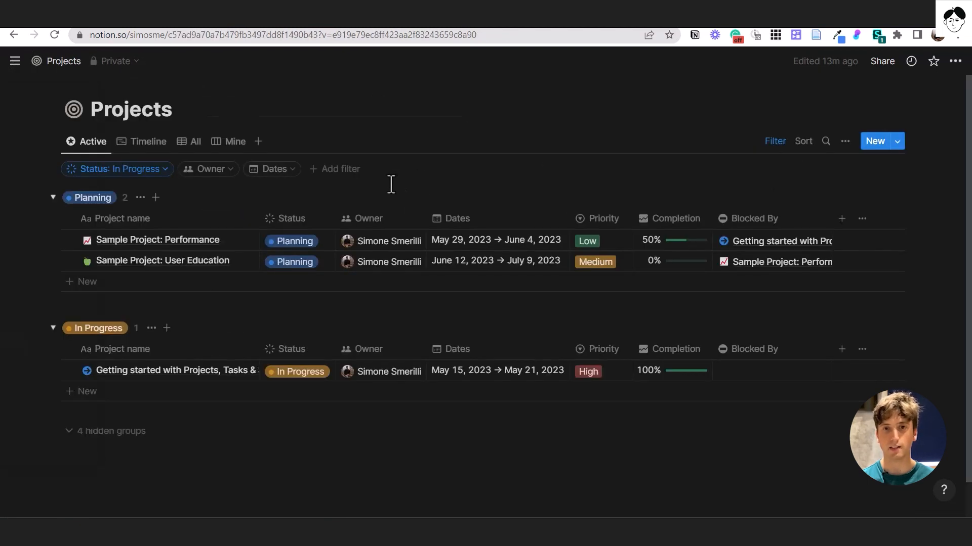
mouse_move(236, 248)
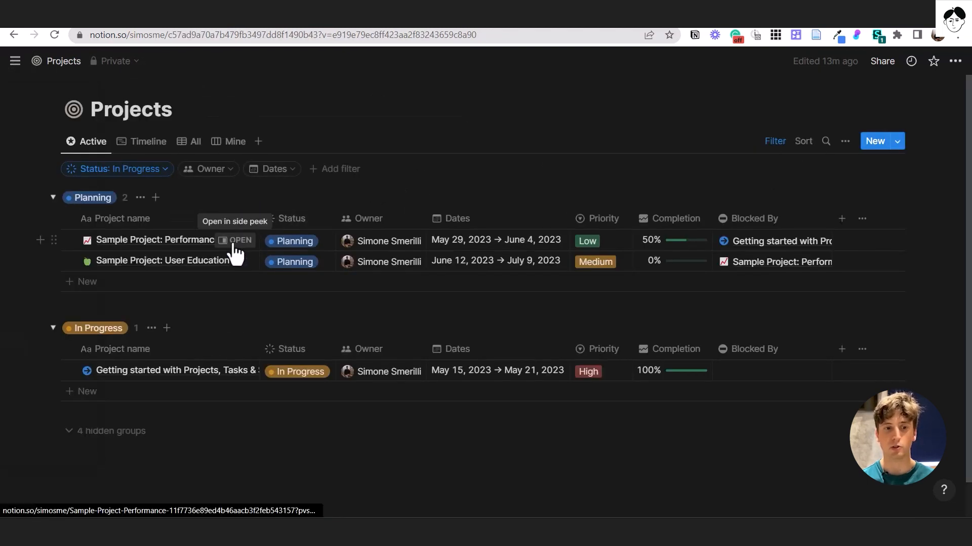
left_click(237, 241)
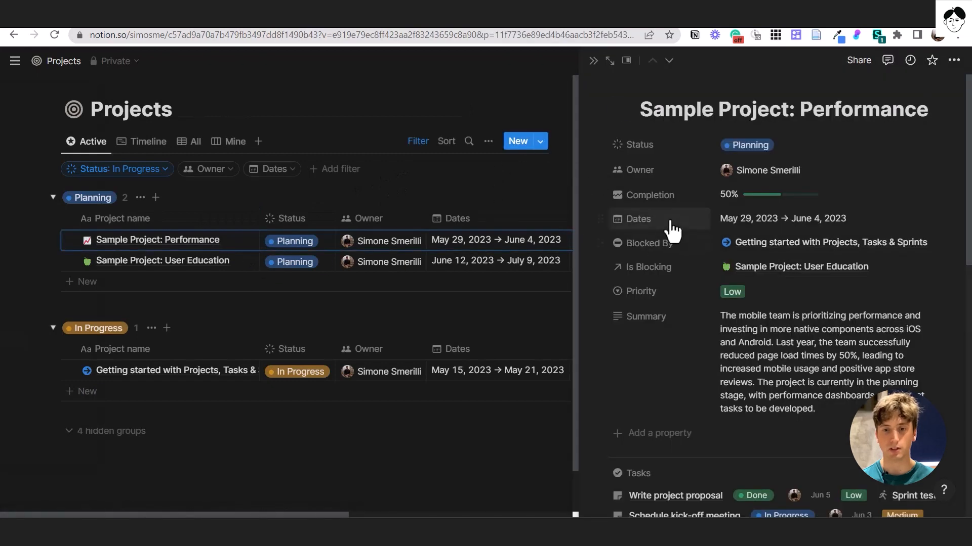
scroll("down", 3)
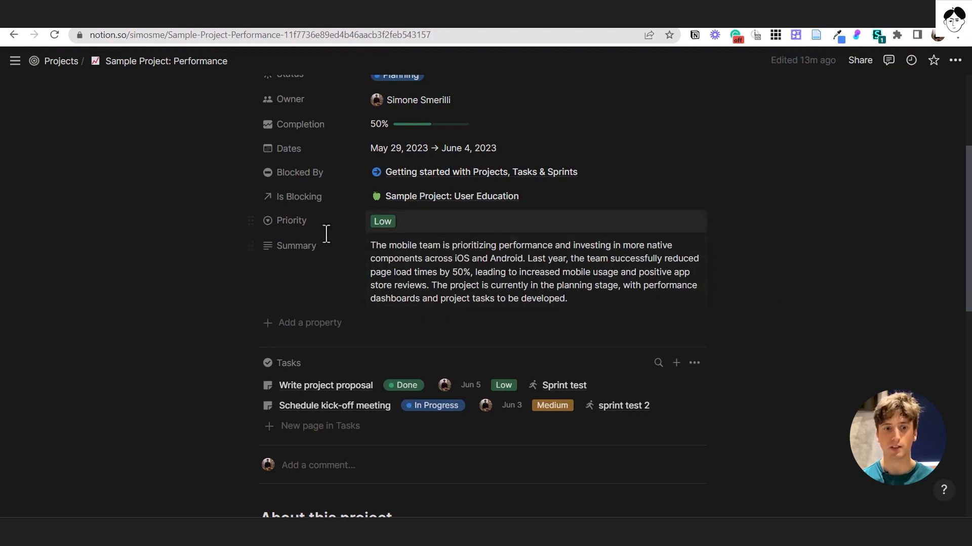
left_click(296, 245)
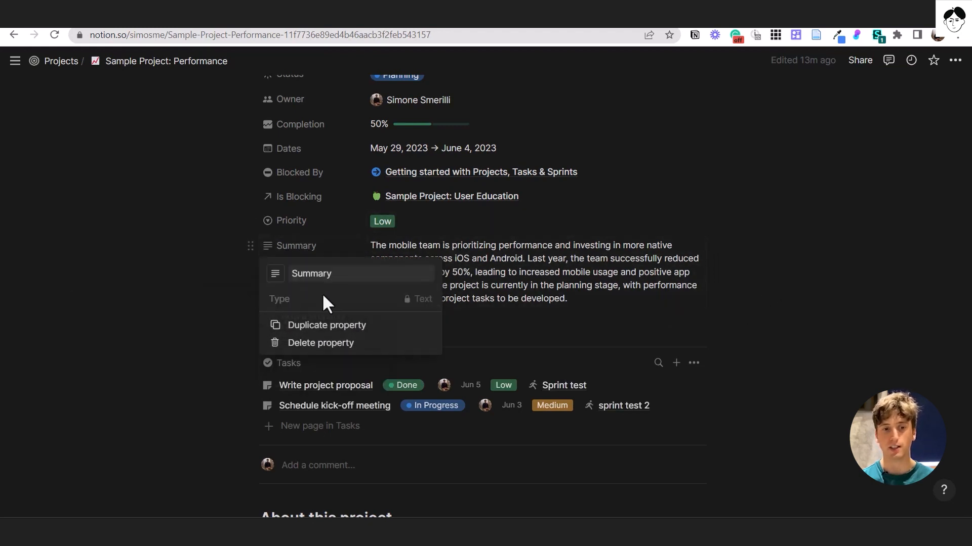
mouse_move(397, 309)
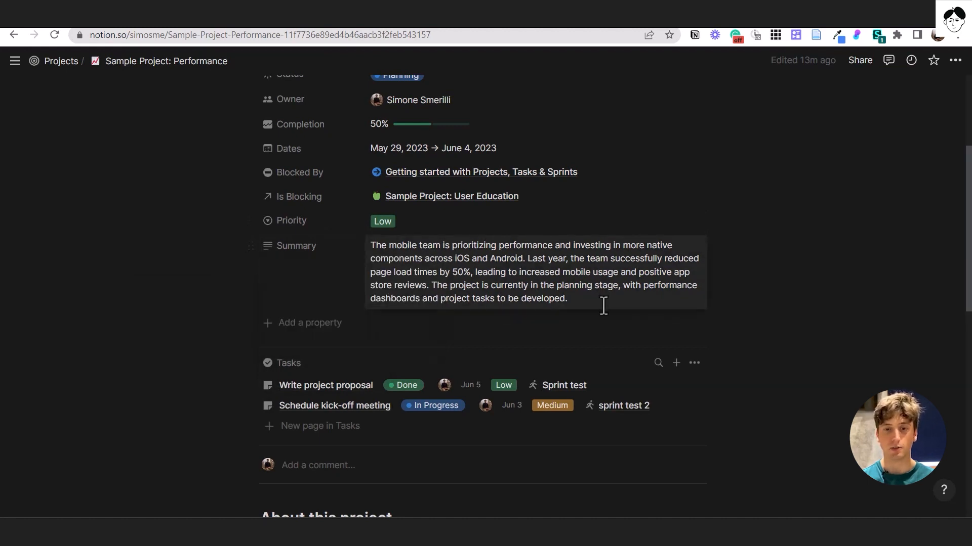
mouse_move(595, 300)
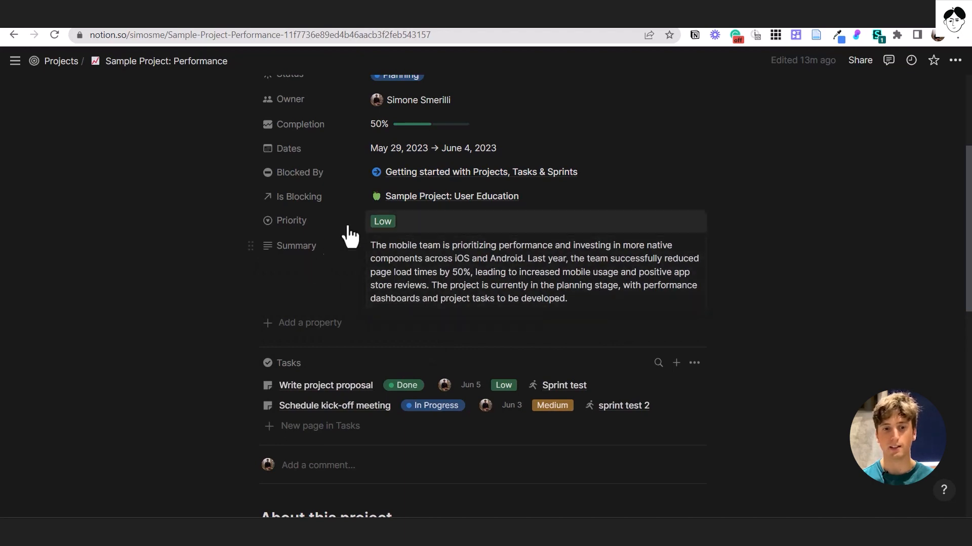
scroll("down", 3)
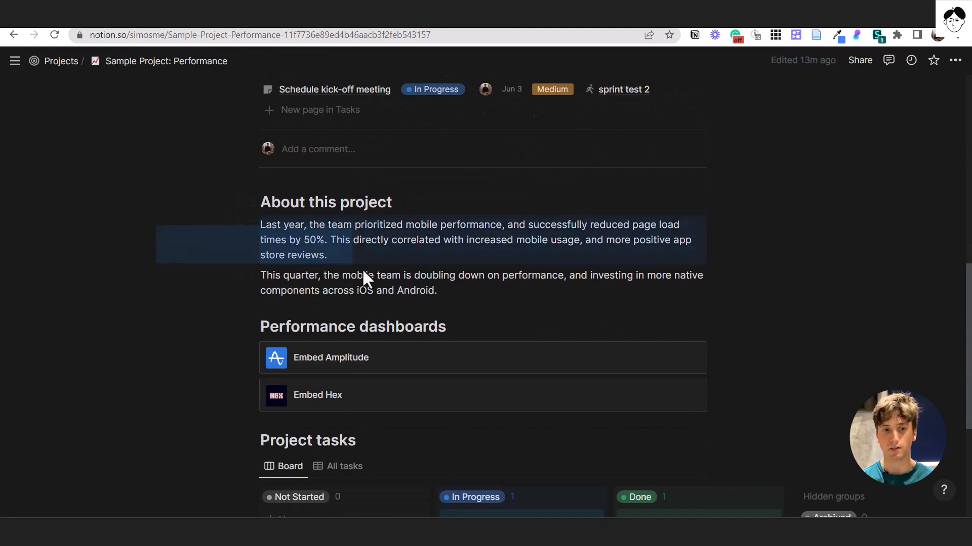
scroll("down", 3)
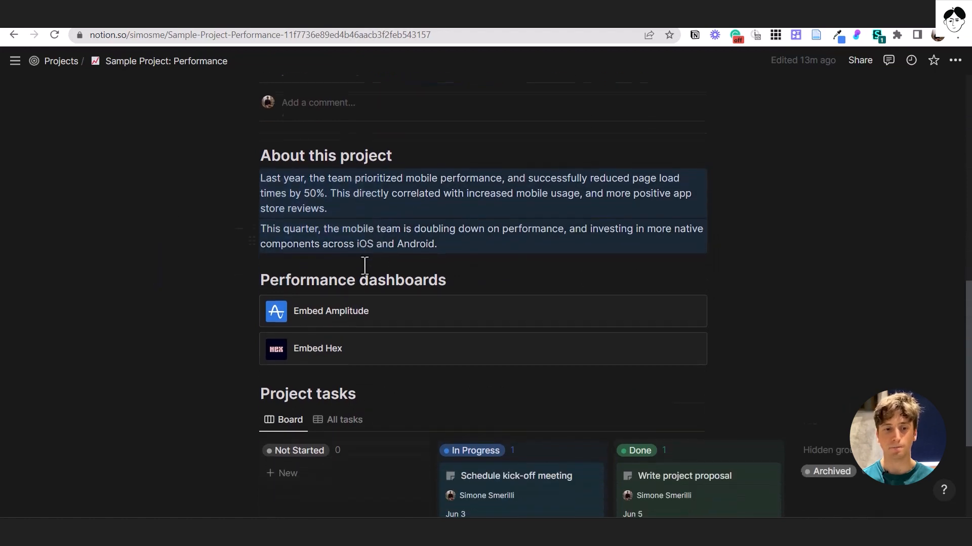
scroll("up", 3)
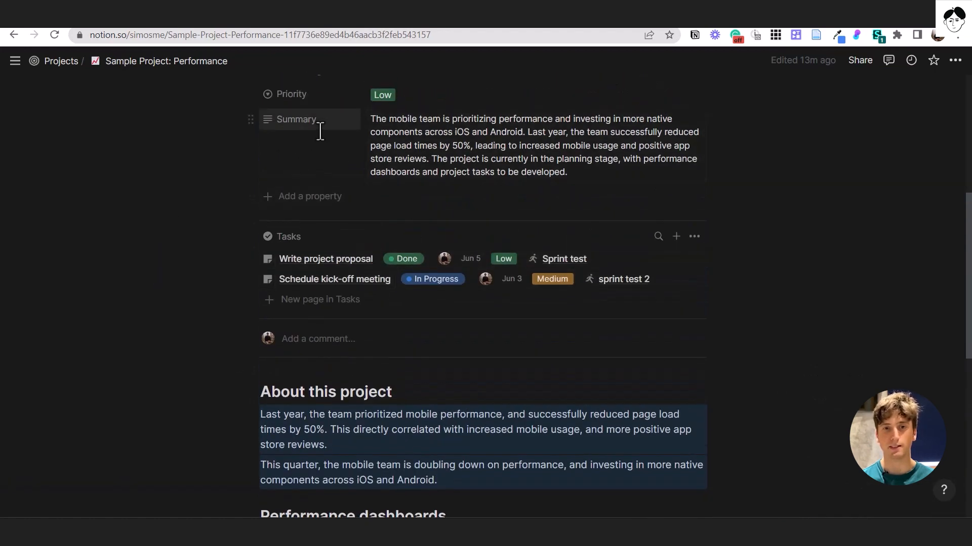
mouse_move(413, 178)
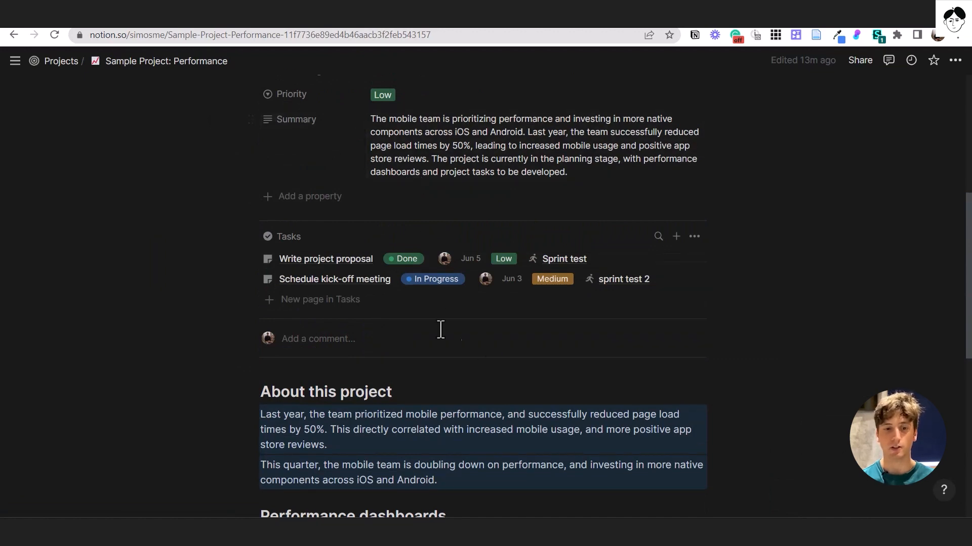
scroll("up", 3)
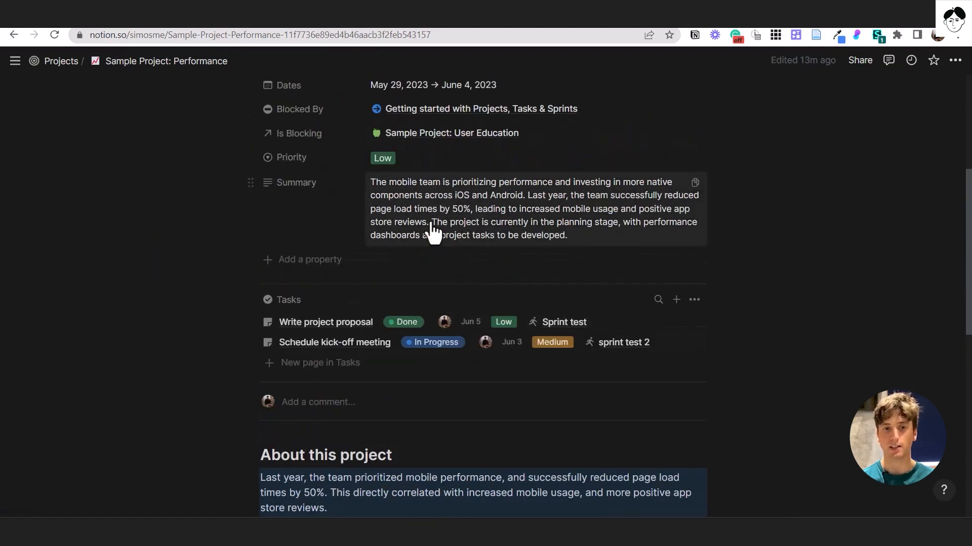
scroll("up", 3)
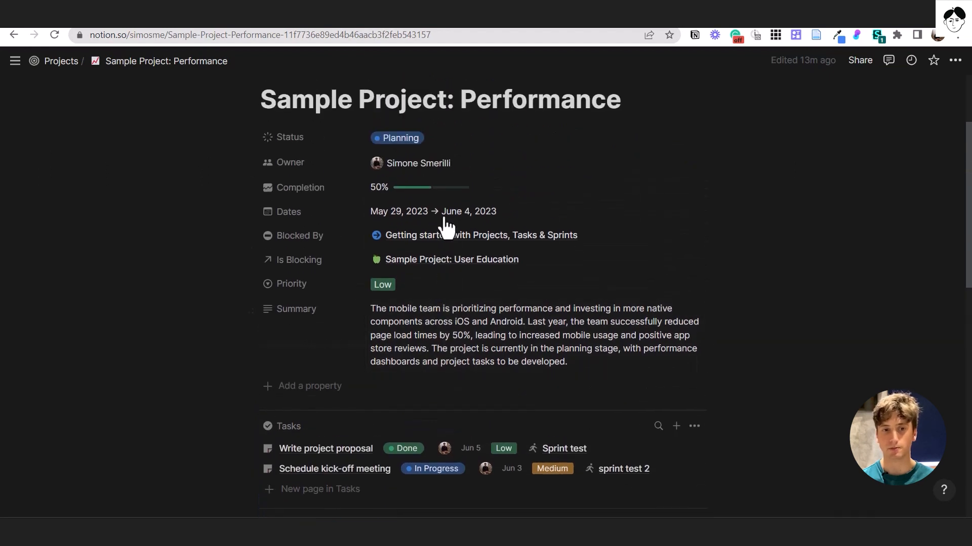
scroll("down", 3)
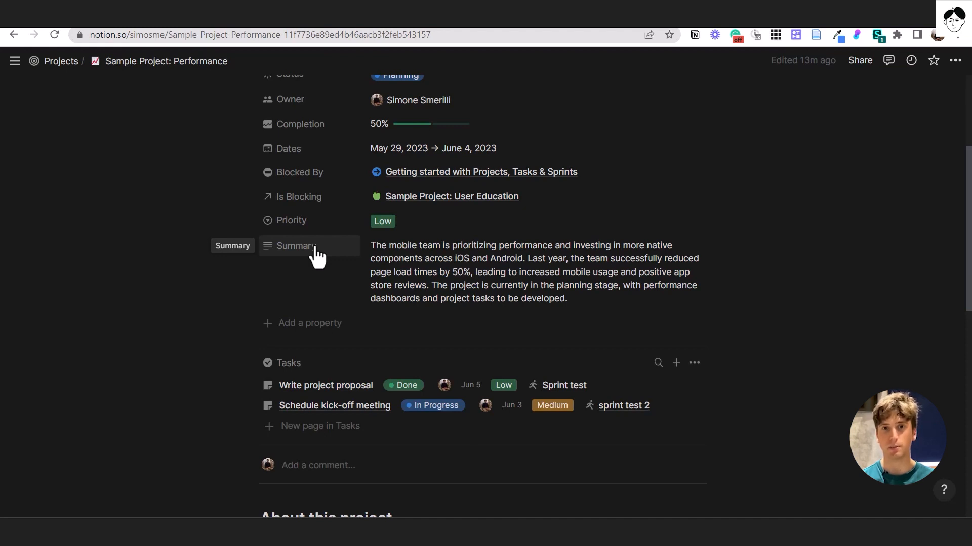
scroll("down", 3)
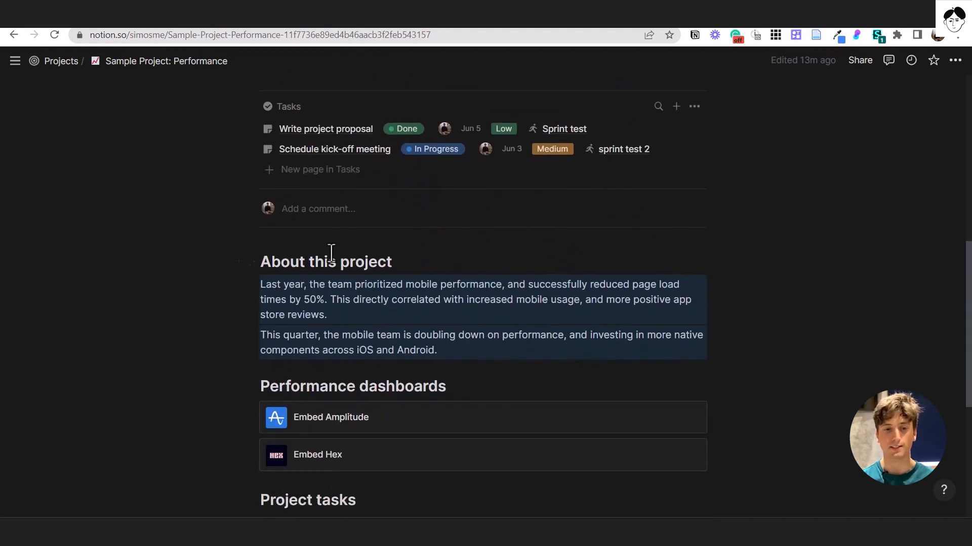
scroll("down", 3)
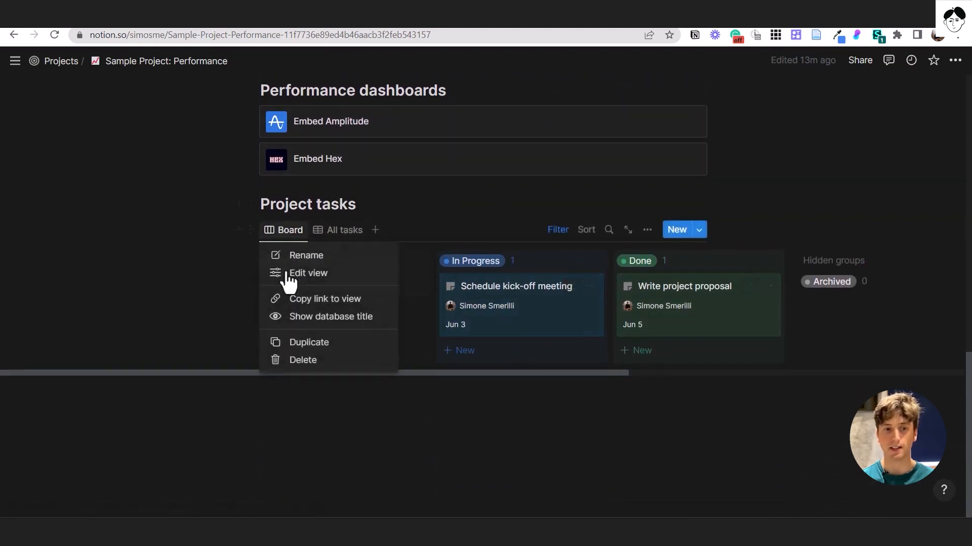
left_click(331, 316)
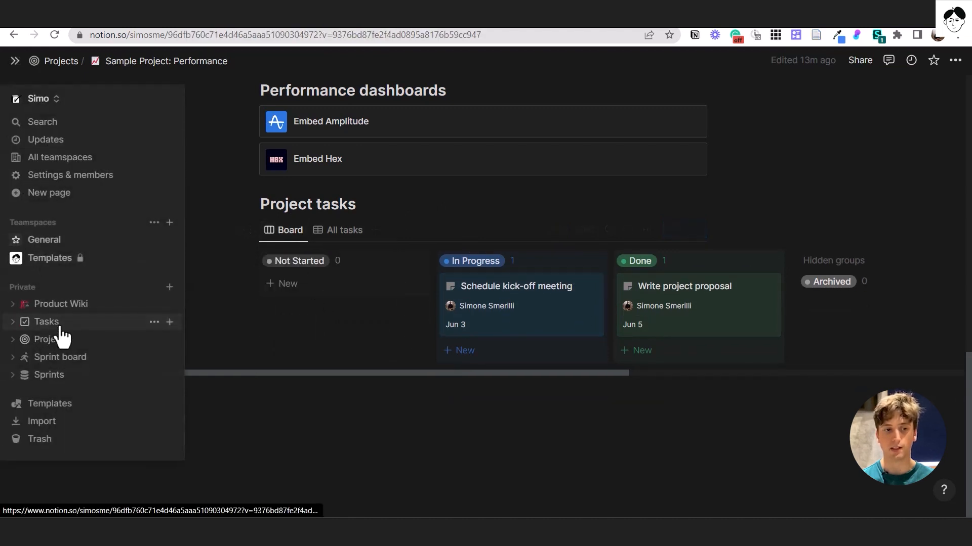
- View Tasks by project with Getting started collapsed and the Assignee filter closed
left_click(46, 322)
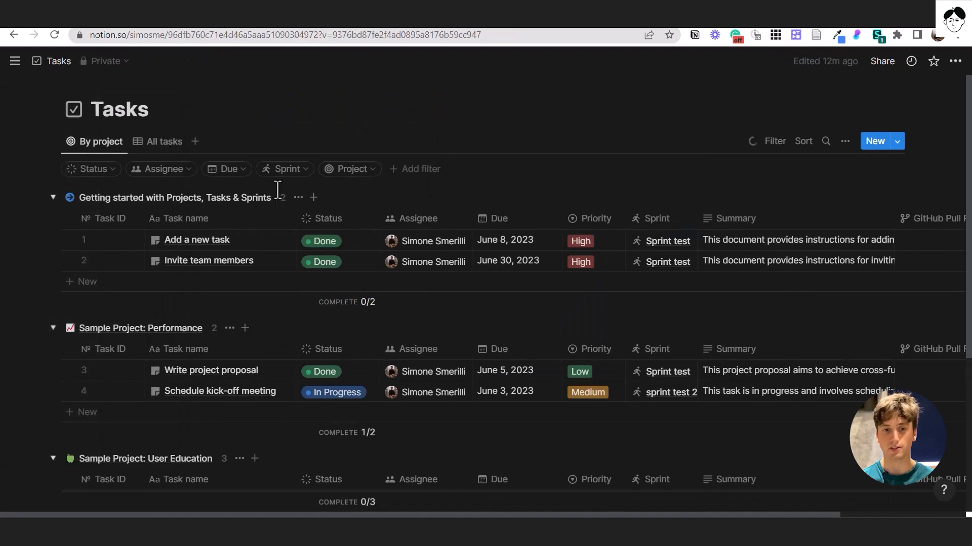
left_click(52, 197)
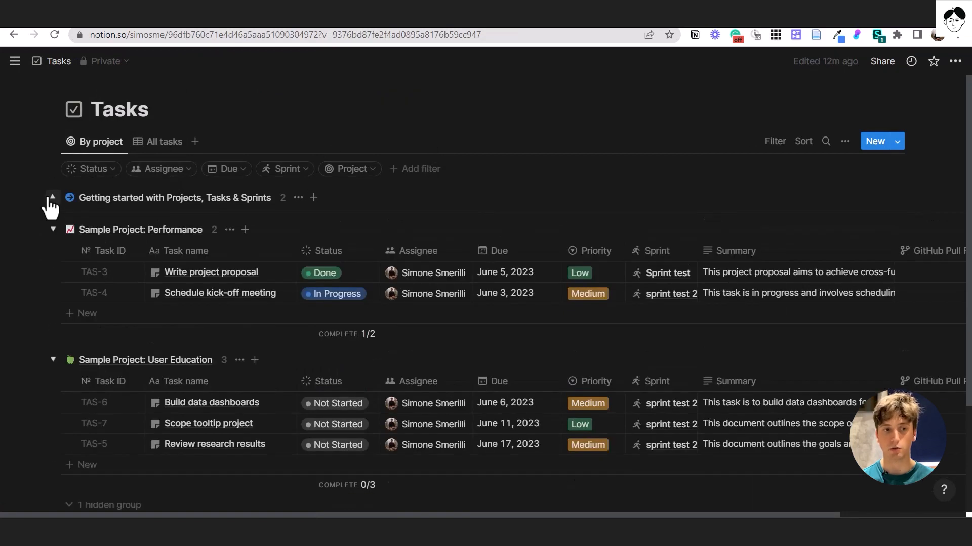
left_click(163, 142)
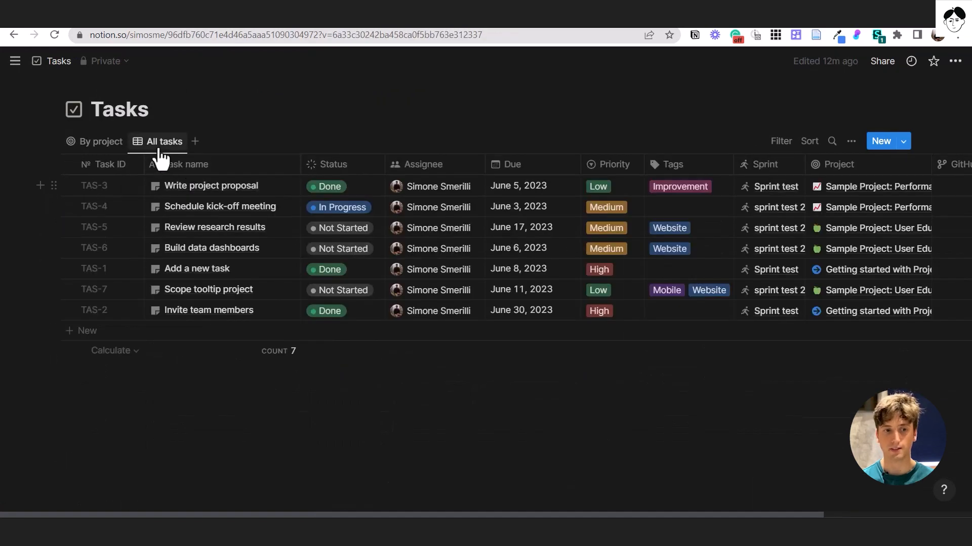
left_click(101, 142)
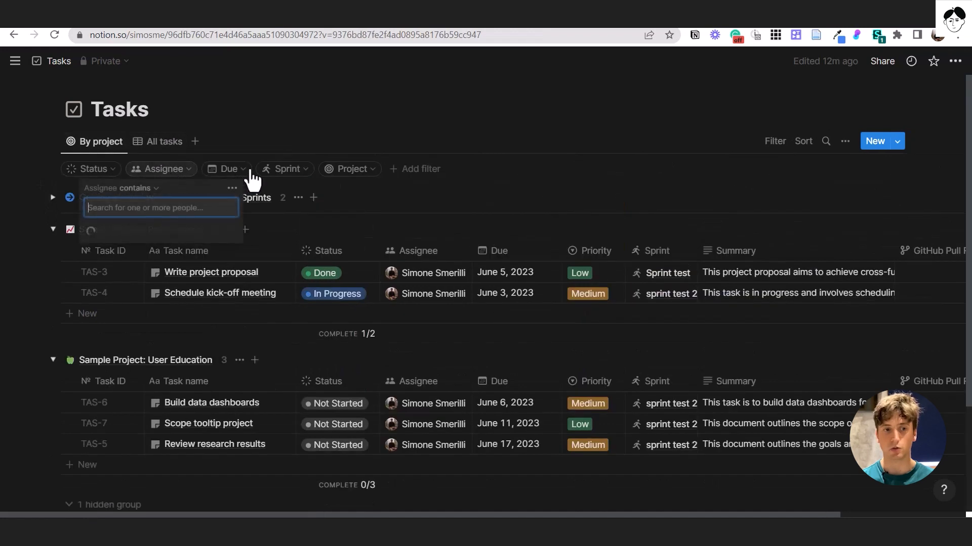
left_click(298, 150)
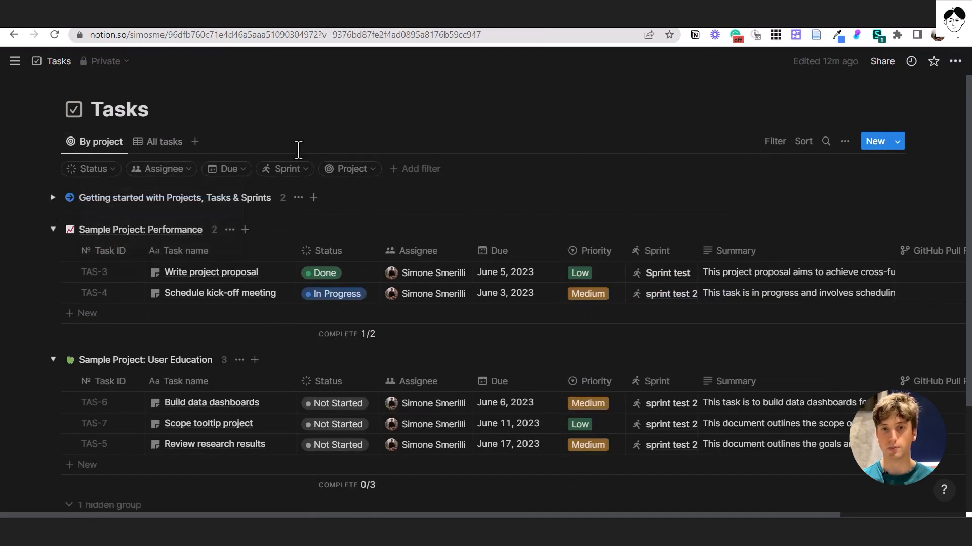